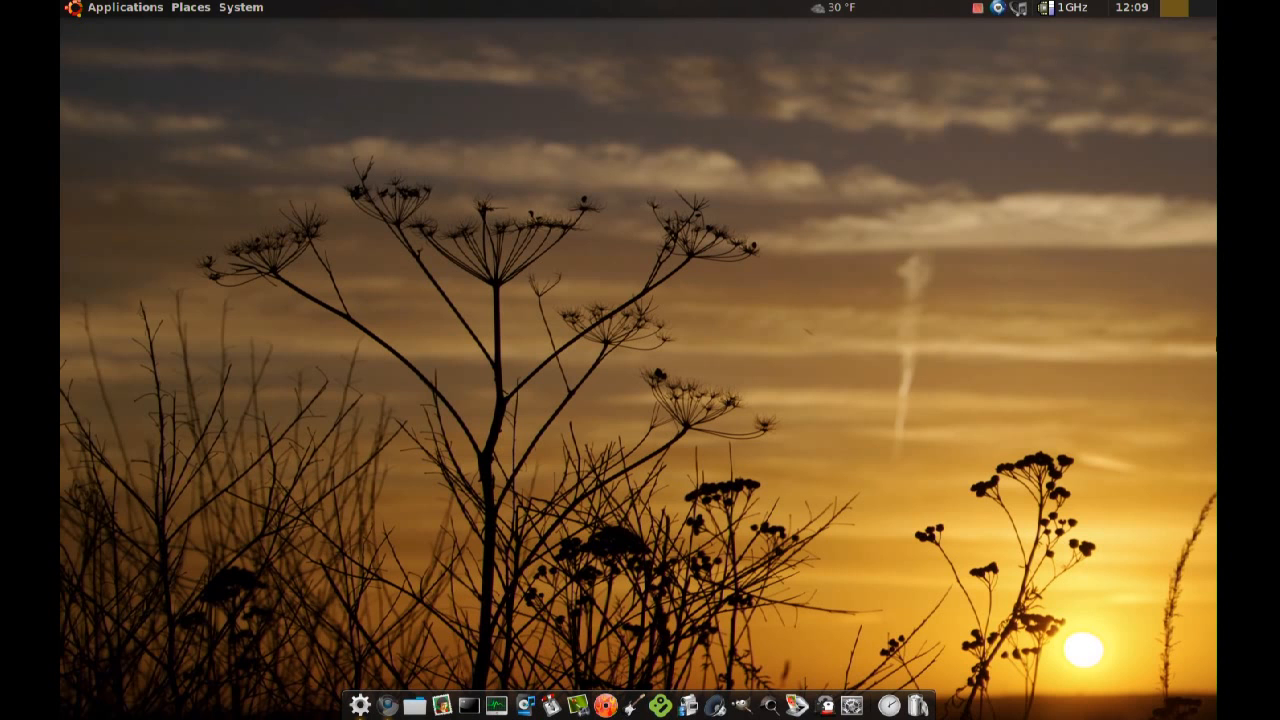
mouse_move(1165, 341)
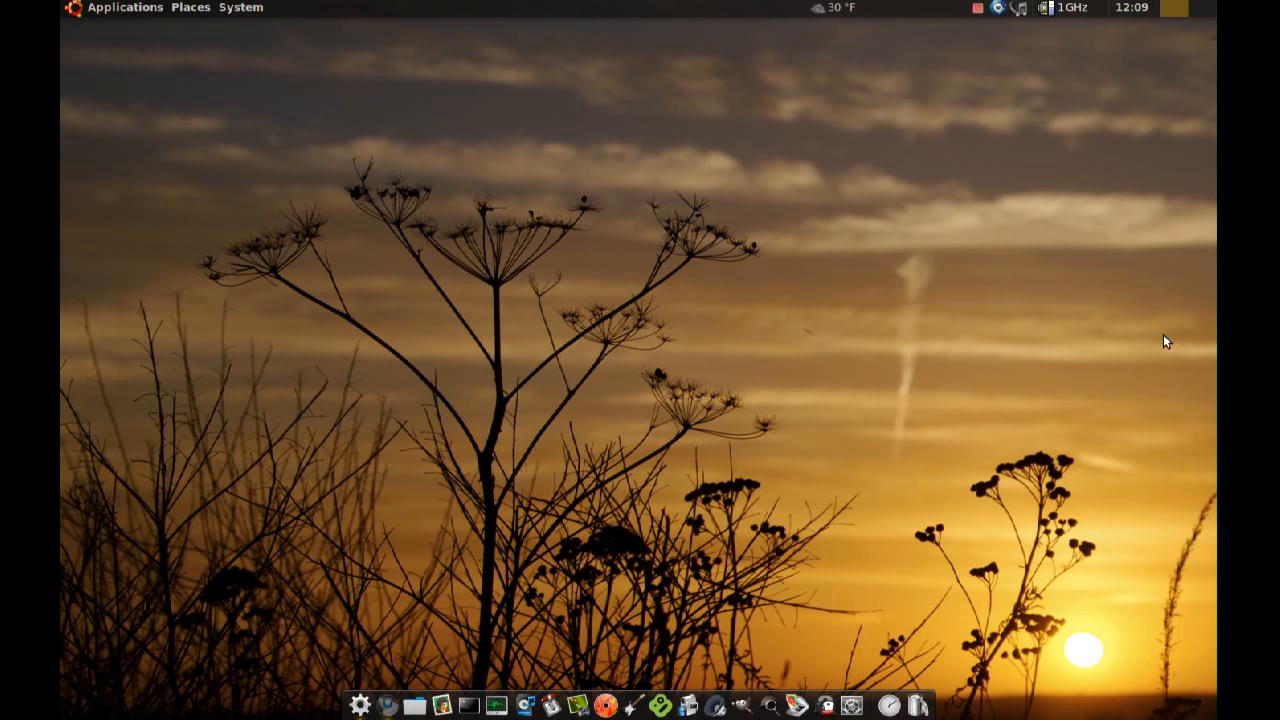
Launch the web browser from the Ubuntu desktop panel.
left_click(388, 706)
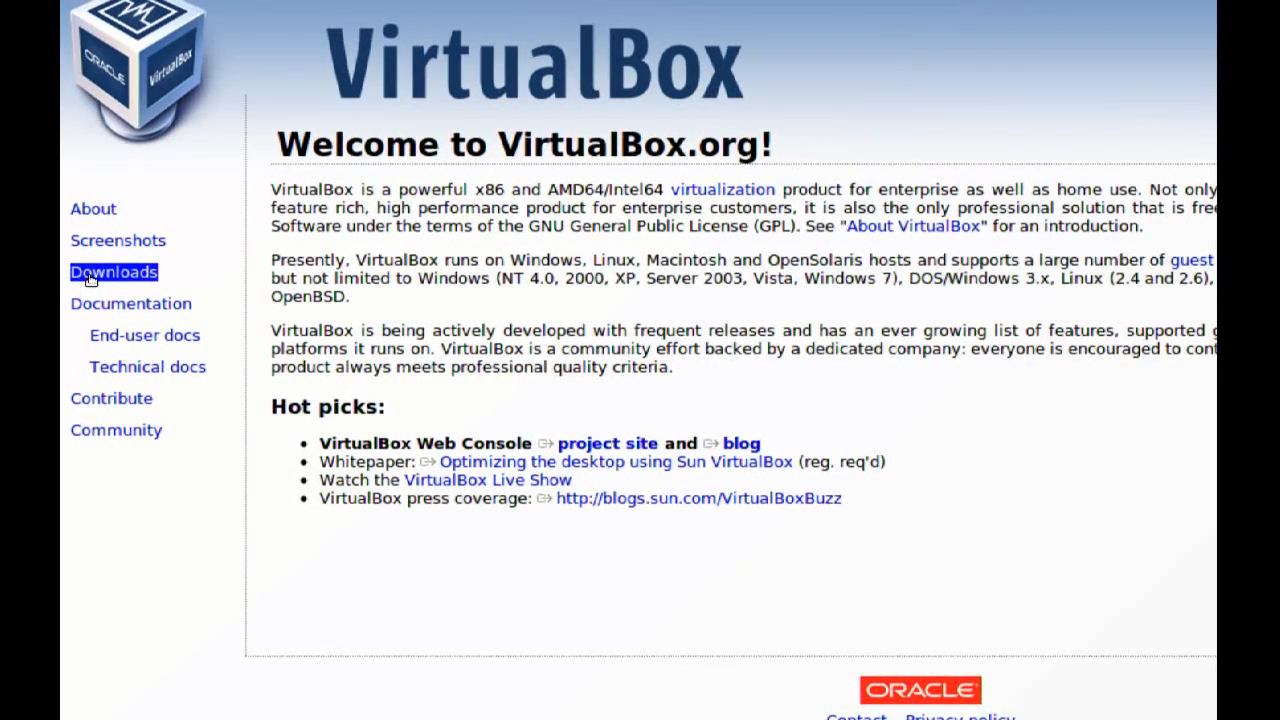
Reach the Linux hosts downloads and start the VirtualBox 3.1.4 Ubuntu 9.10 AMD64 package download.
left_click(113, 272)
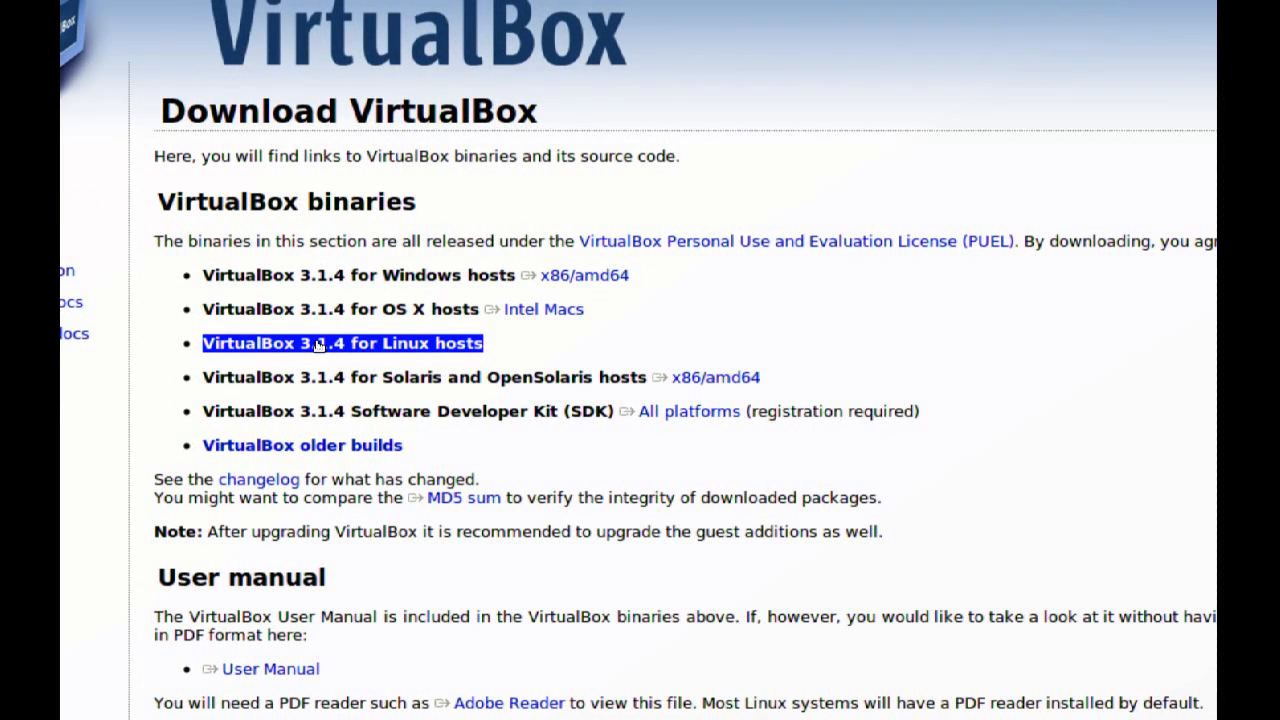
left_click(342, 343)
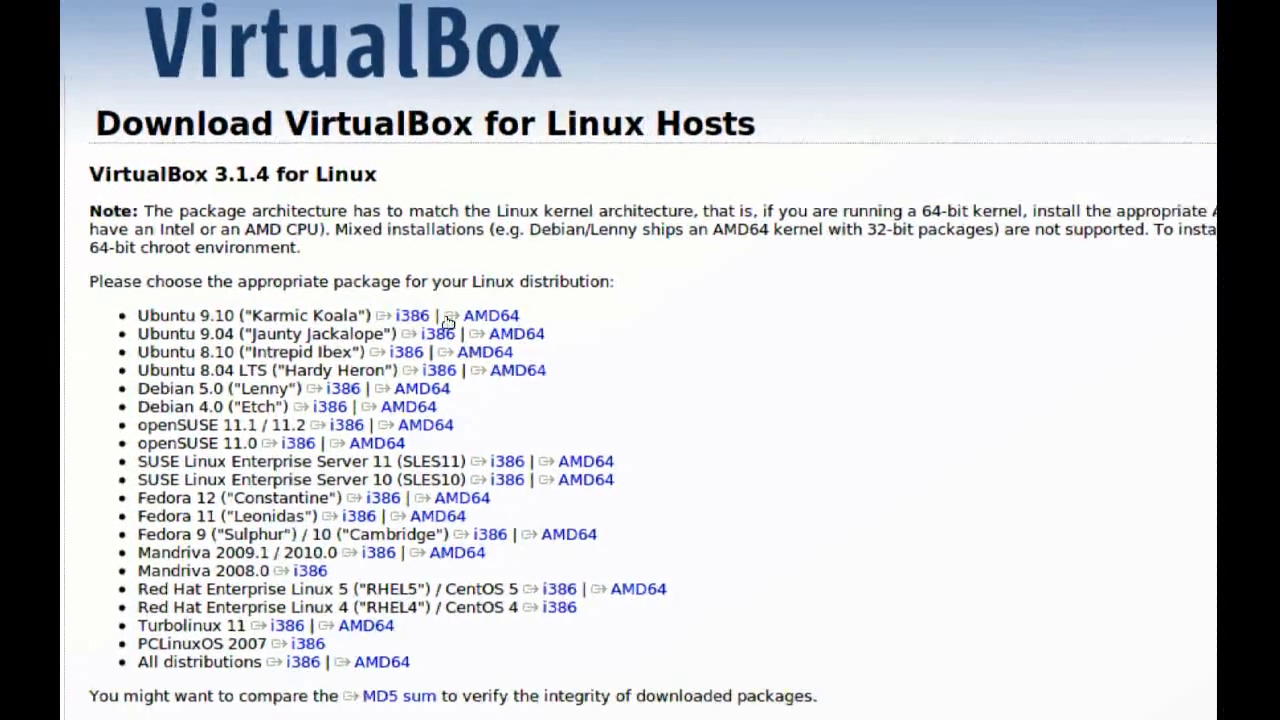
double_click(490, 315)
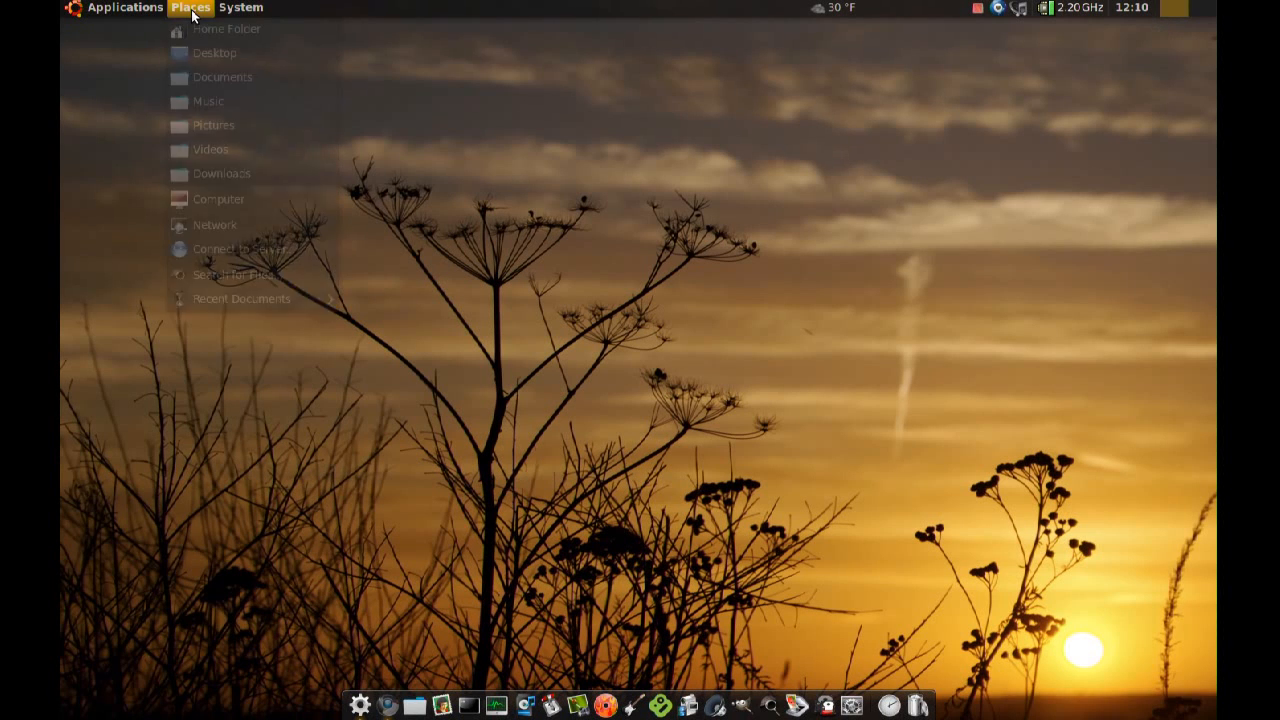
left_click(226, 28)
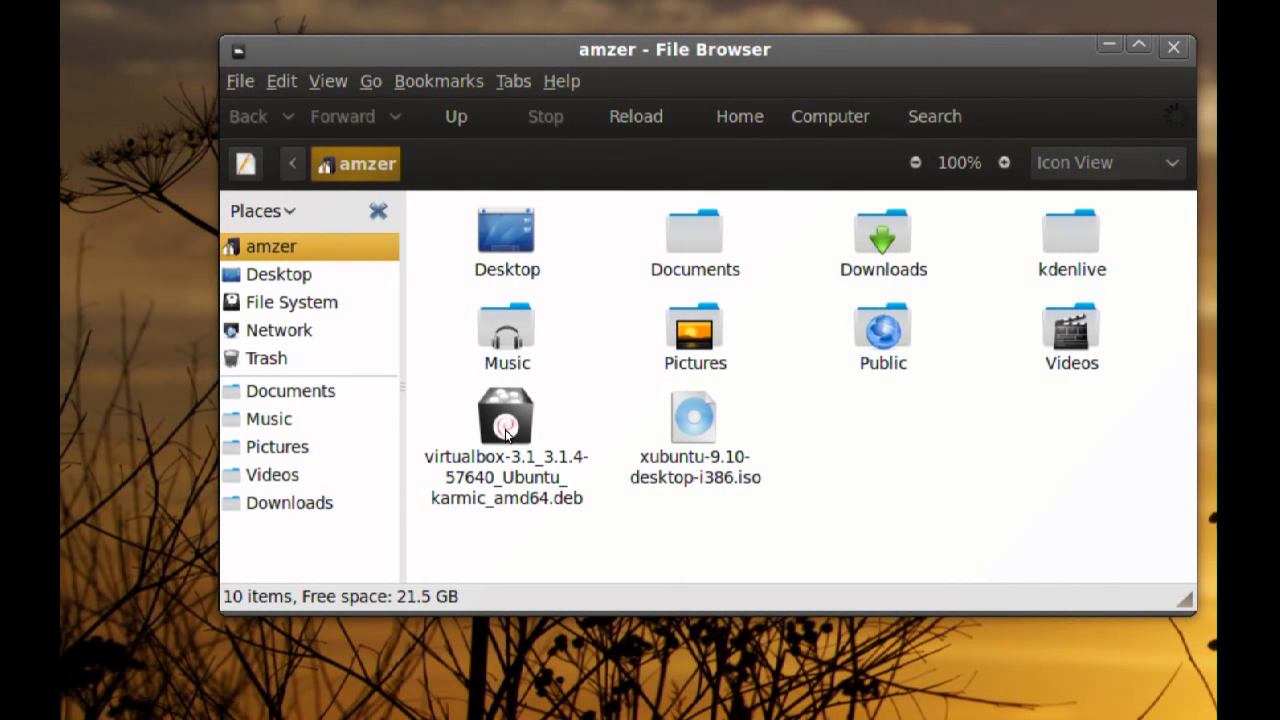
left_click(1138, 48)
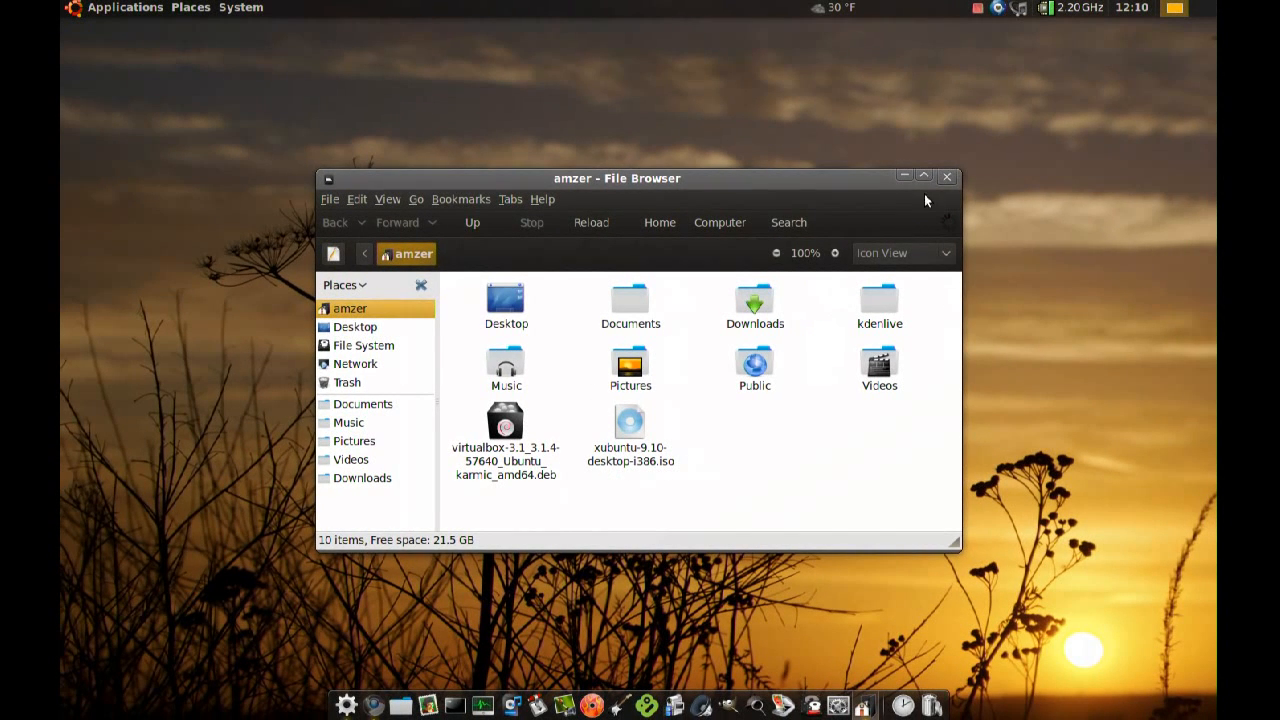
left_click(946, 178)
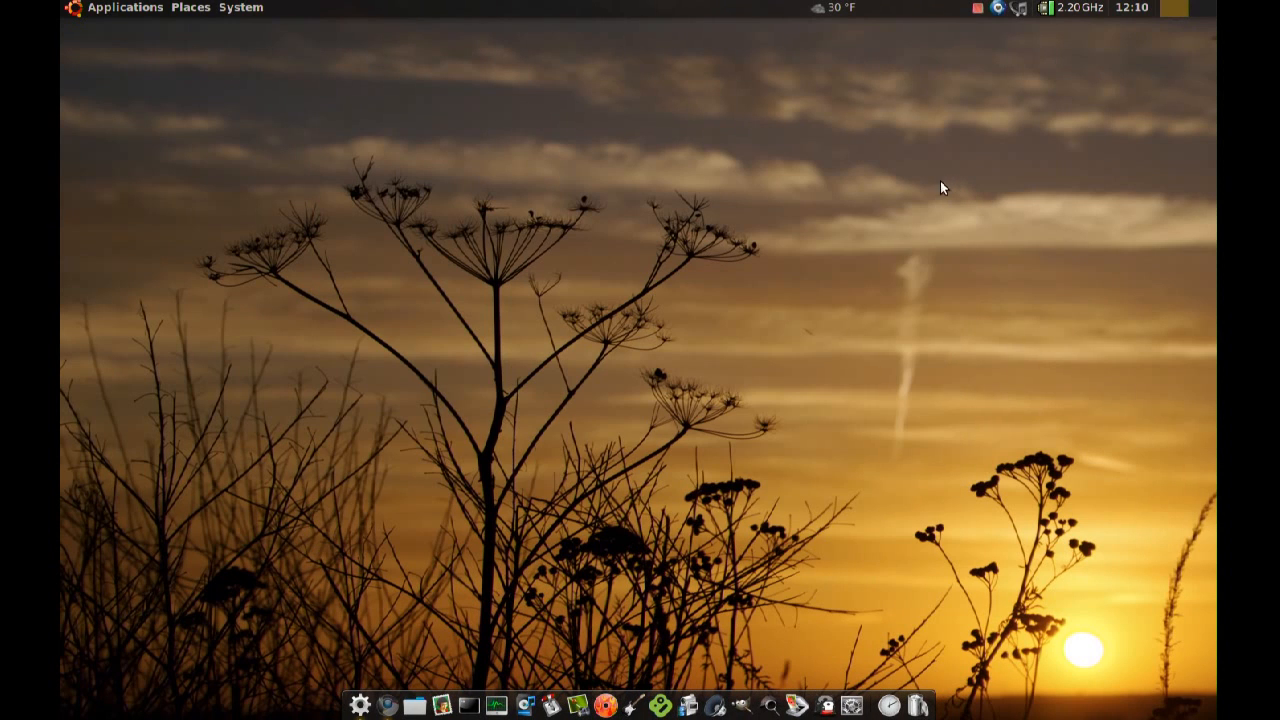
mouse_move(785, 263)
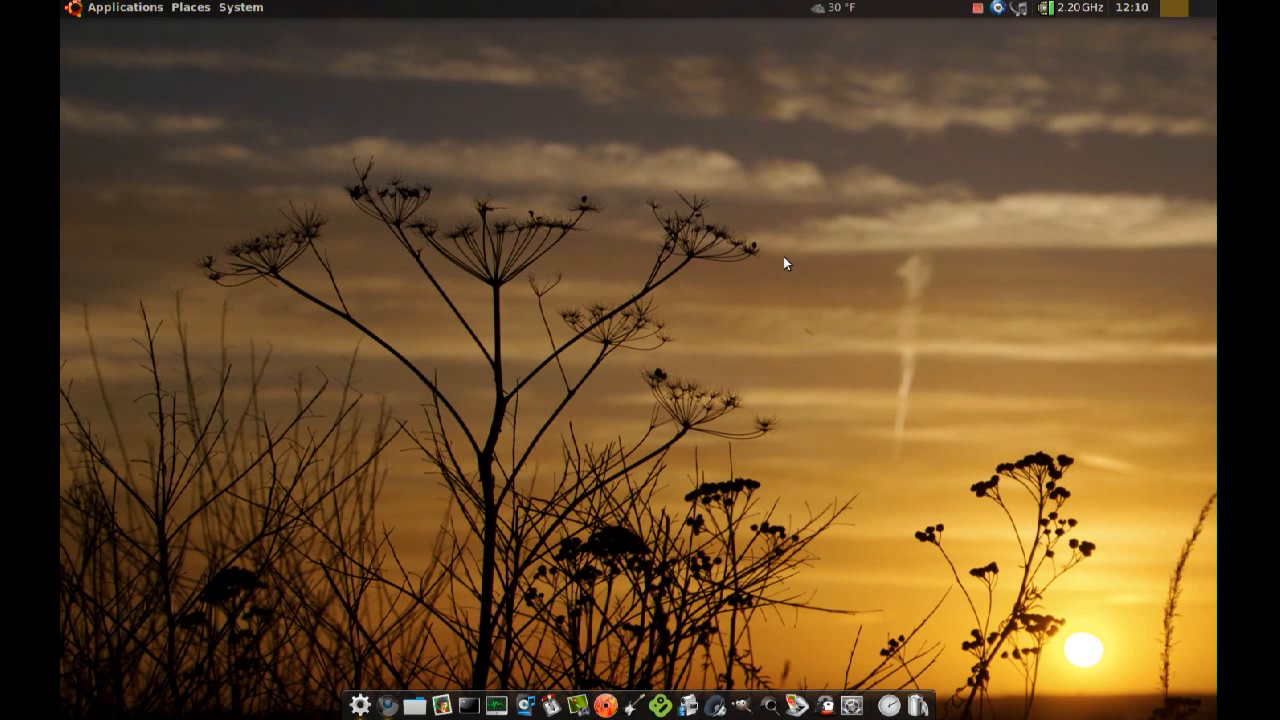
mouse_move(203, 88)
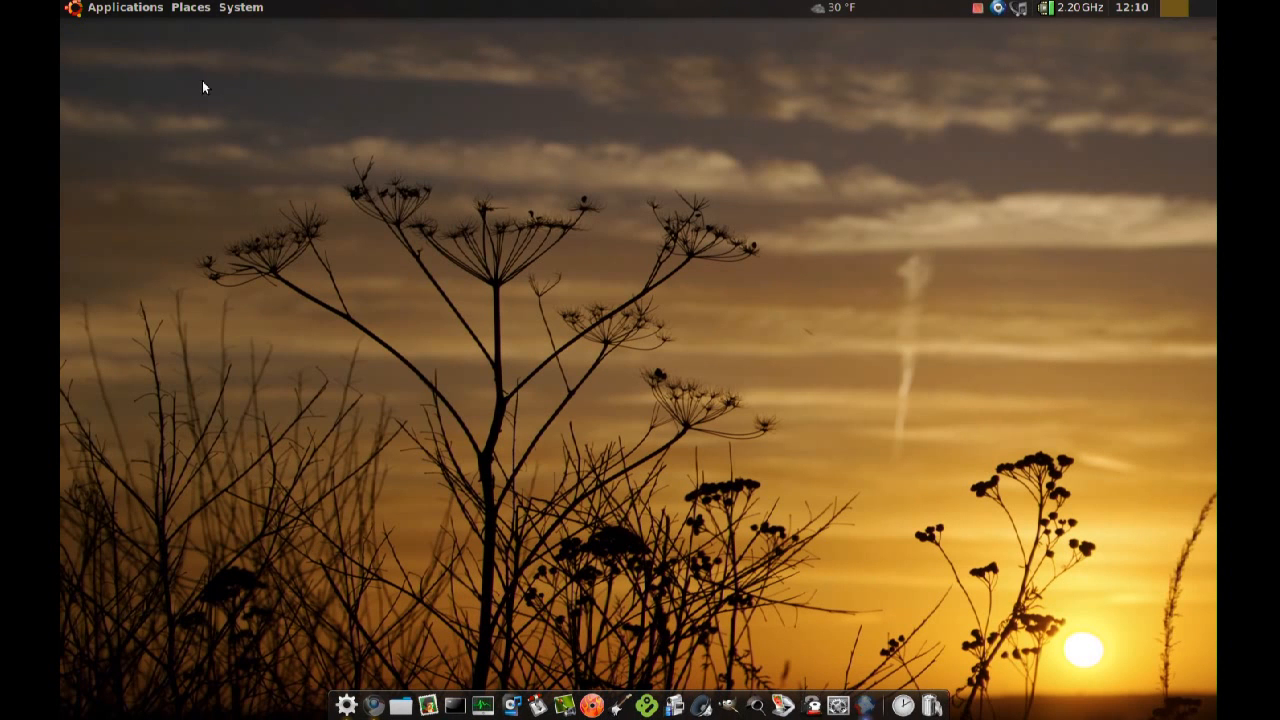
Launch Sun VirtualBox from Applications > System Tools, showing the powered-off Windows XP machine.
left_click(124, 7)
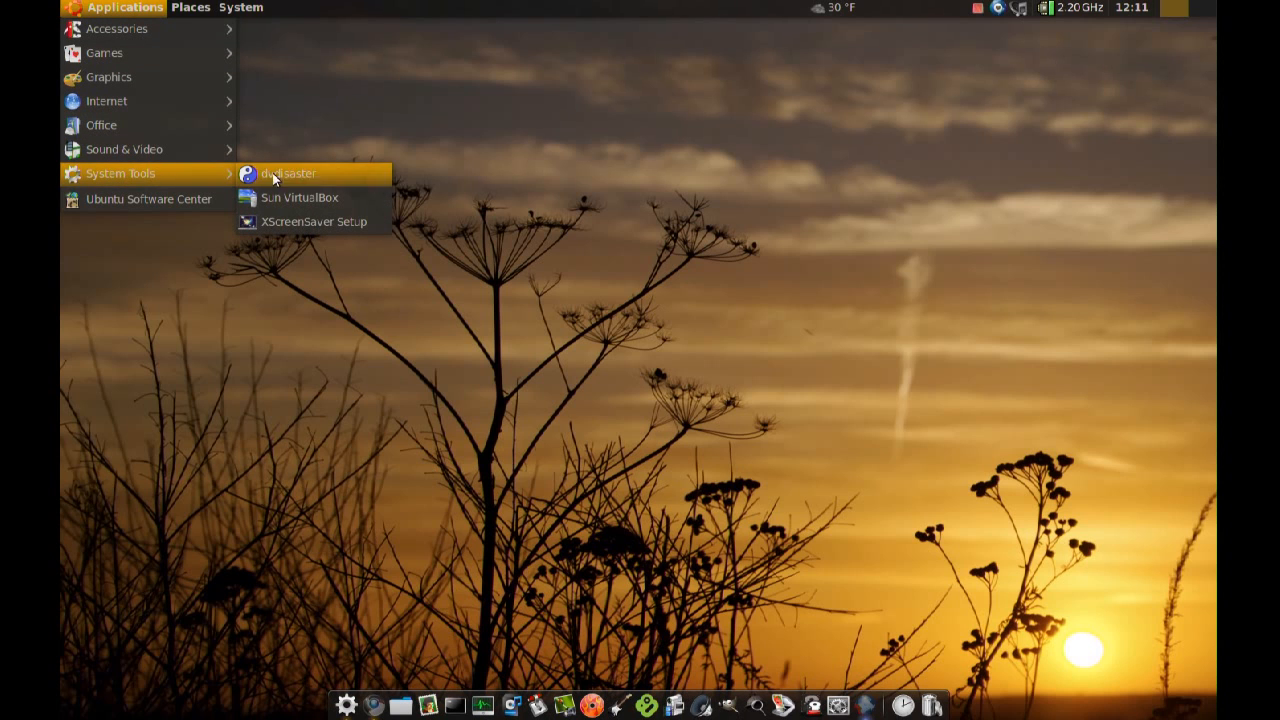
mouse_move(300, 197)
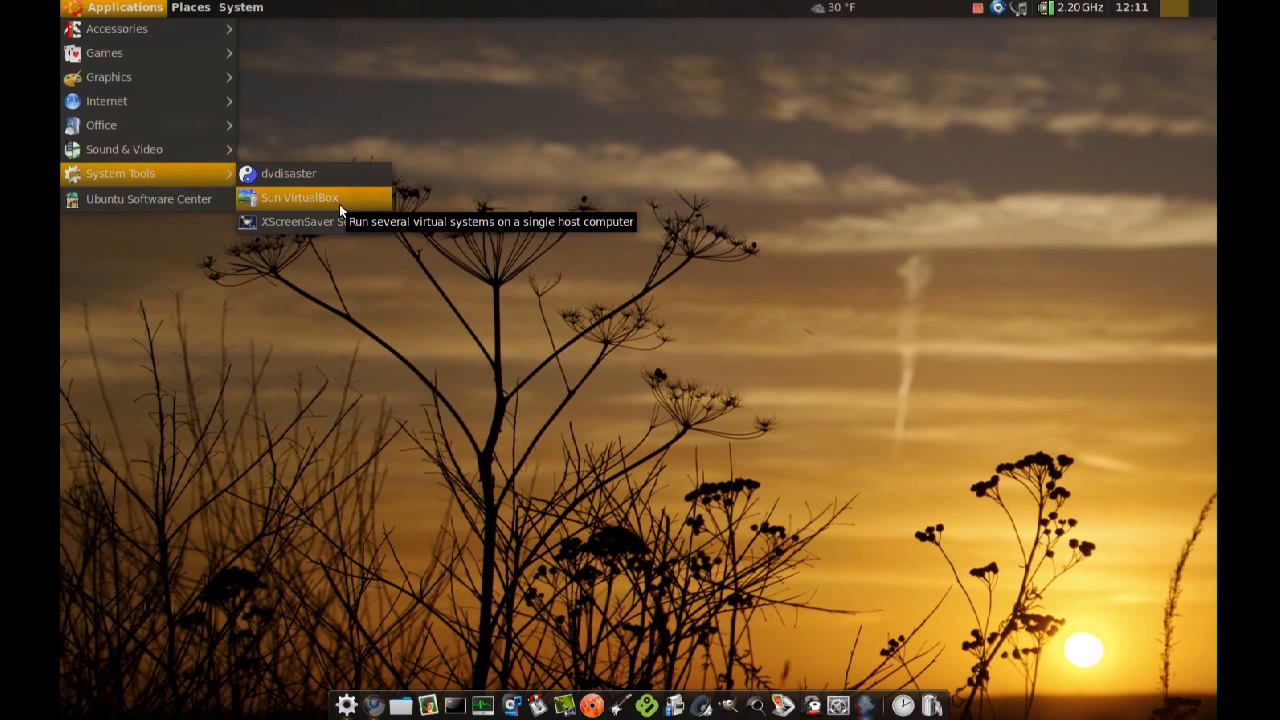
left_click(255, 295)
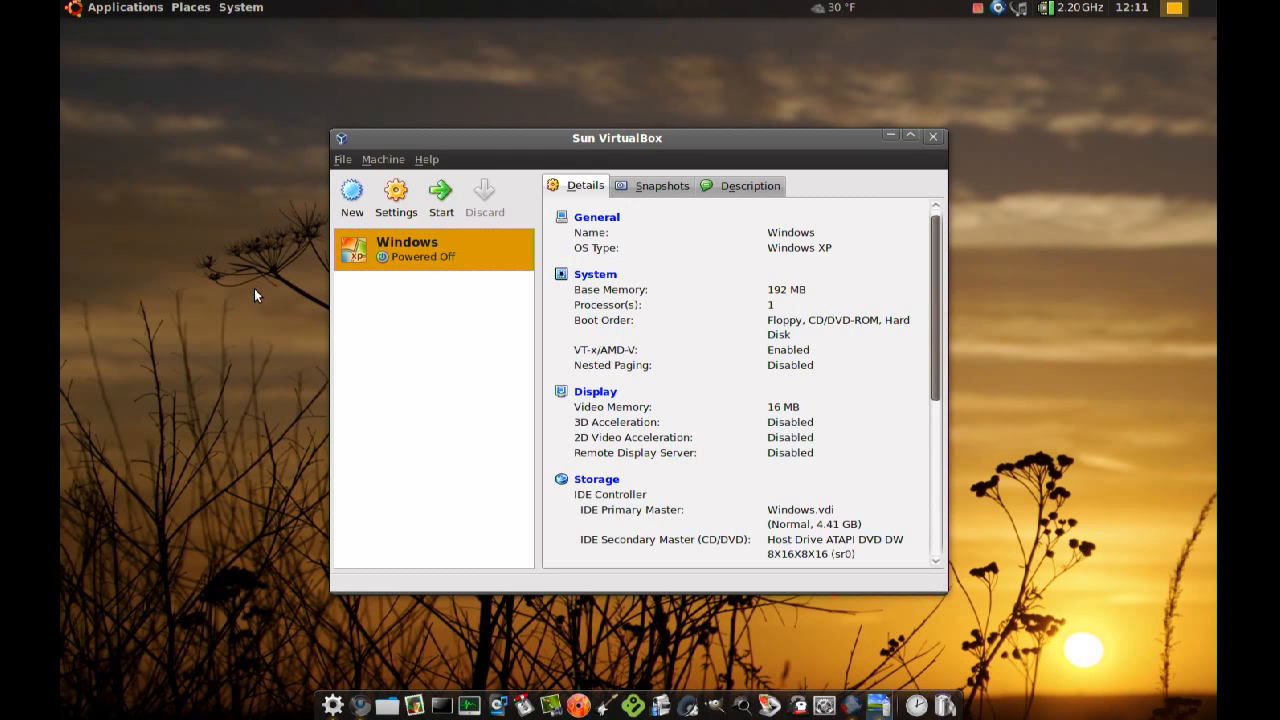
mouse_move(461, 349)
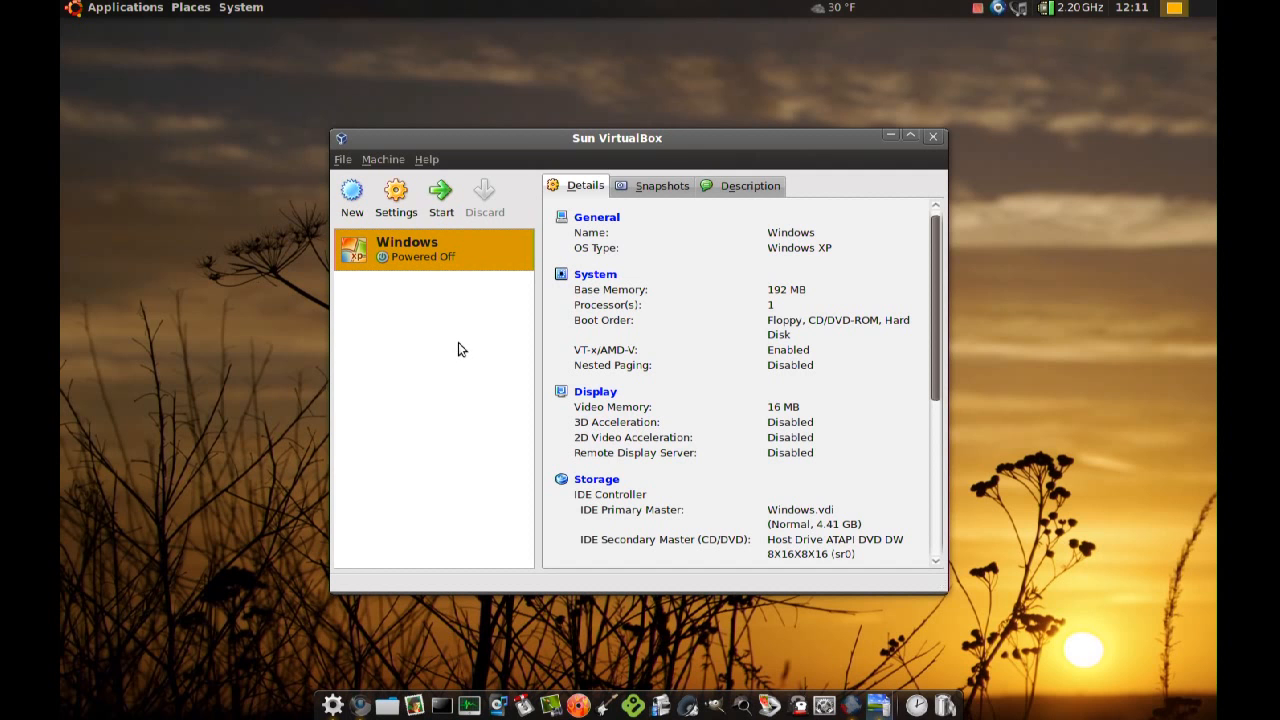
mouse_move(448, 301)
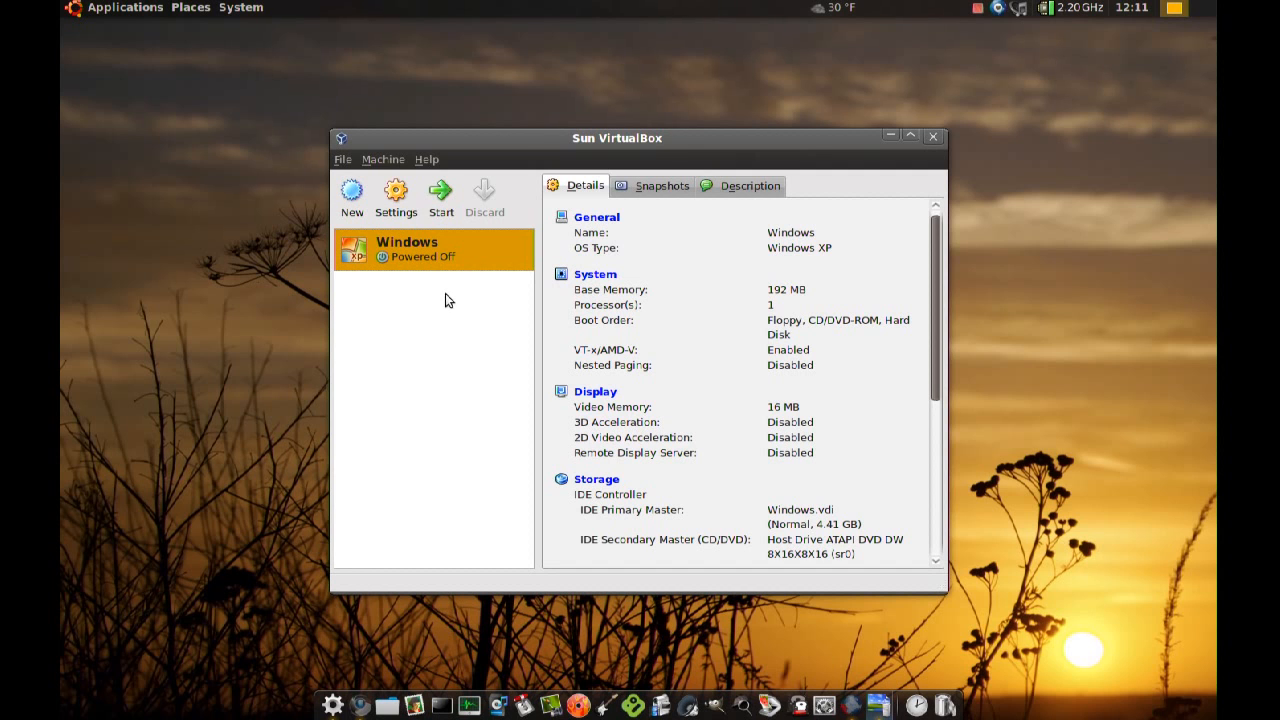
left_click(910, 135)
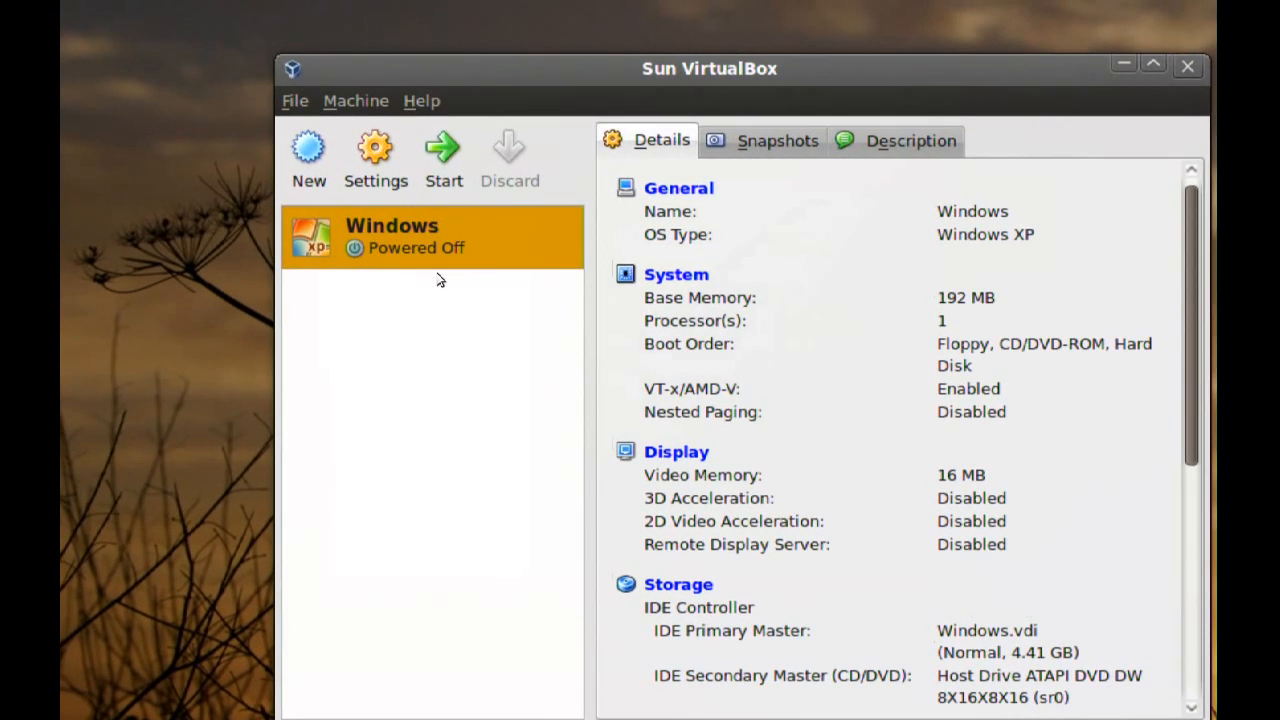
mouse_move(435, 275)
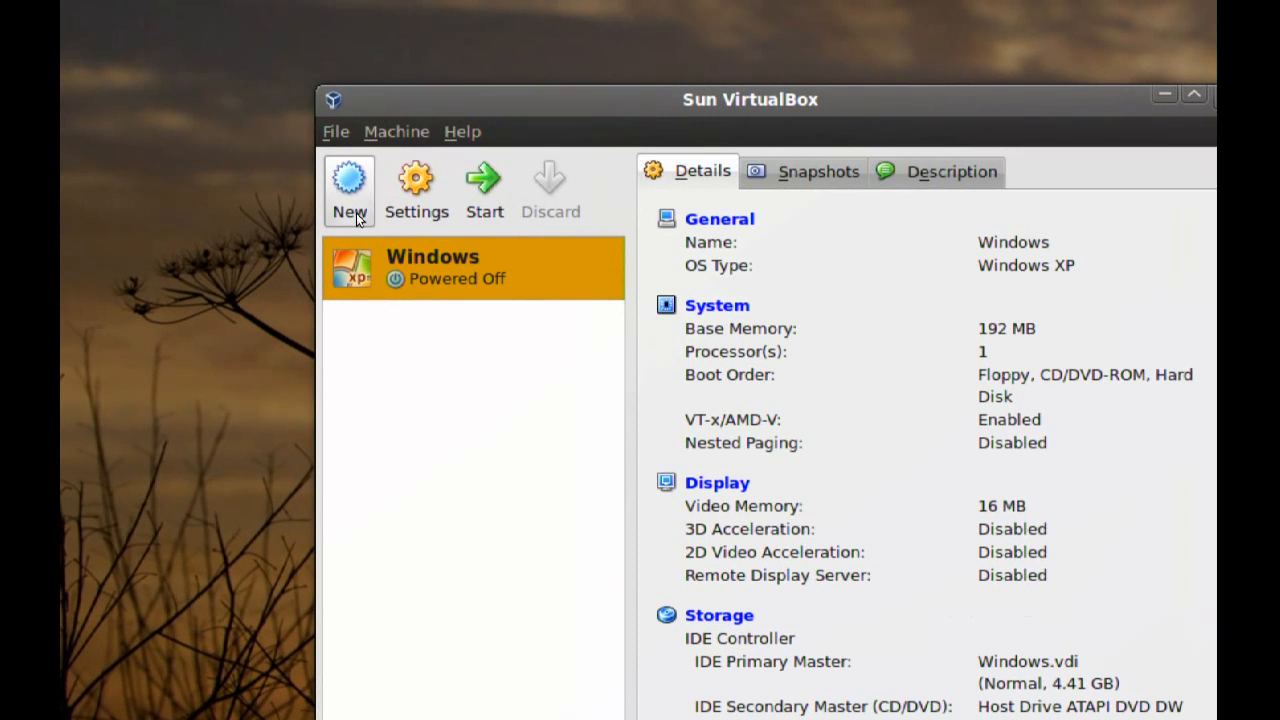
Start the New VM wizard and name the machine 'Test machine'.
left_click(349, 190)
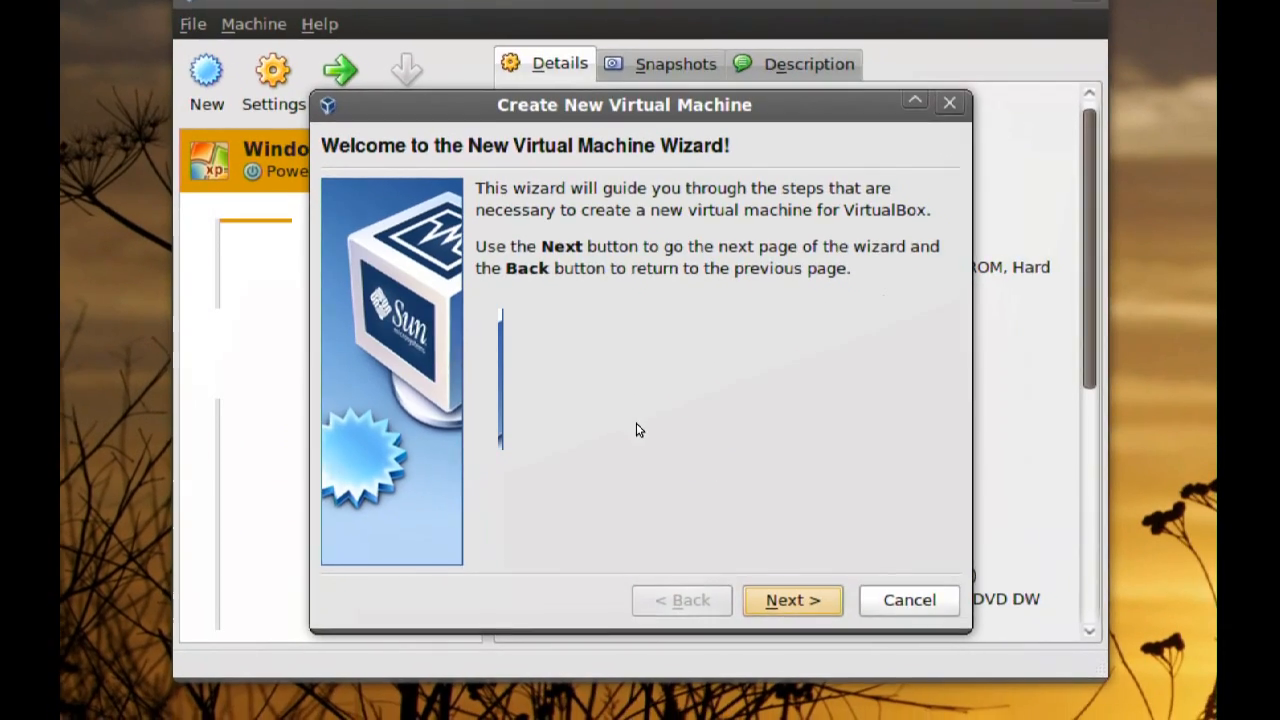
left_click(792, 600)
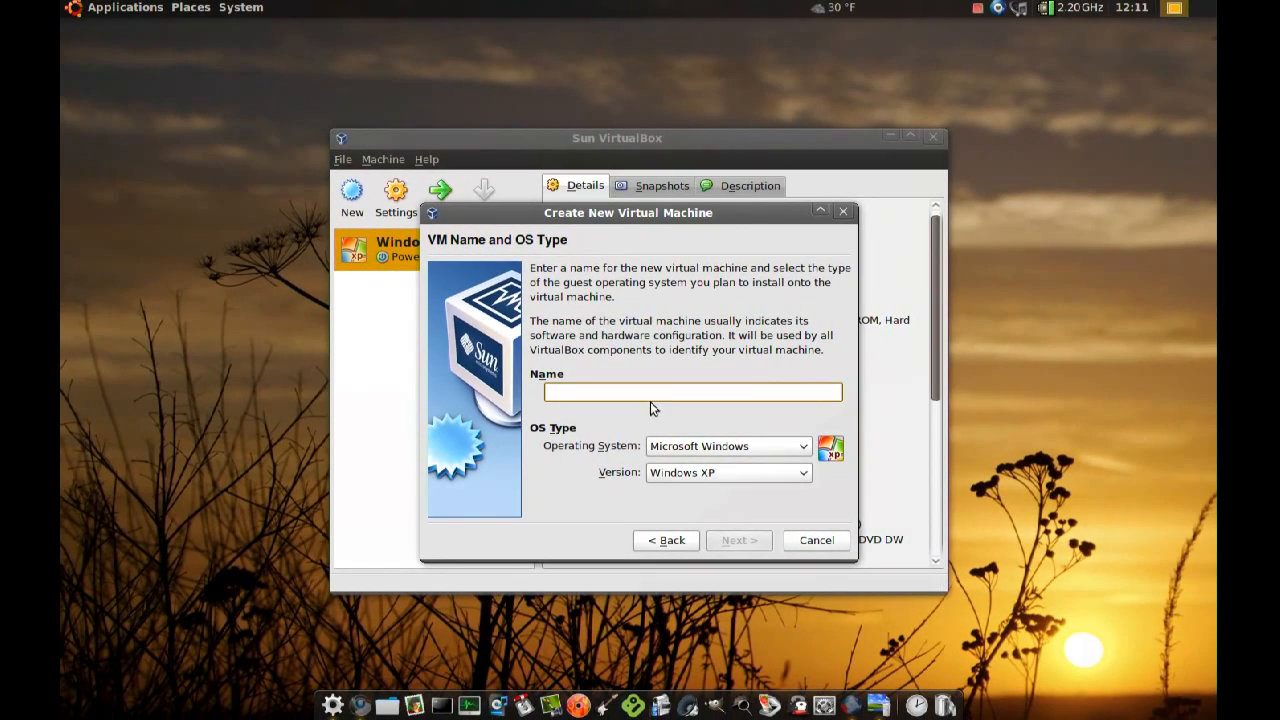
left_click(693, 391)
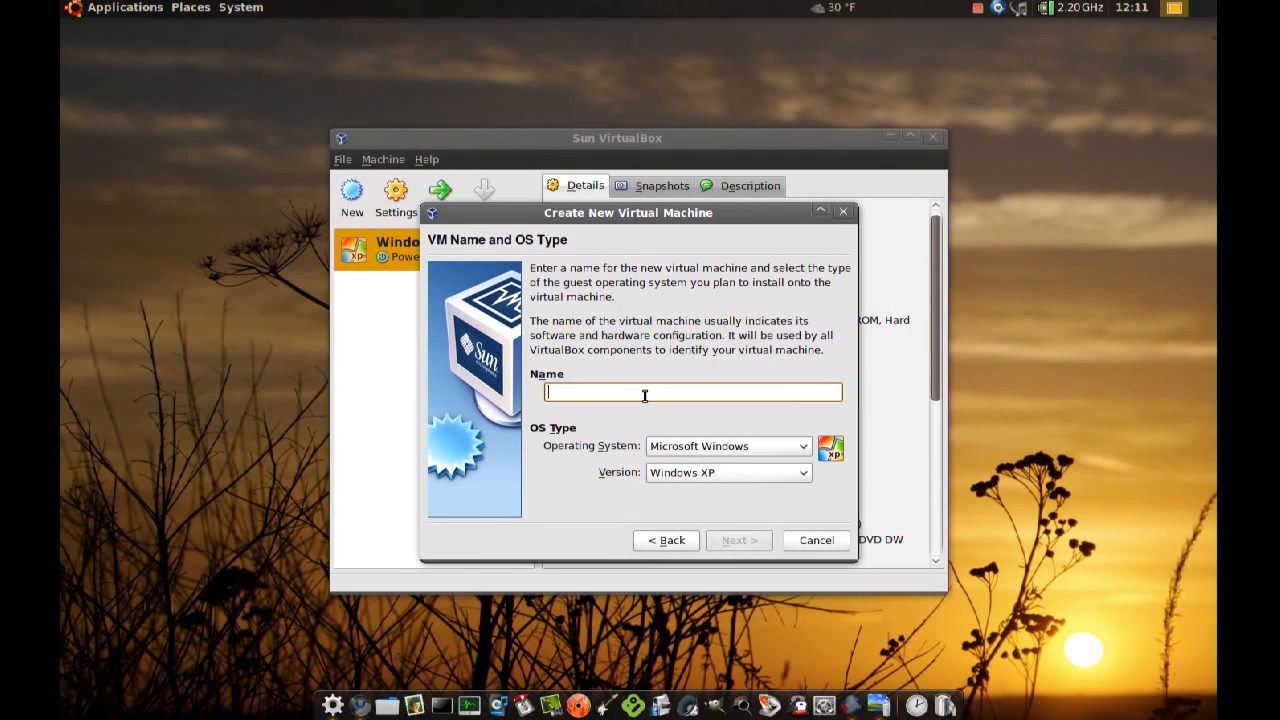
type("T")
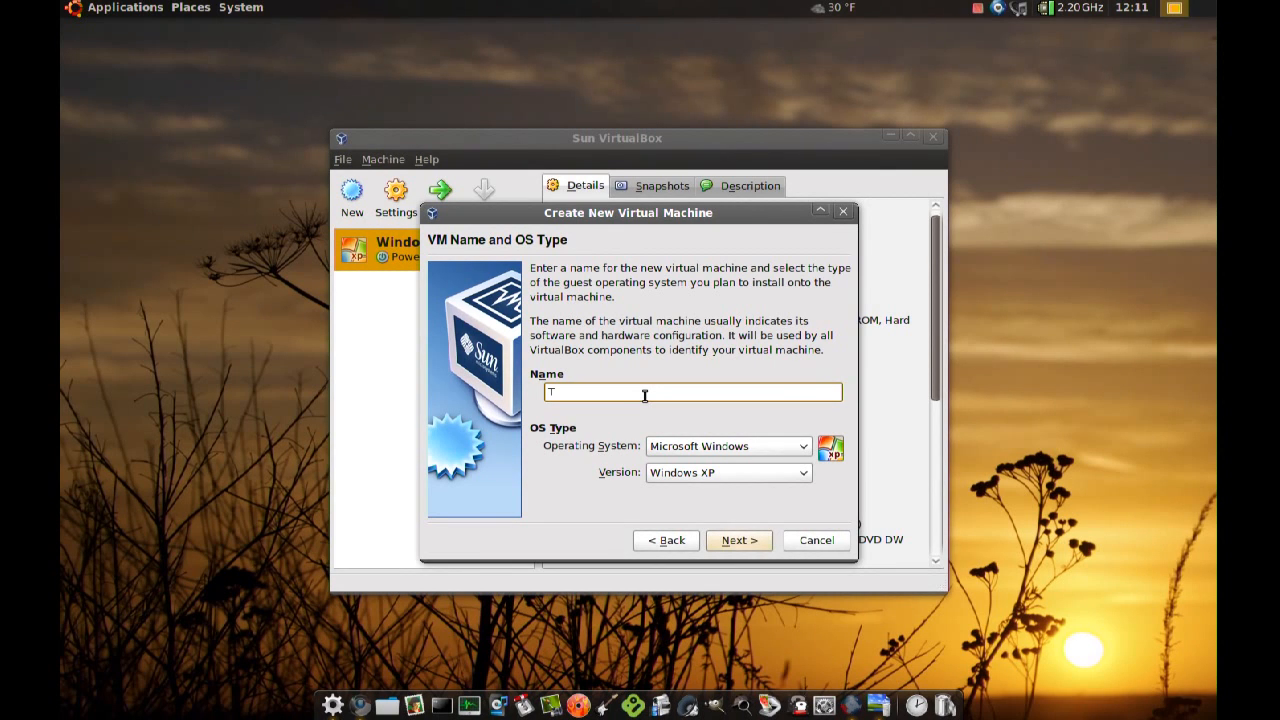
type("est")
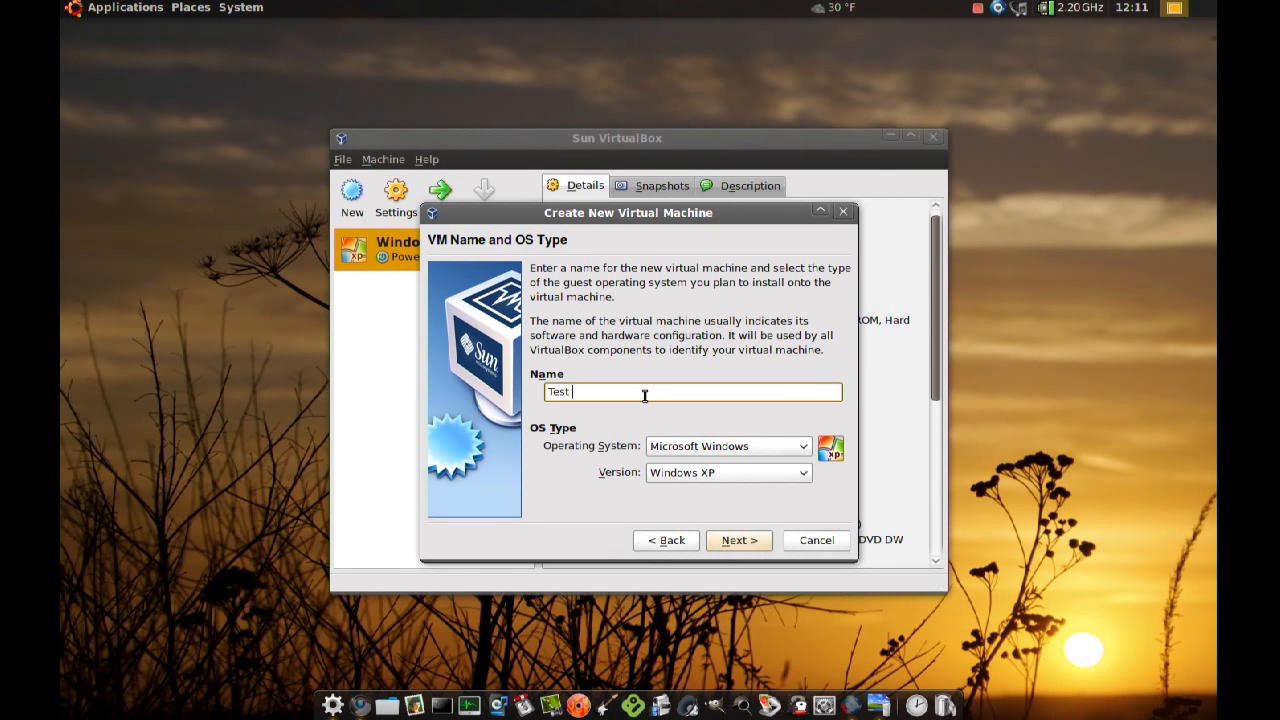
type("machine")
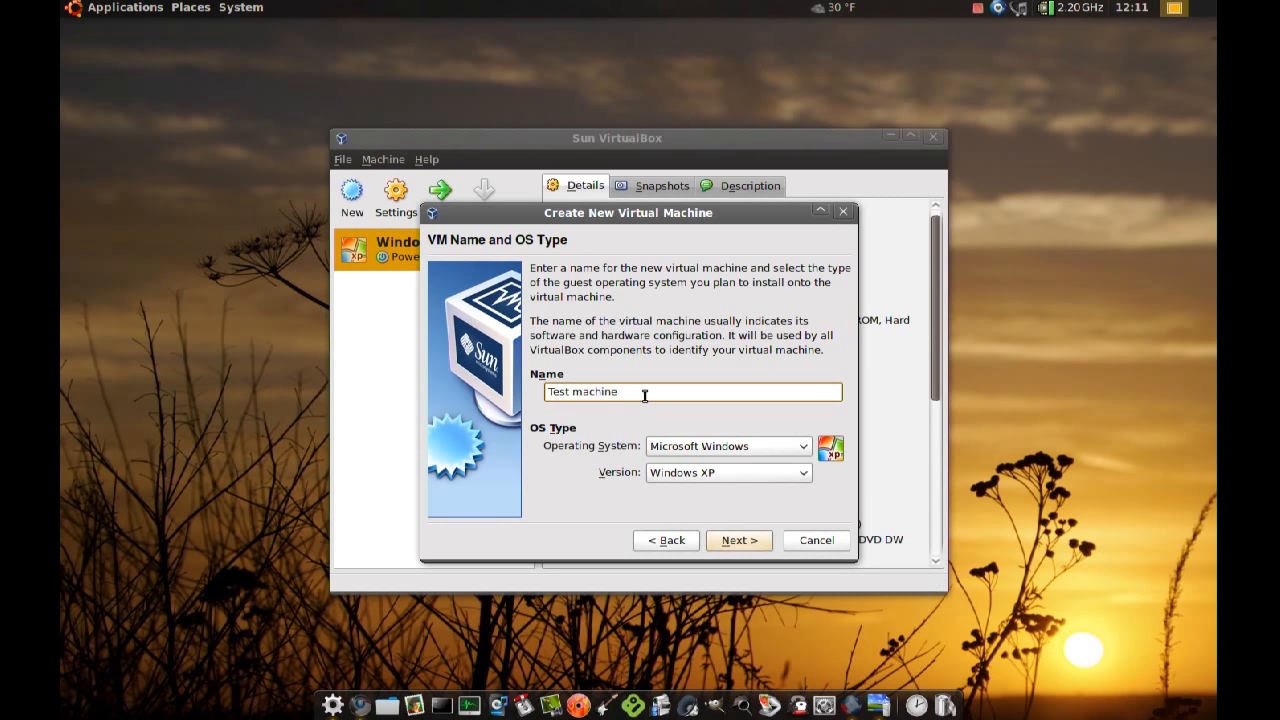
mouse_move(640, 442)
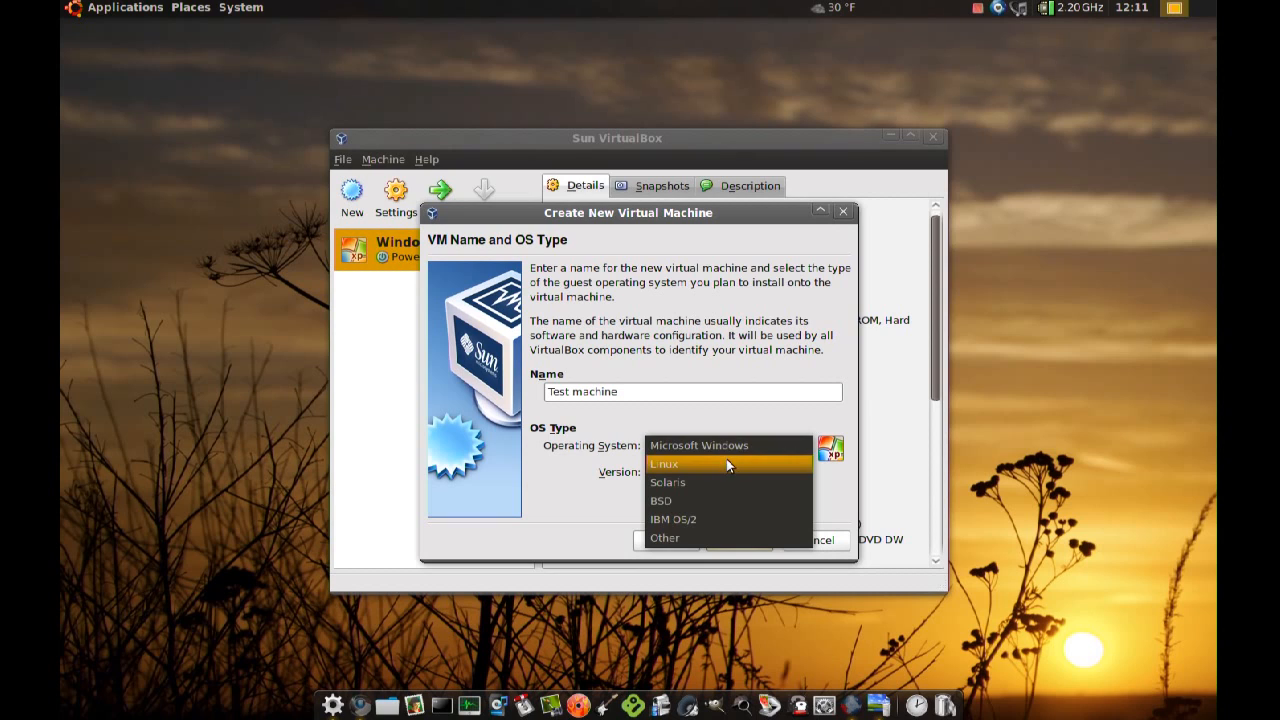
Set the OS type to Linux / Ubuntu and continue to the memory step.
left_click(664, 464)
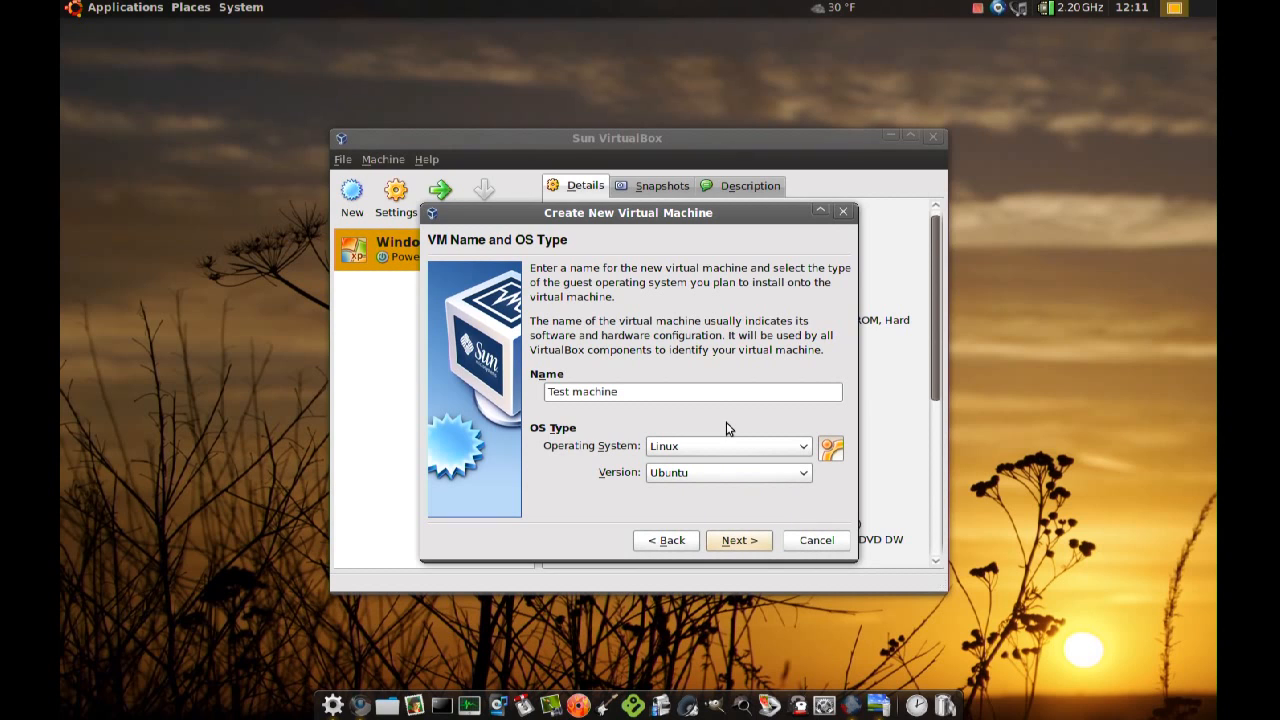
mouse_move(727, 430)
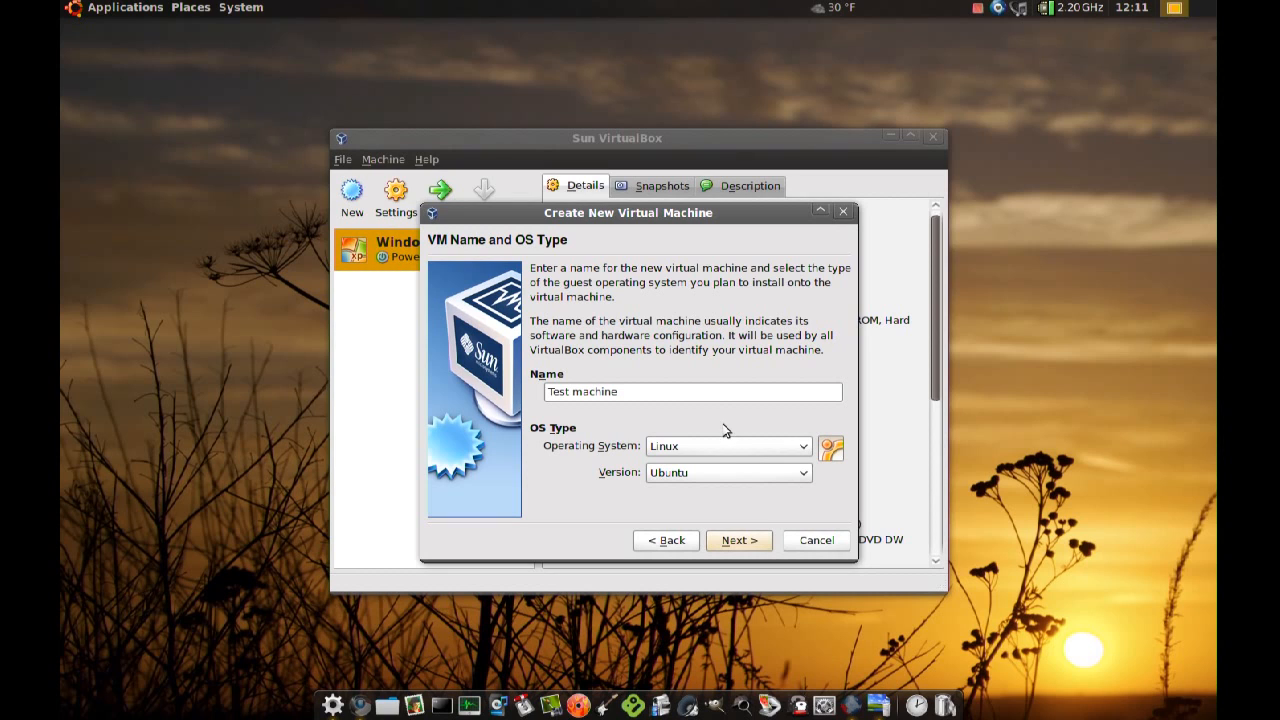
left_click(738, 540)
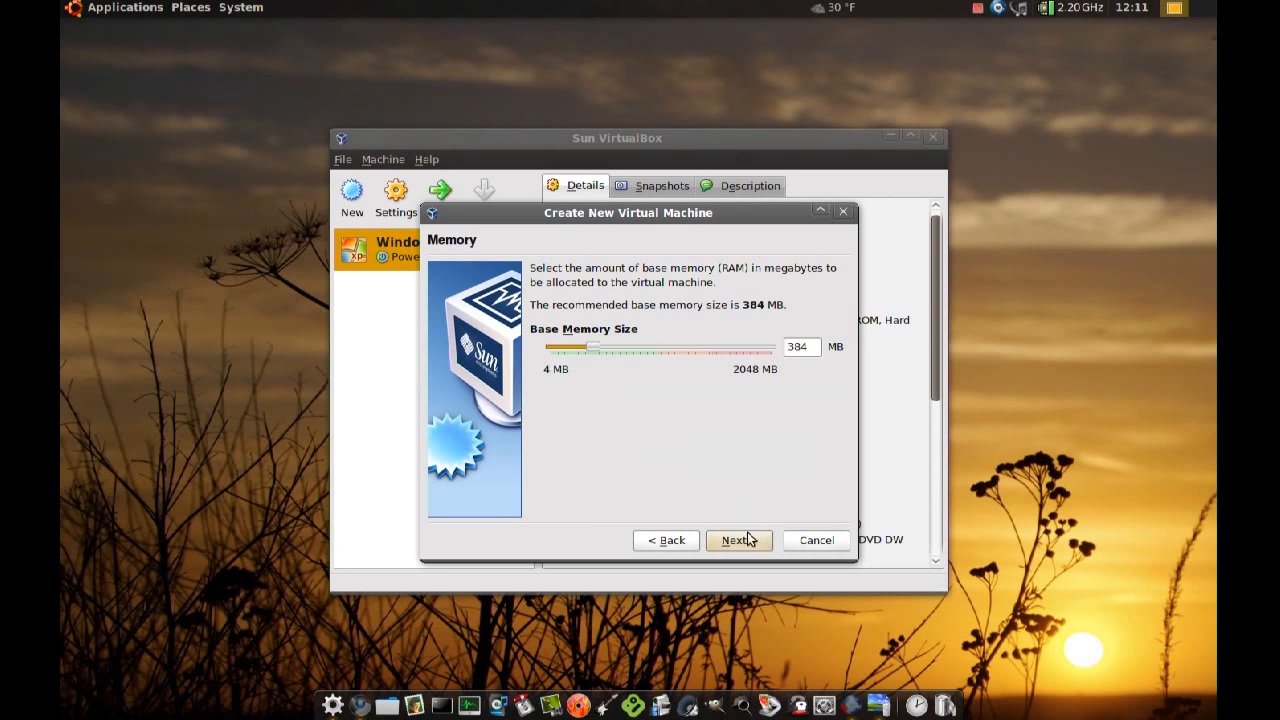
mouse_move(708, 457)
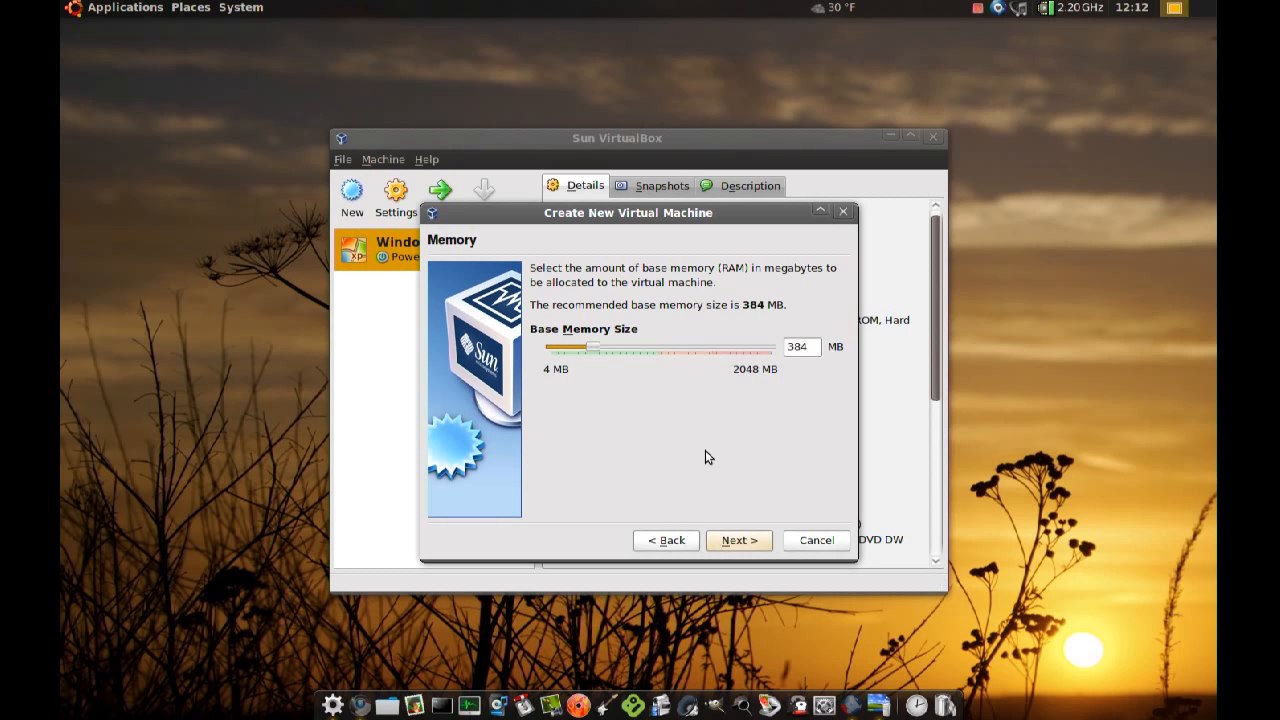
mouse_move(787, 390)
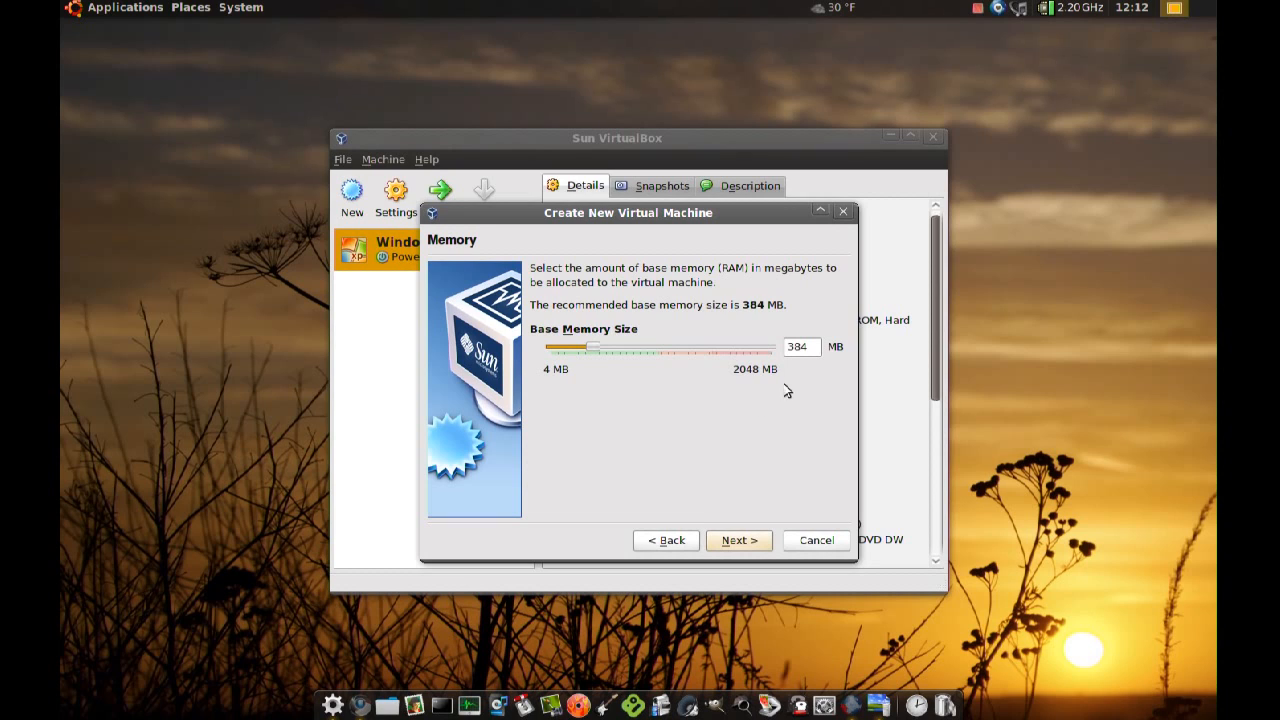
mouse_move(807, 365)
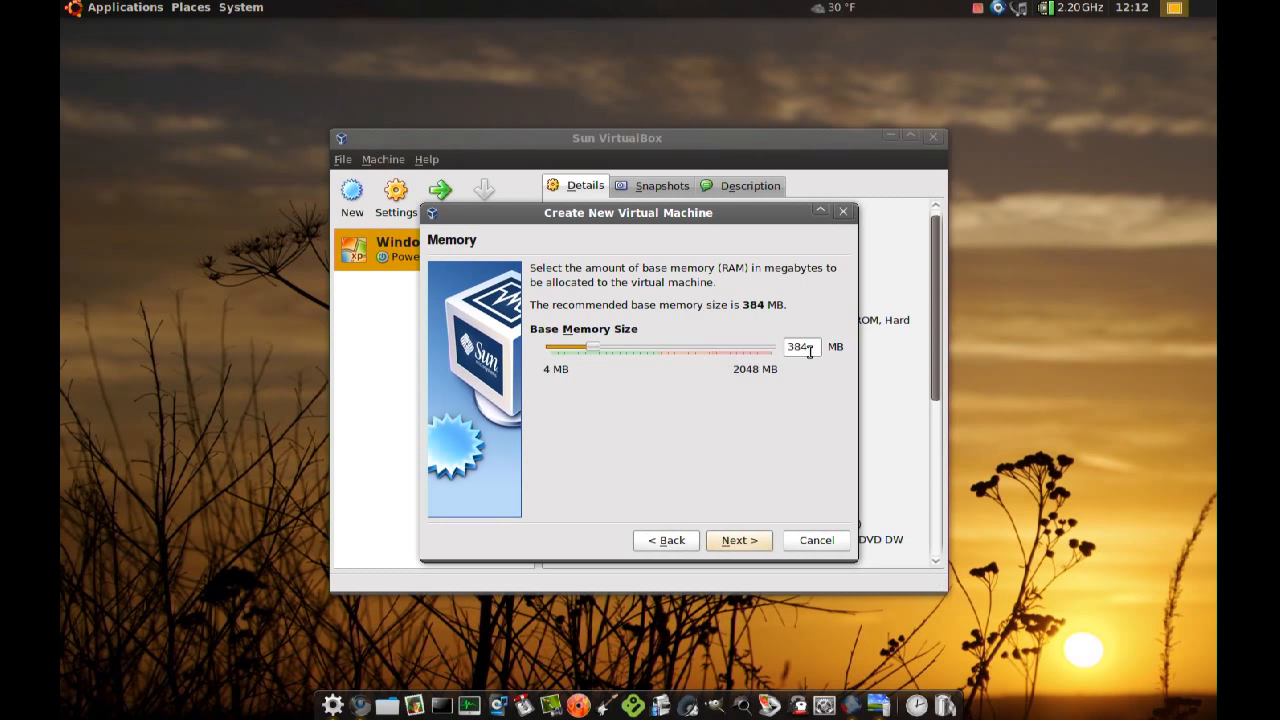
mouse_move(745, 397)
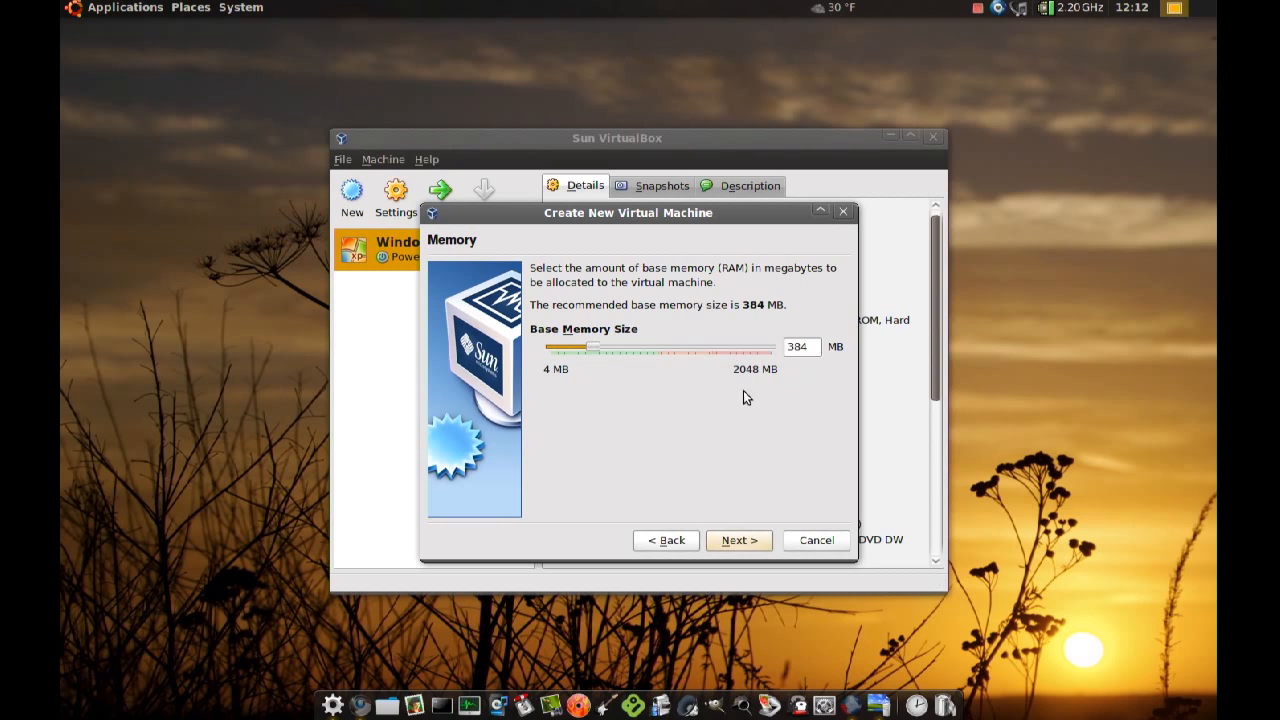
mouse_move(597, 365)
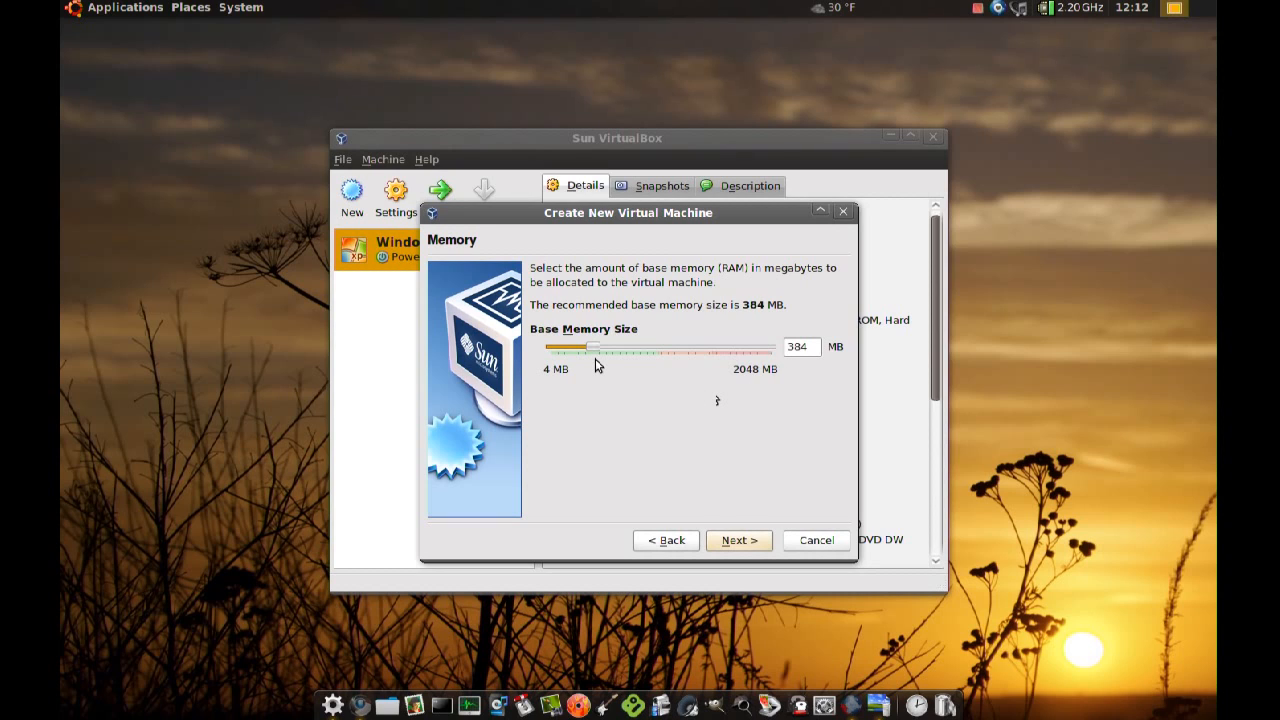
mouse_move(750, 388)
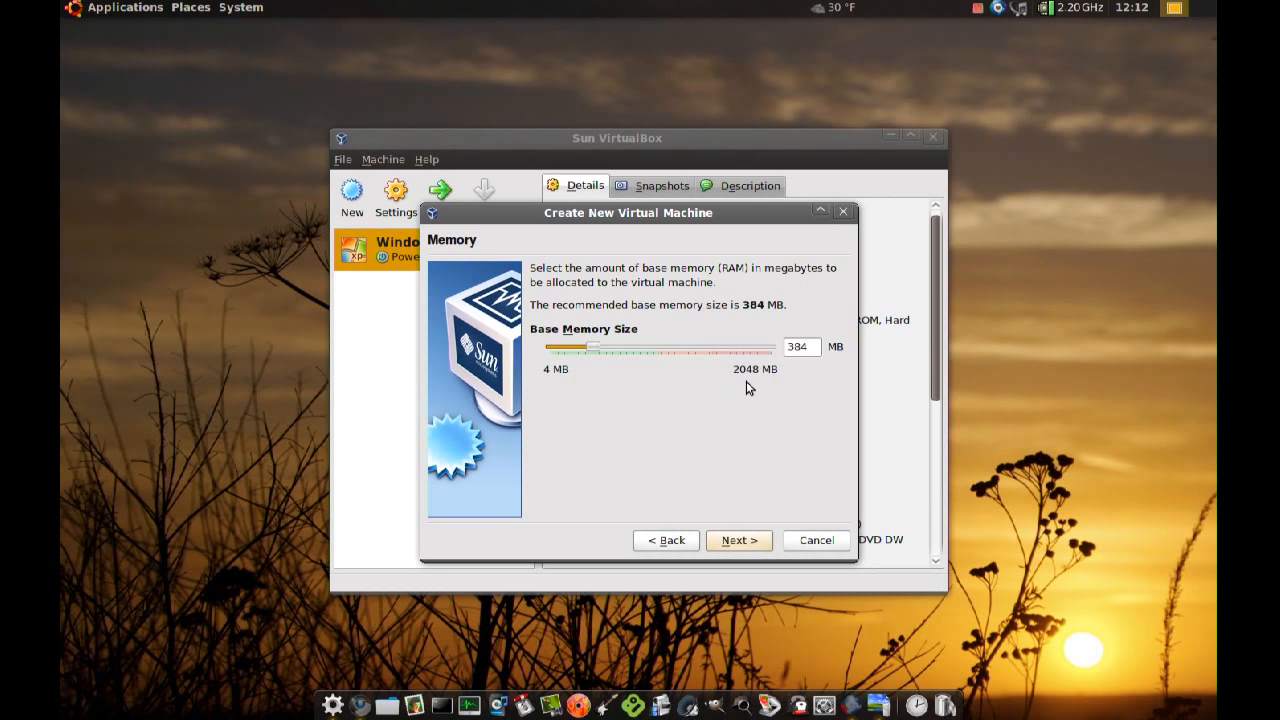
Accept the recommended 384 MB base memory and continue.
left_click(738, 540)
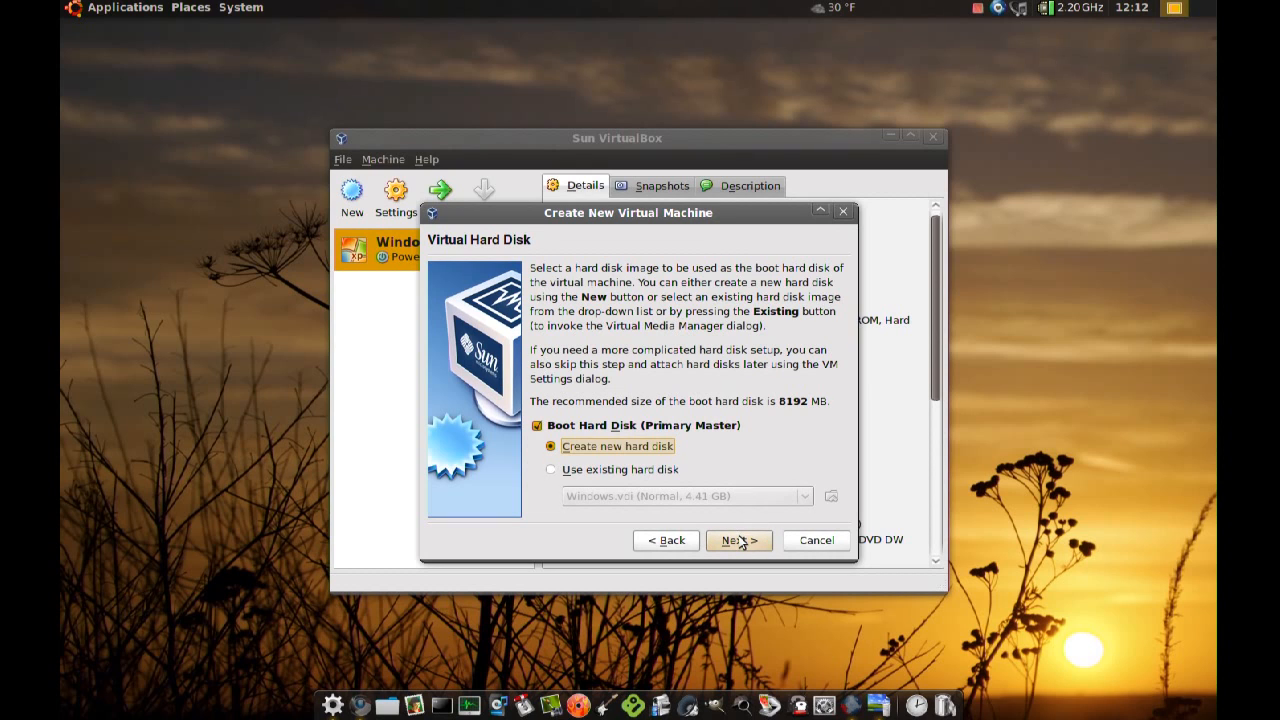
mouse_move(723, 459)
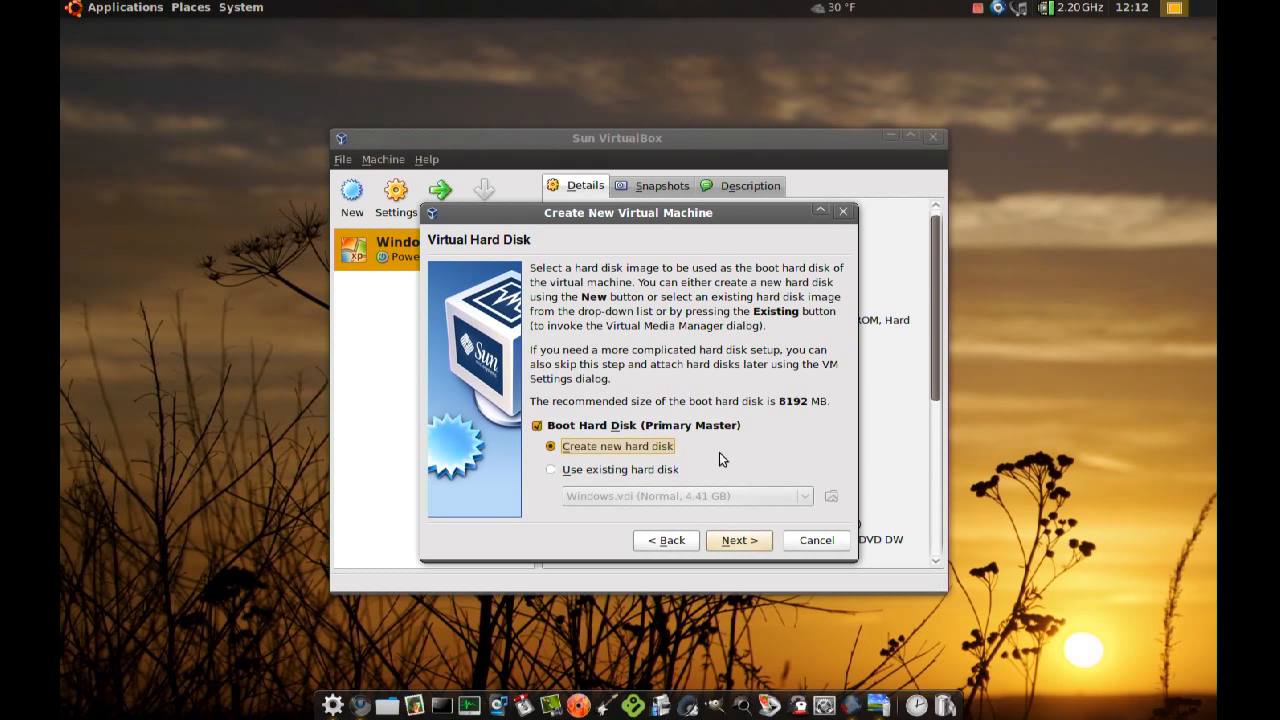
mouse_move(720, 457)
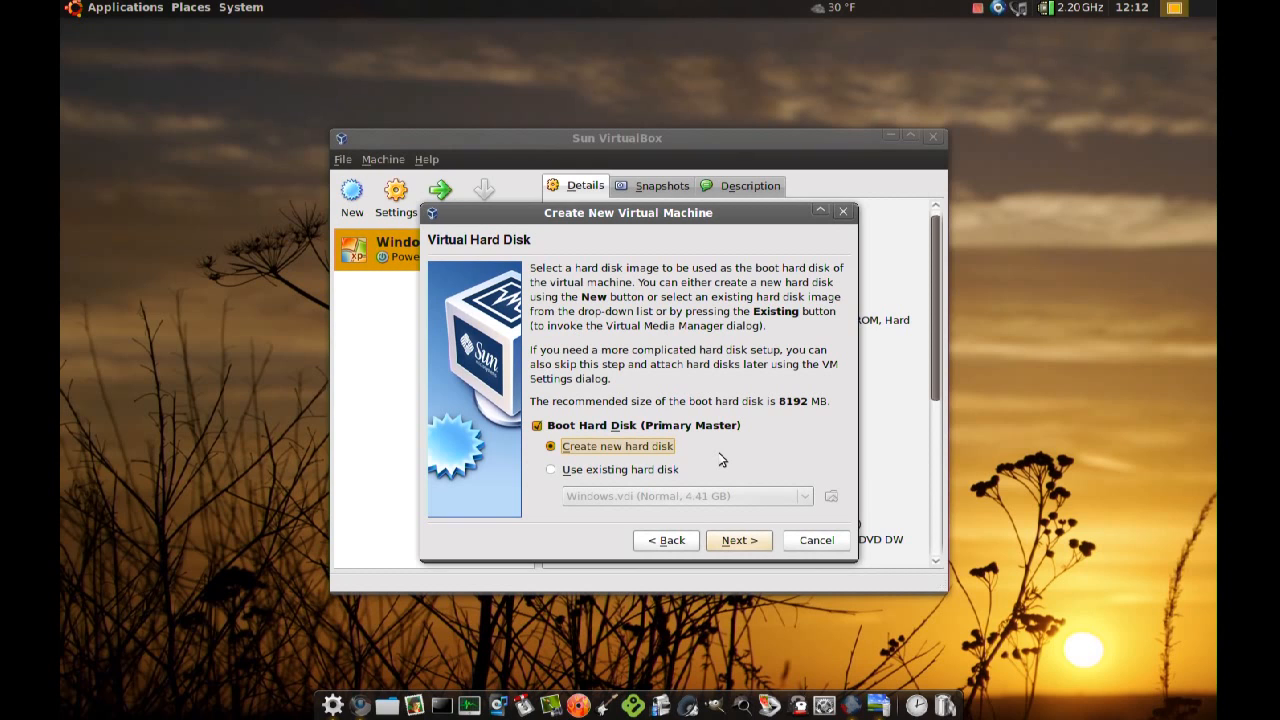
mouse_move(721, 460)
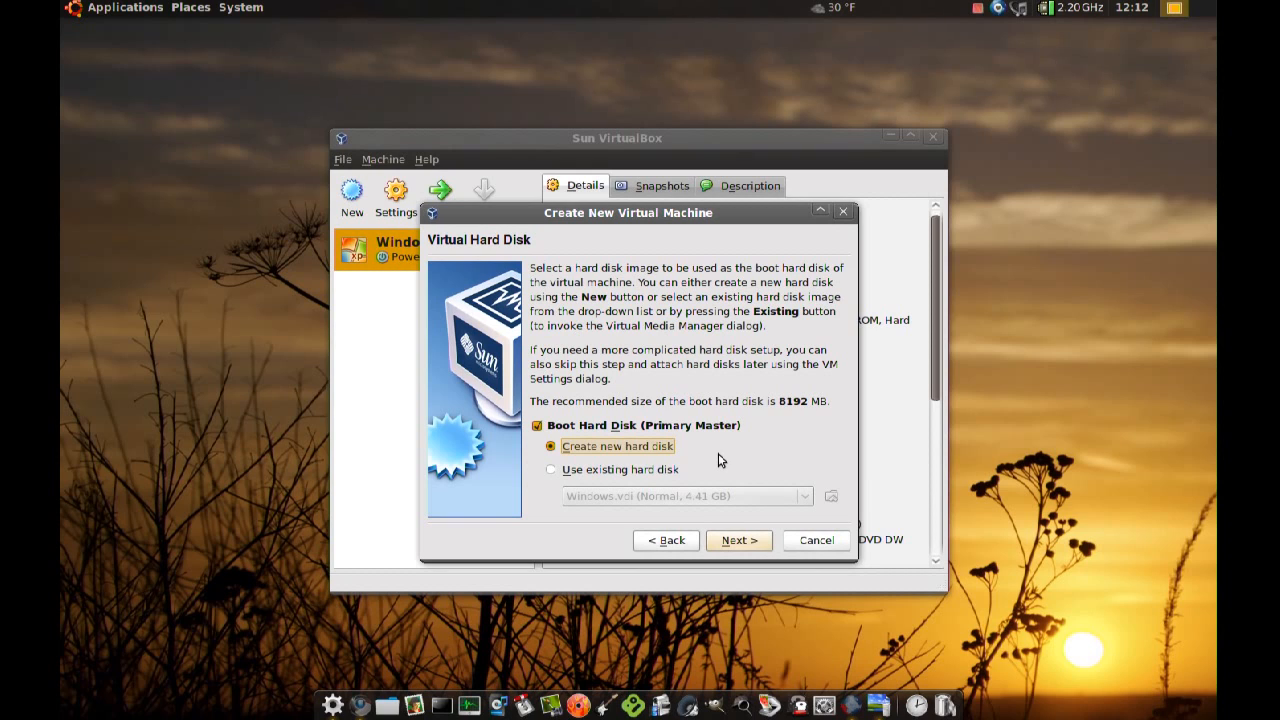
mouse_move(712, 458)
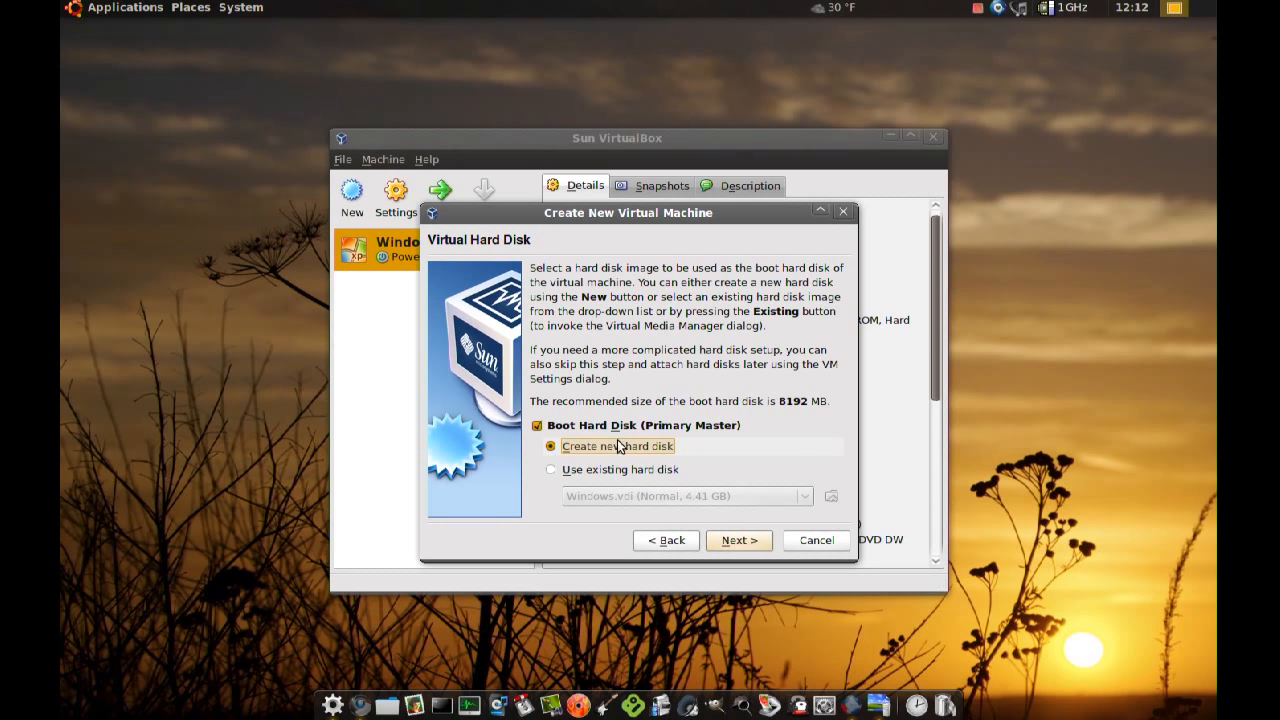
Untick Boot Hard Disk, accept the no-disk warning and finish creating 'Test machine'.
left_click(537, 425)
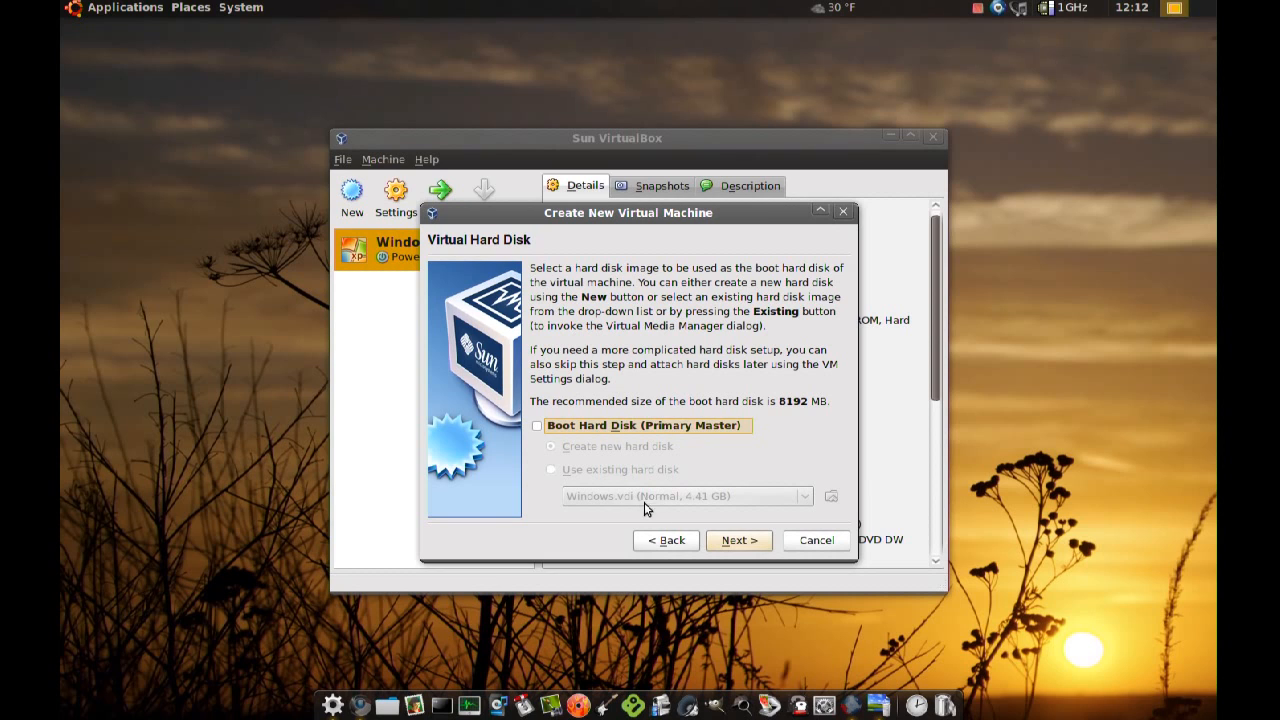
left_click(738, 540)
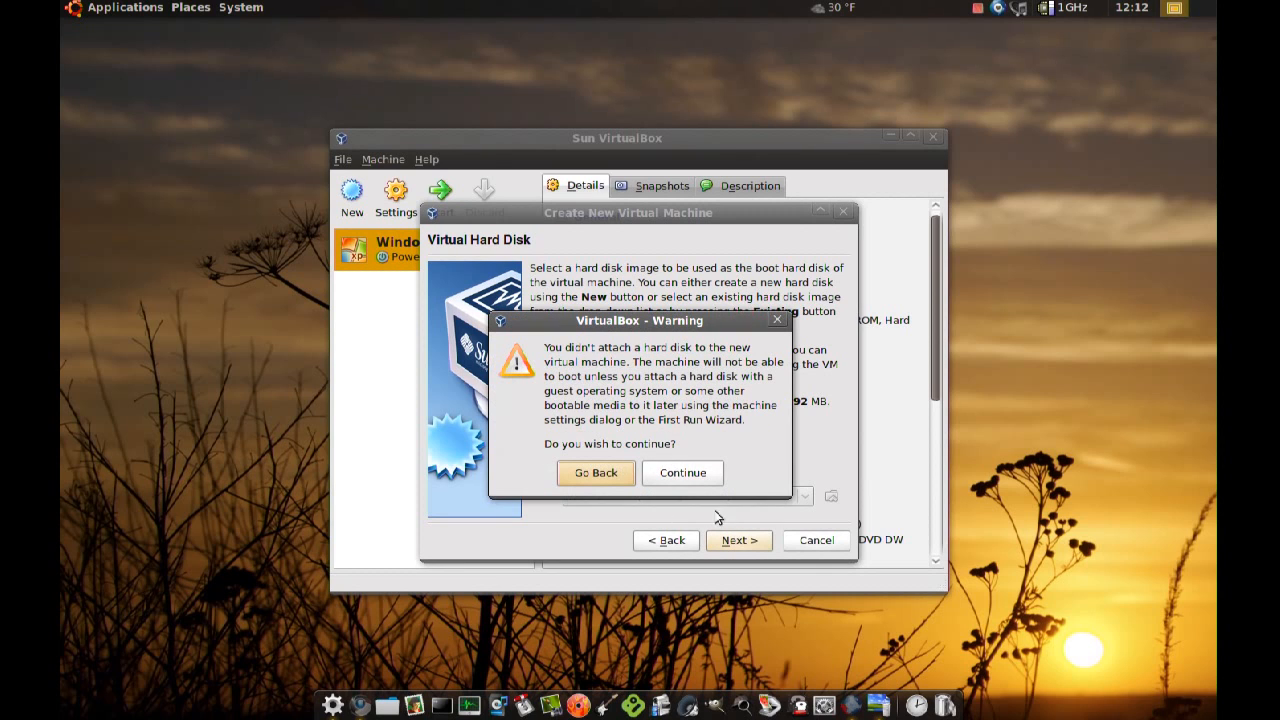
left_click(682, 472)
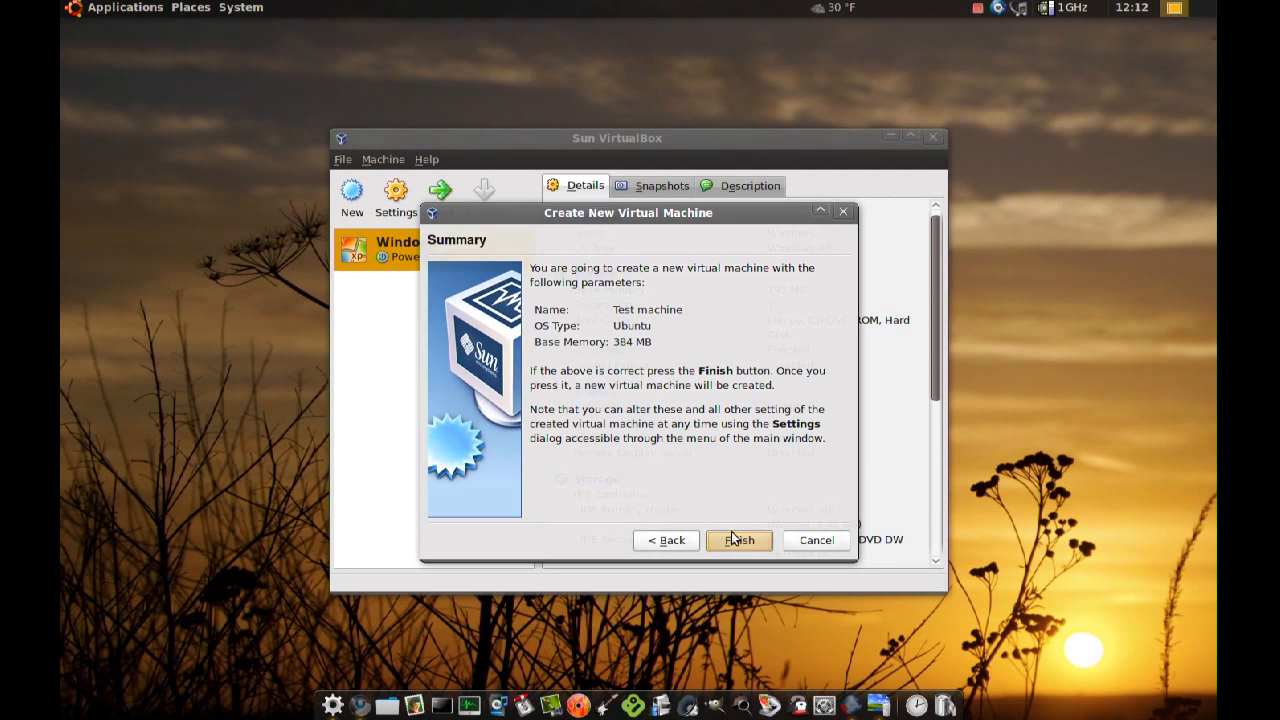
left_click(739, 540)
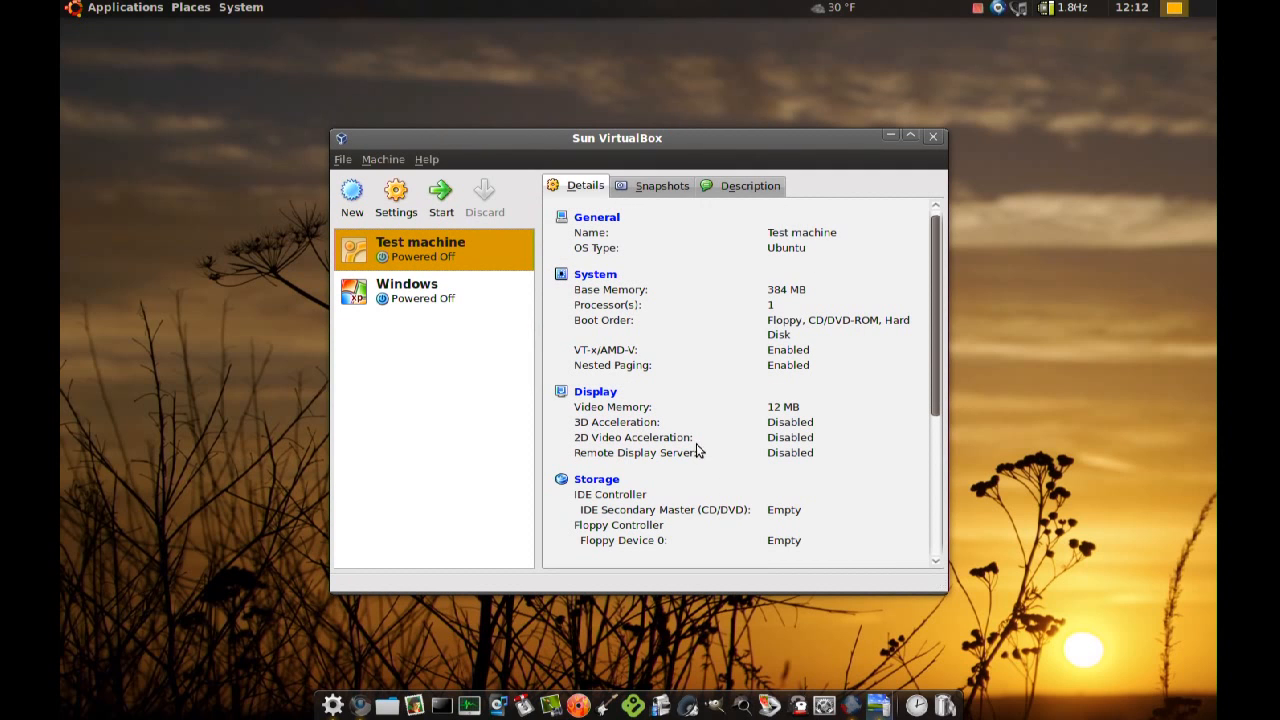
mouse_move(413, 258)
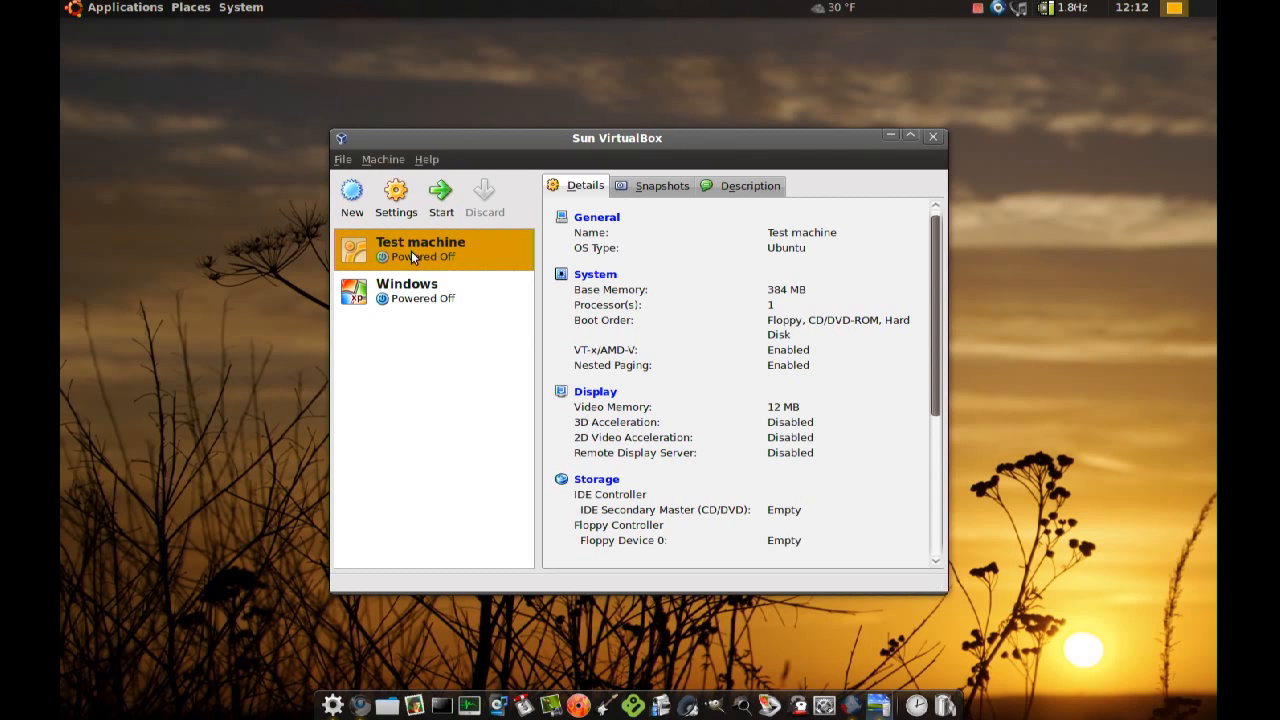
mouse_move(410, 250)
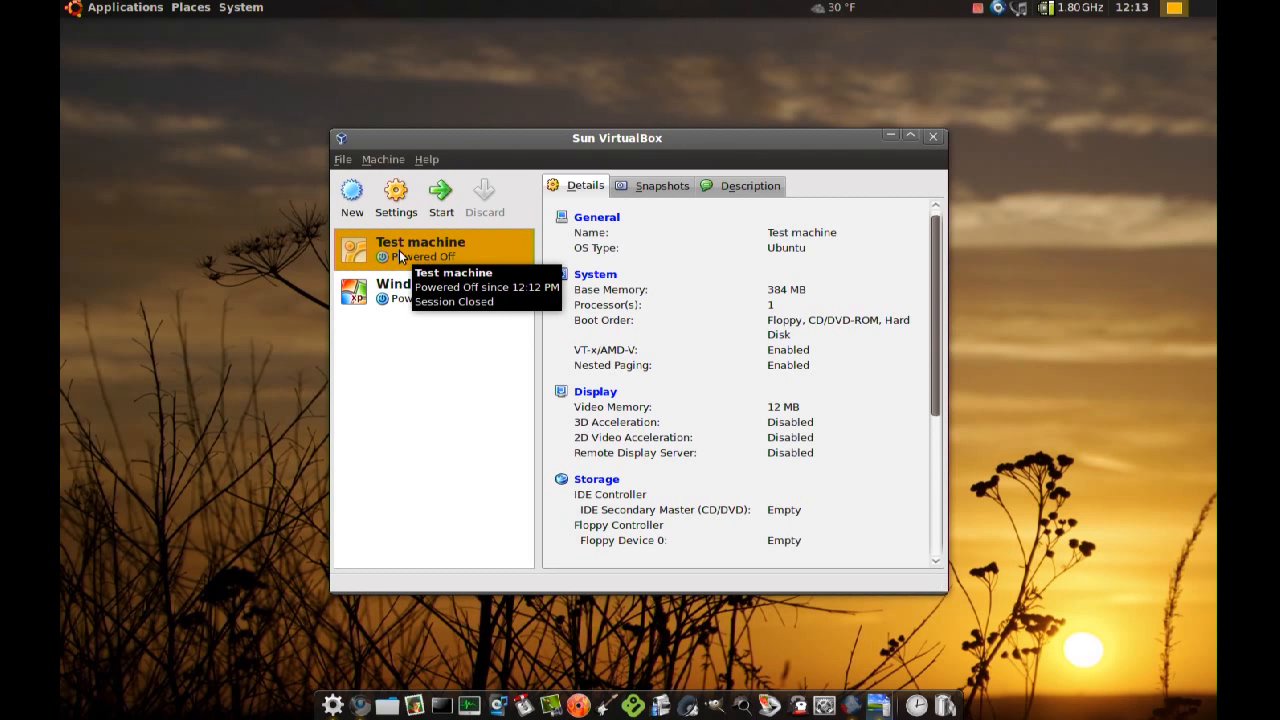
mouse_move(464, 361)
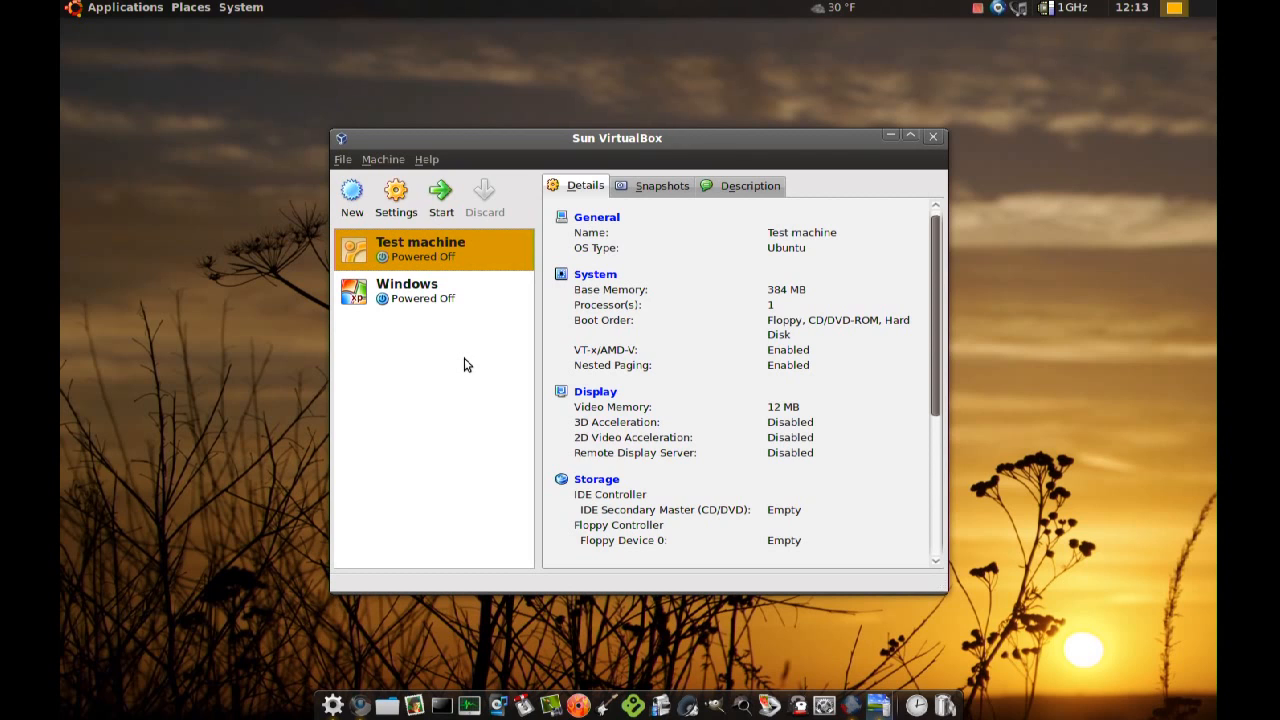
mouse_move(478, 258)
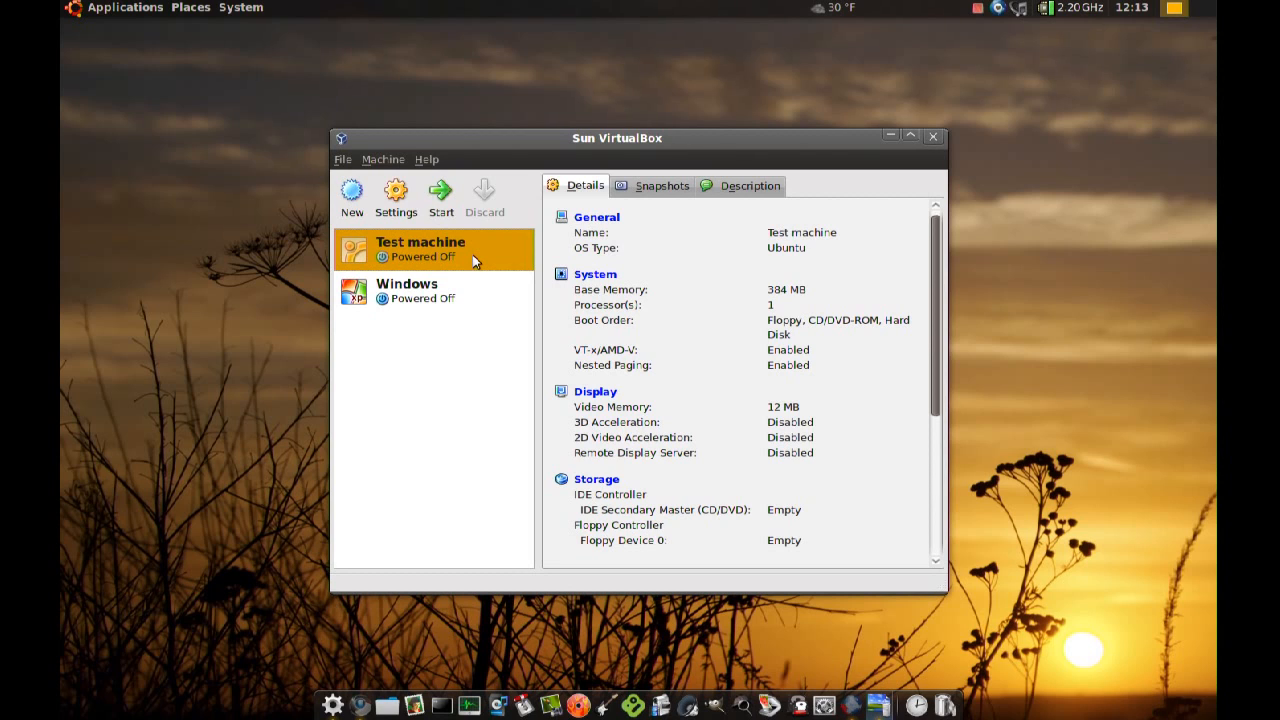
mouse_move(490, 300)
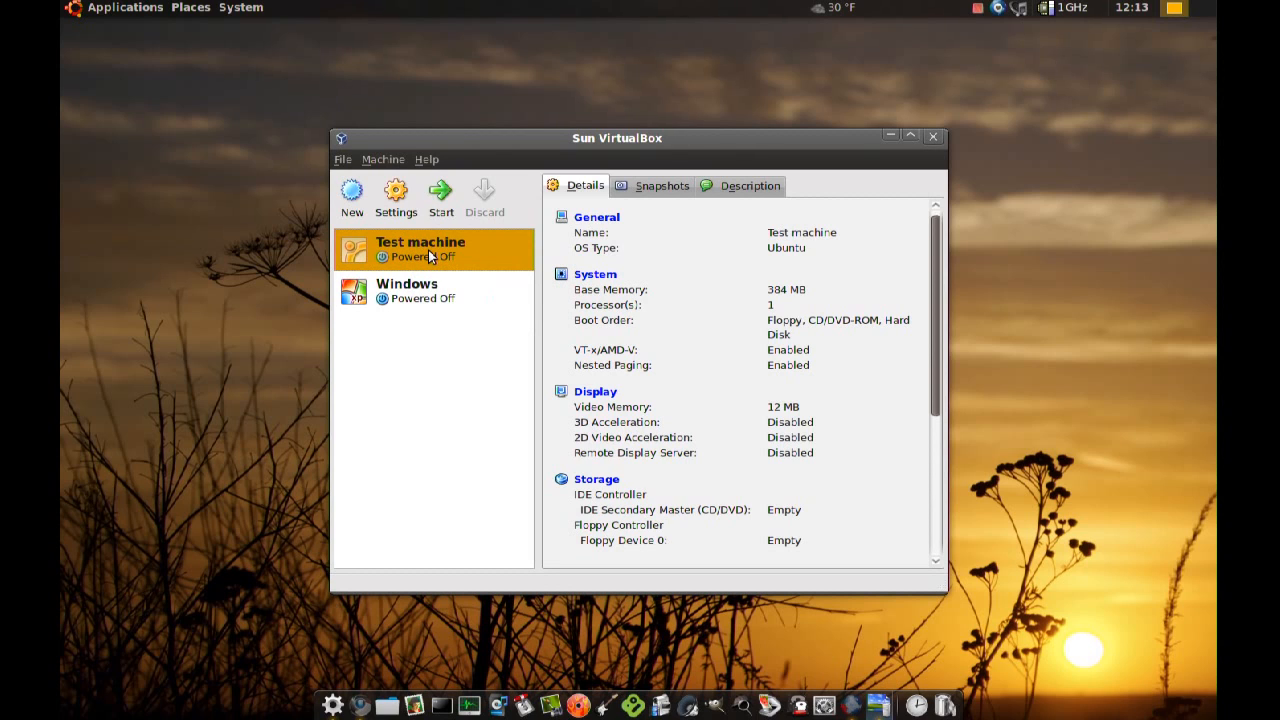
mouse_move(396, 197)
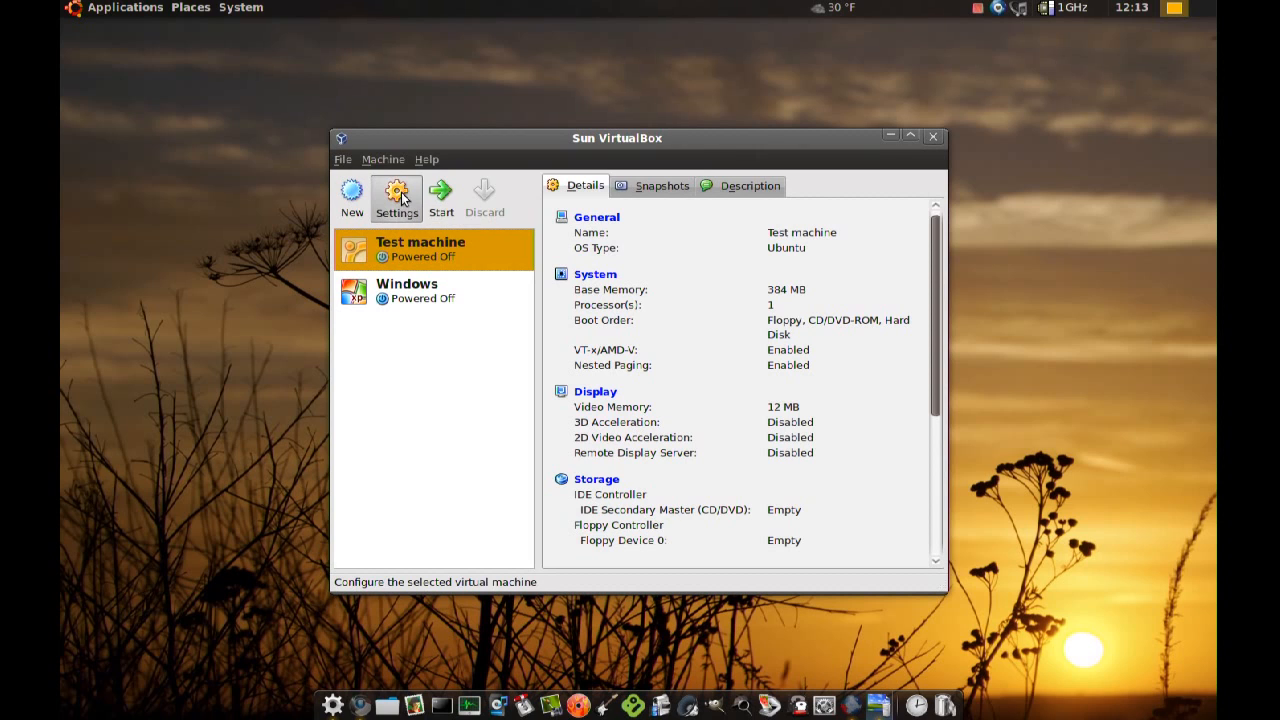
Go to Test machine's Storage settings and select the empty CD/DVD attachment.
left_click(397, 197)
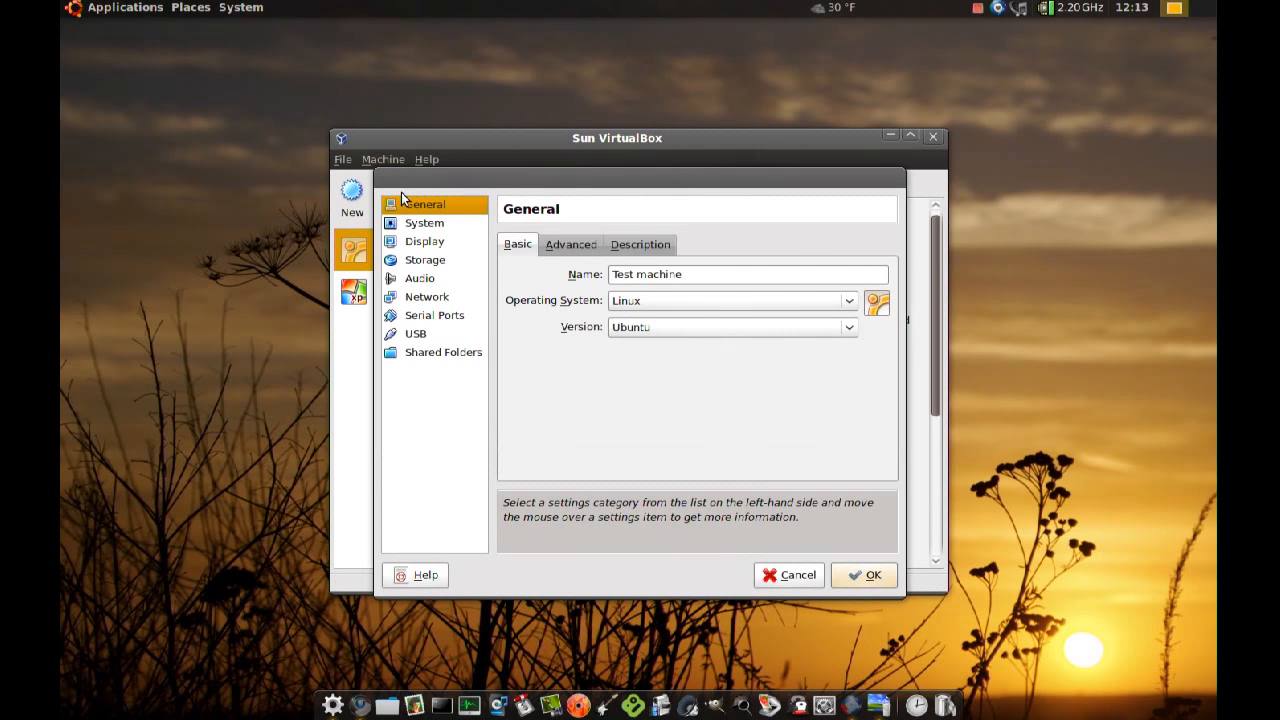
mouse_move(557, 205)
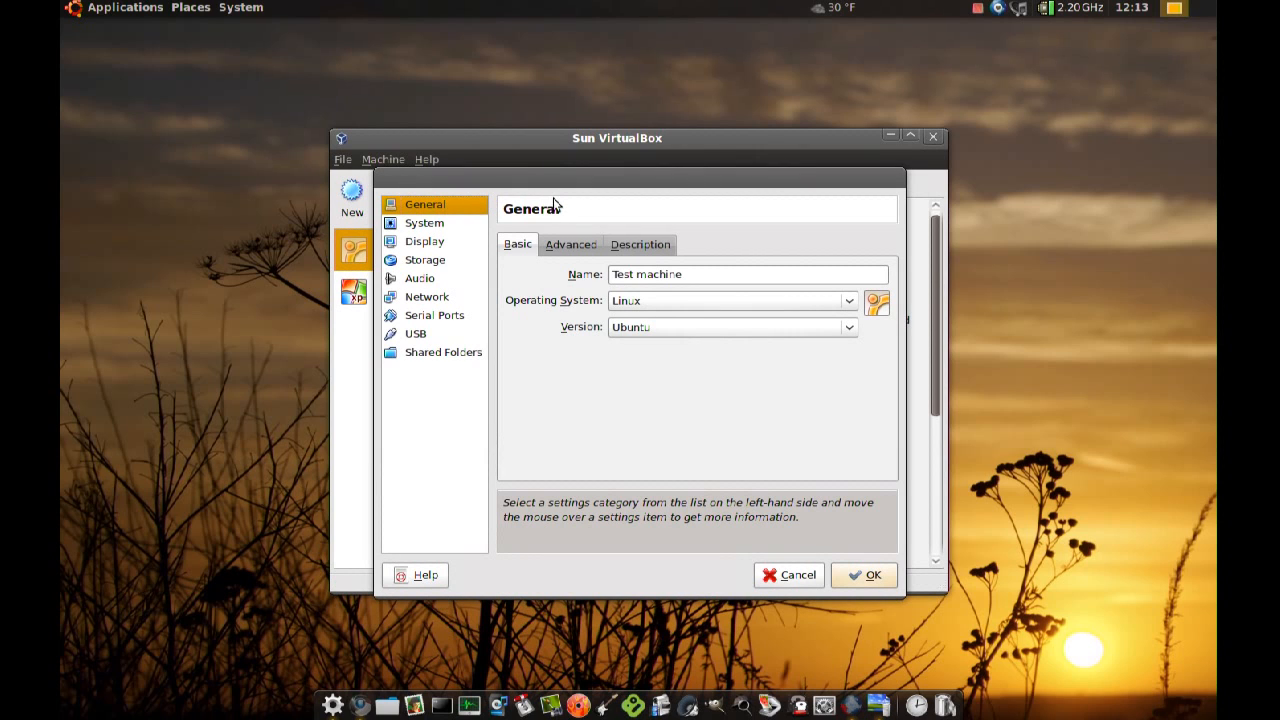
mouse_move(420, 268)
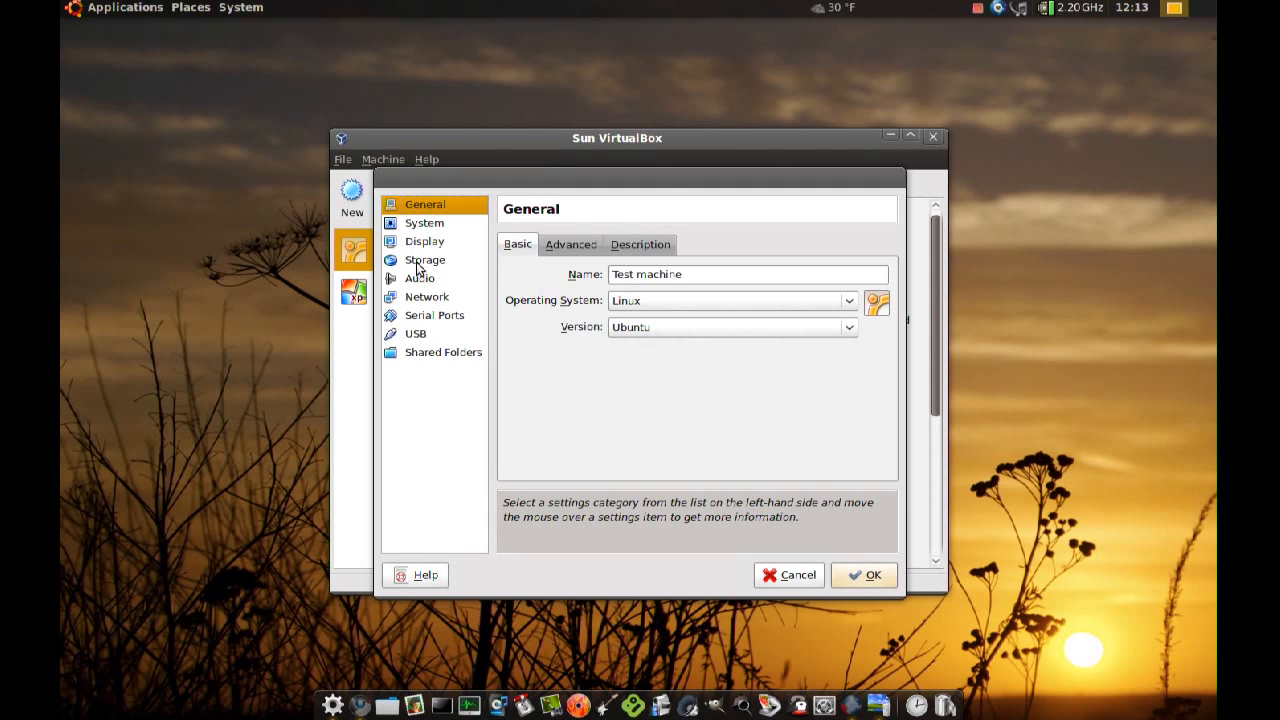
left_click(424, 260)
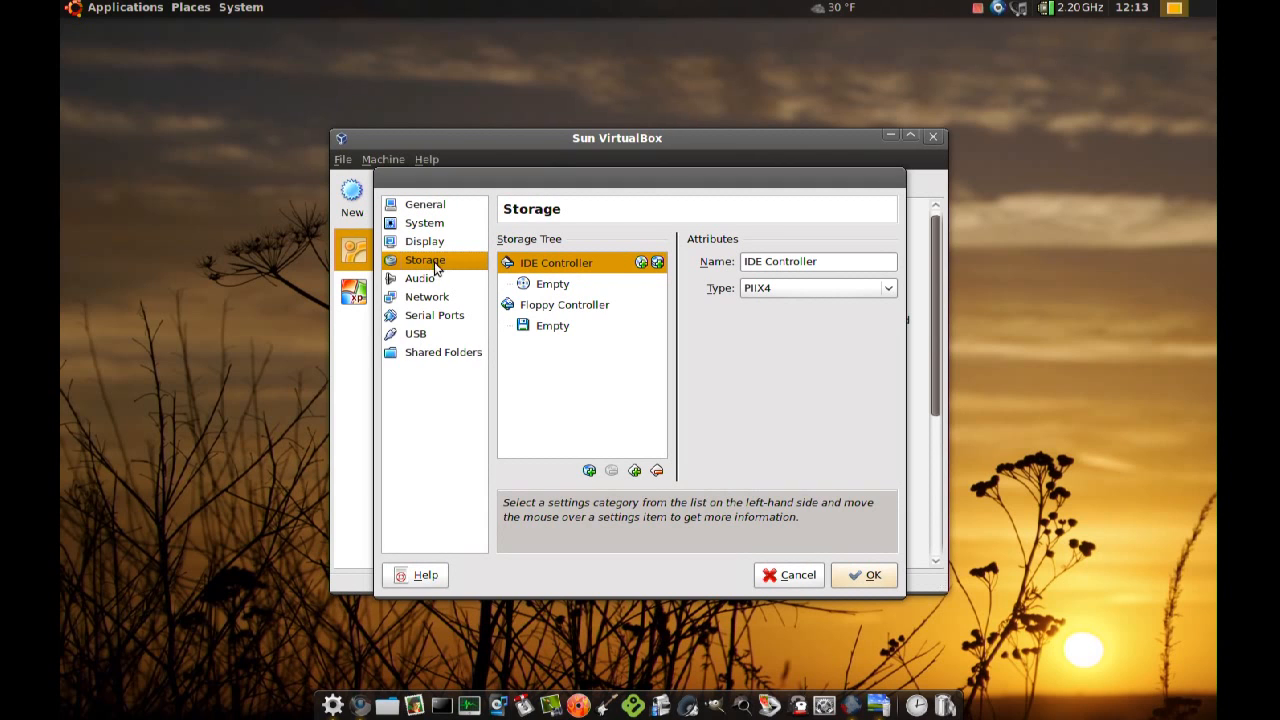
mouse_move(557, 290)
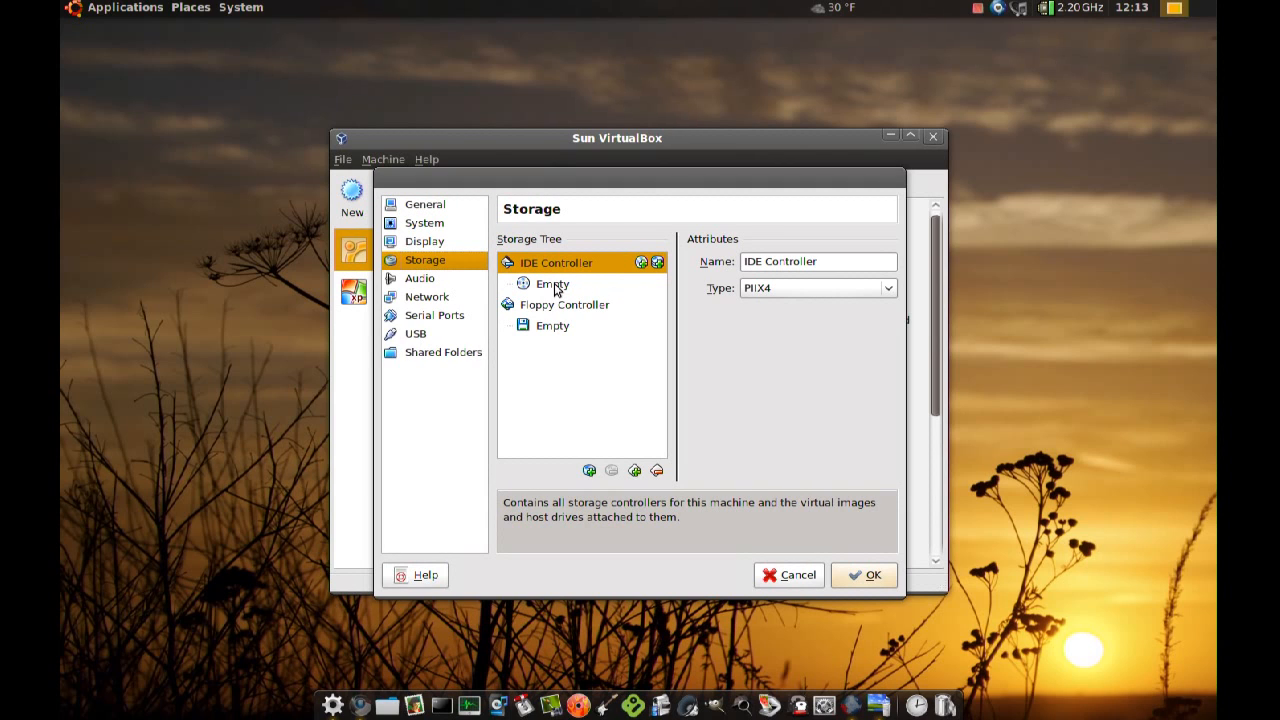
left_click(551, 283)
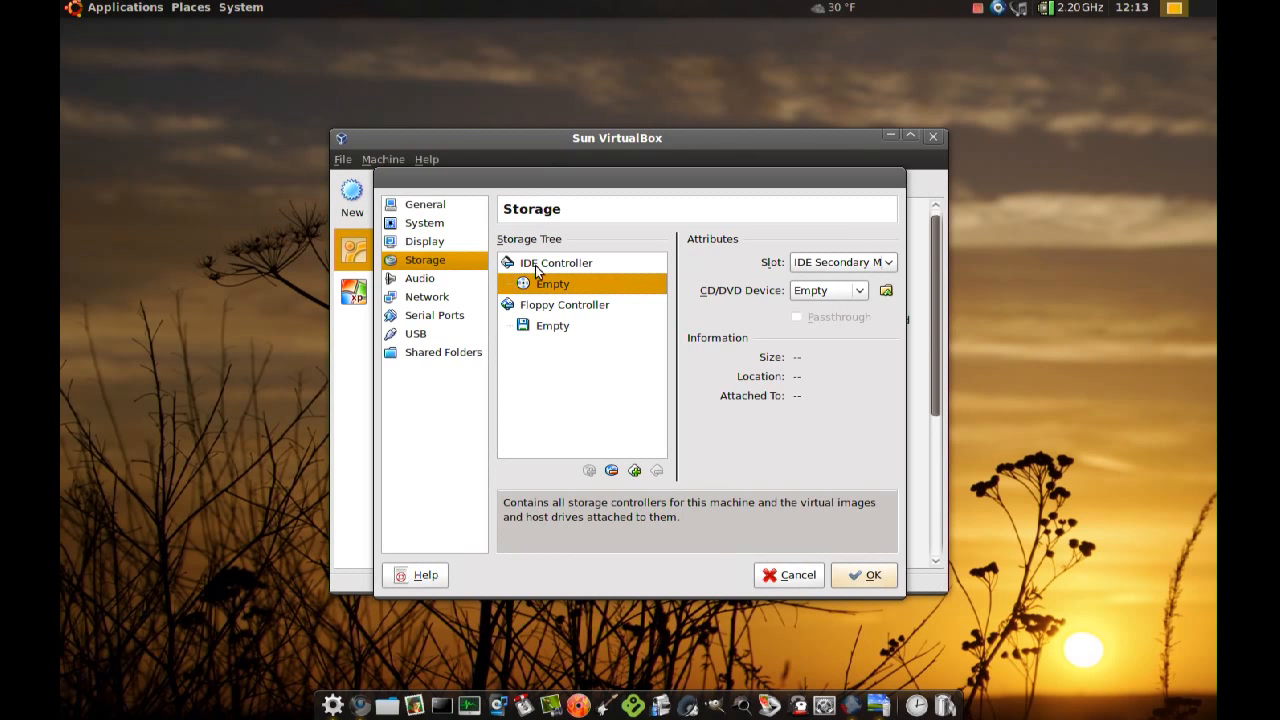
mouse_move(543, 289)
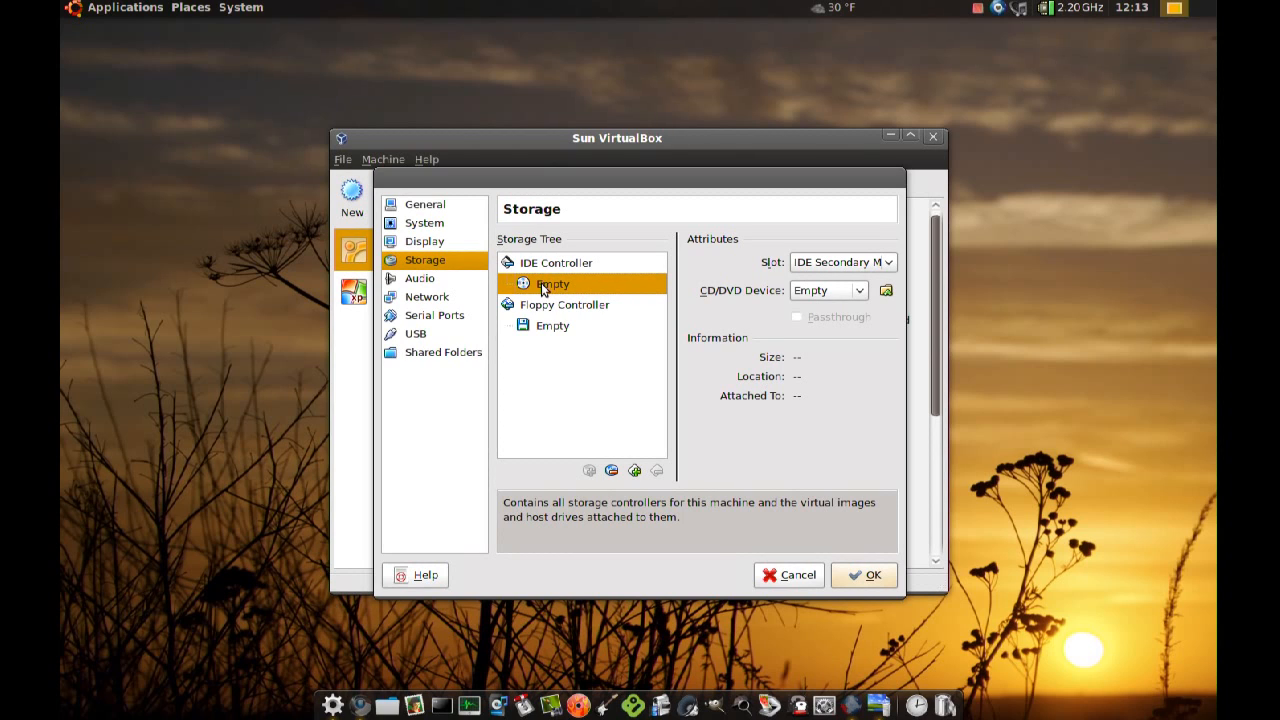
mouse_move(570, 290)
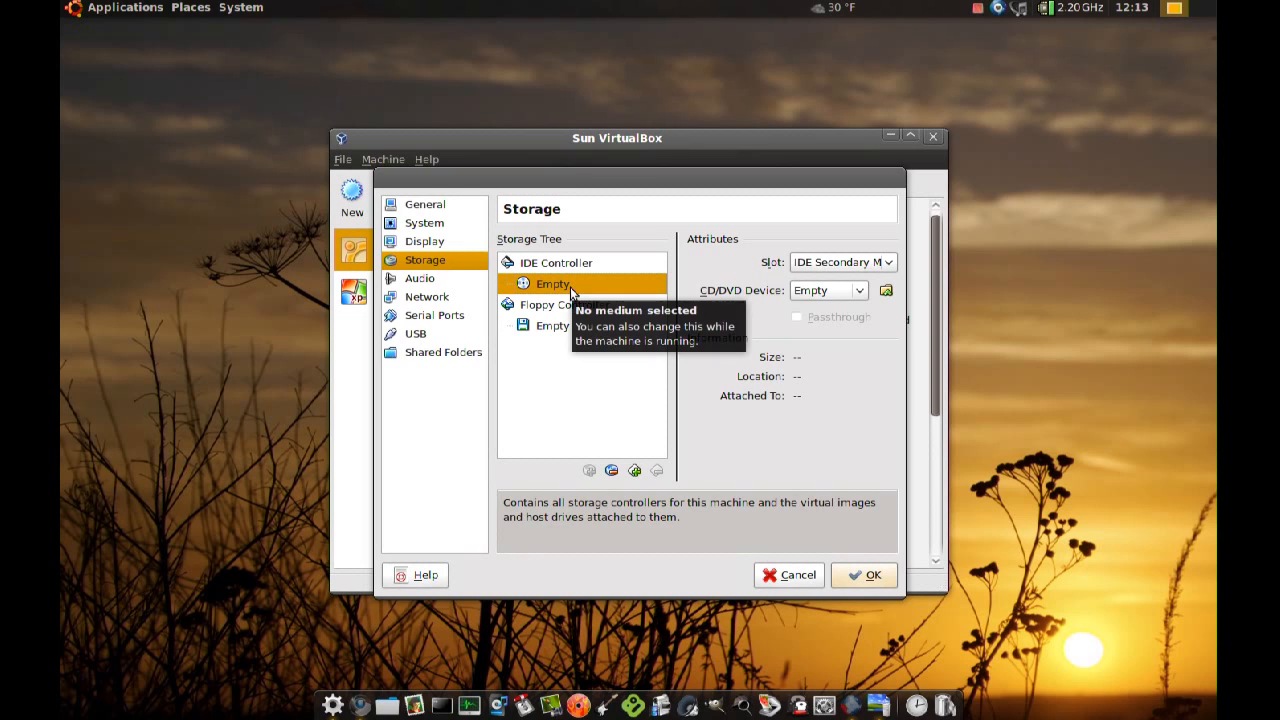
mouse_move(885, 290)
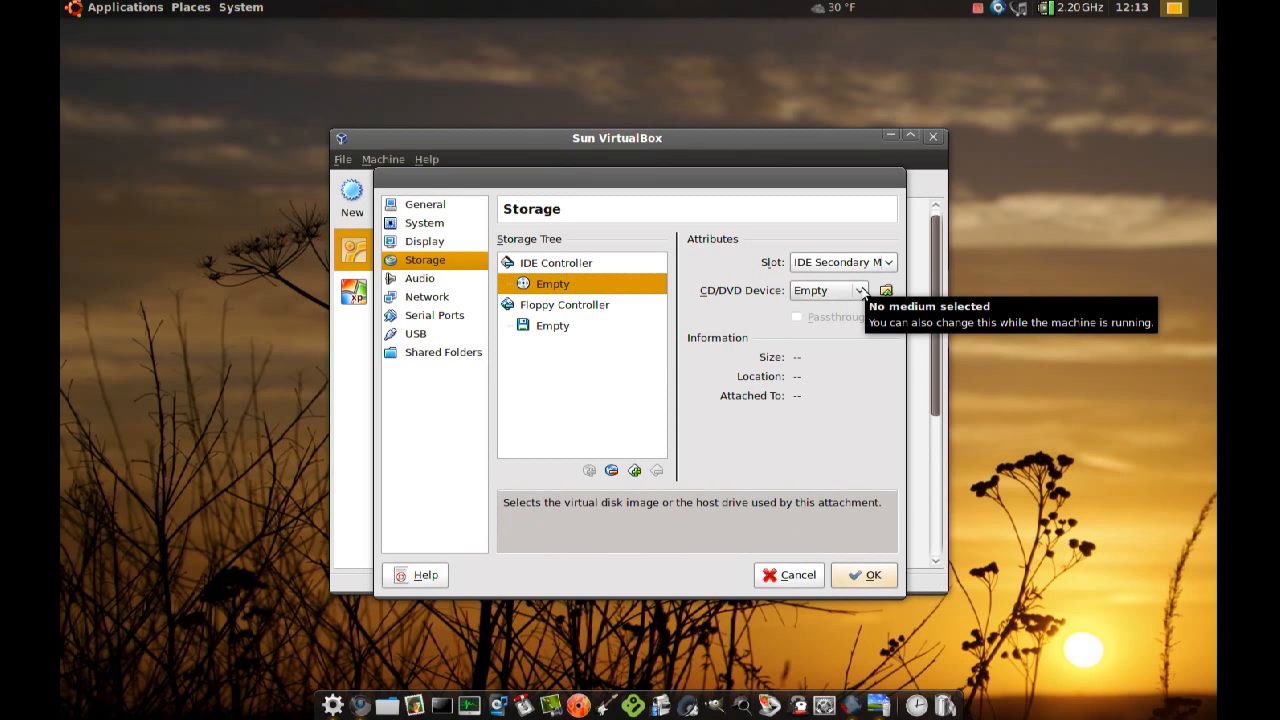
Put the CD/DVD on IDE Primary Master and set its device to Host Drive ATAPI DVD DW.
left_click(885, 261)
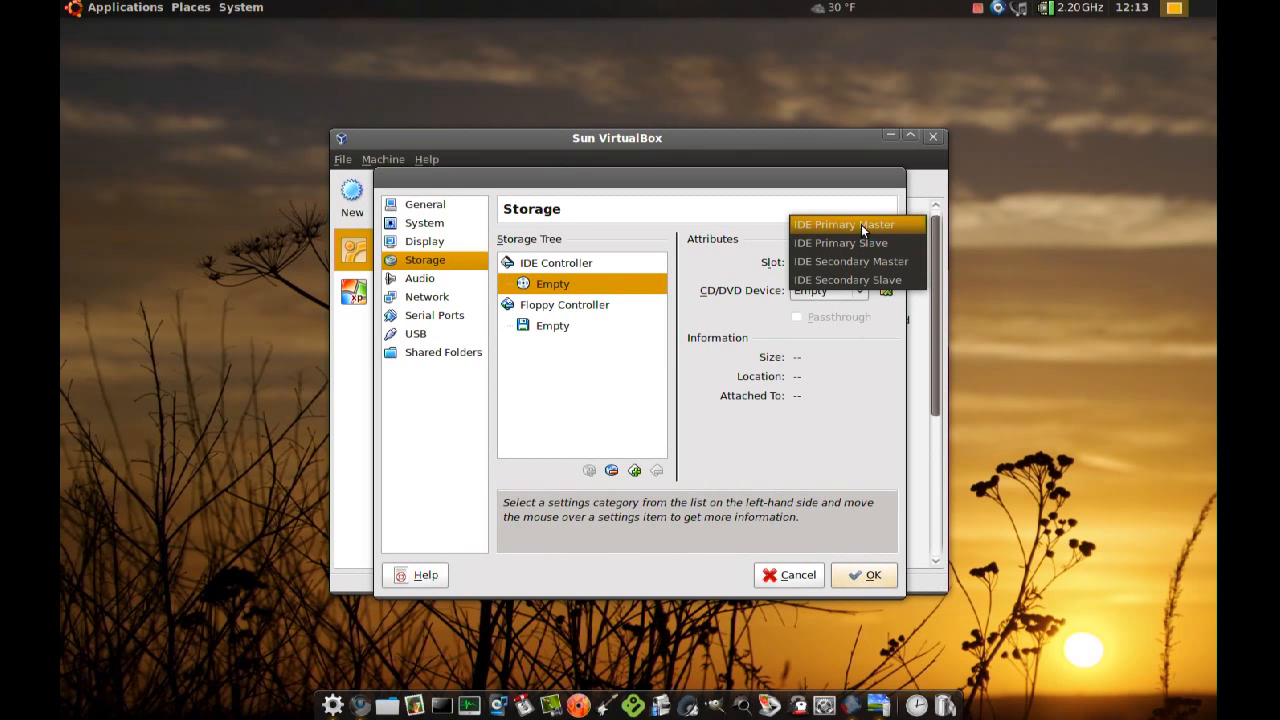
left_click(843, 223)
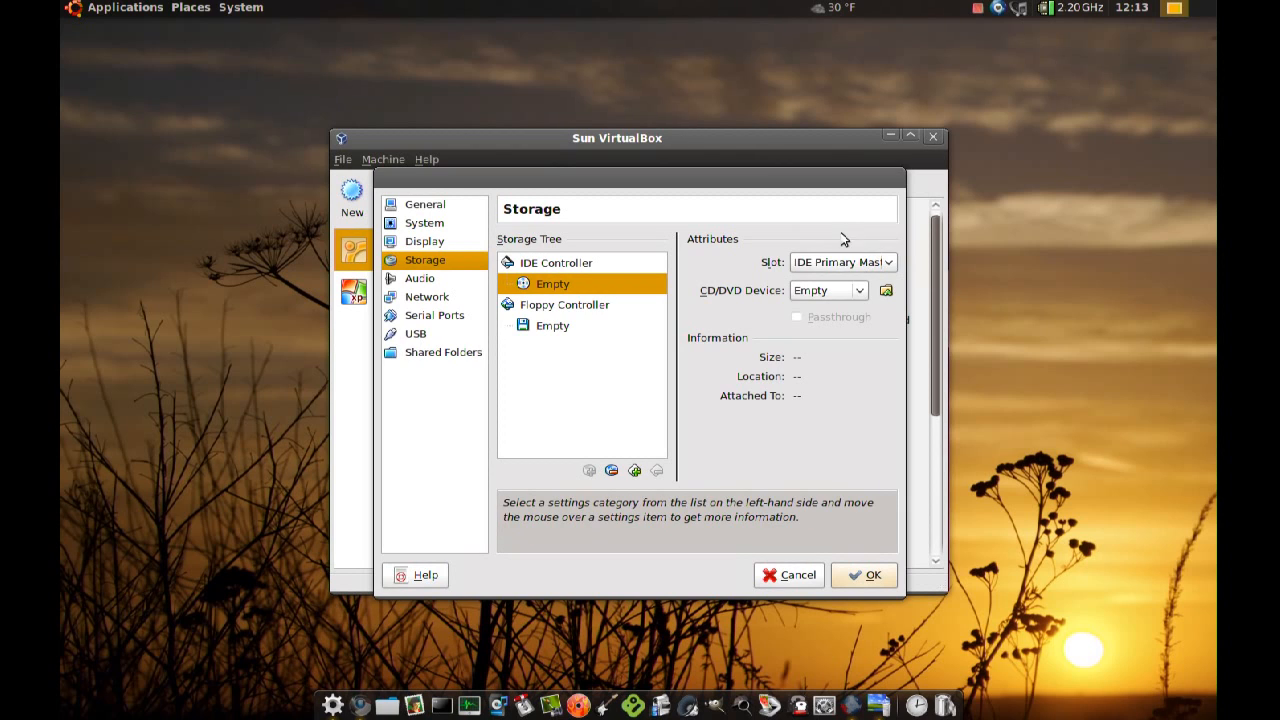
left_click(825, 290)
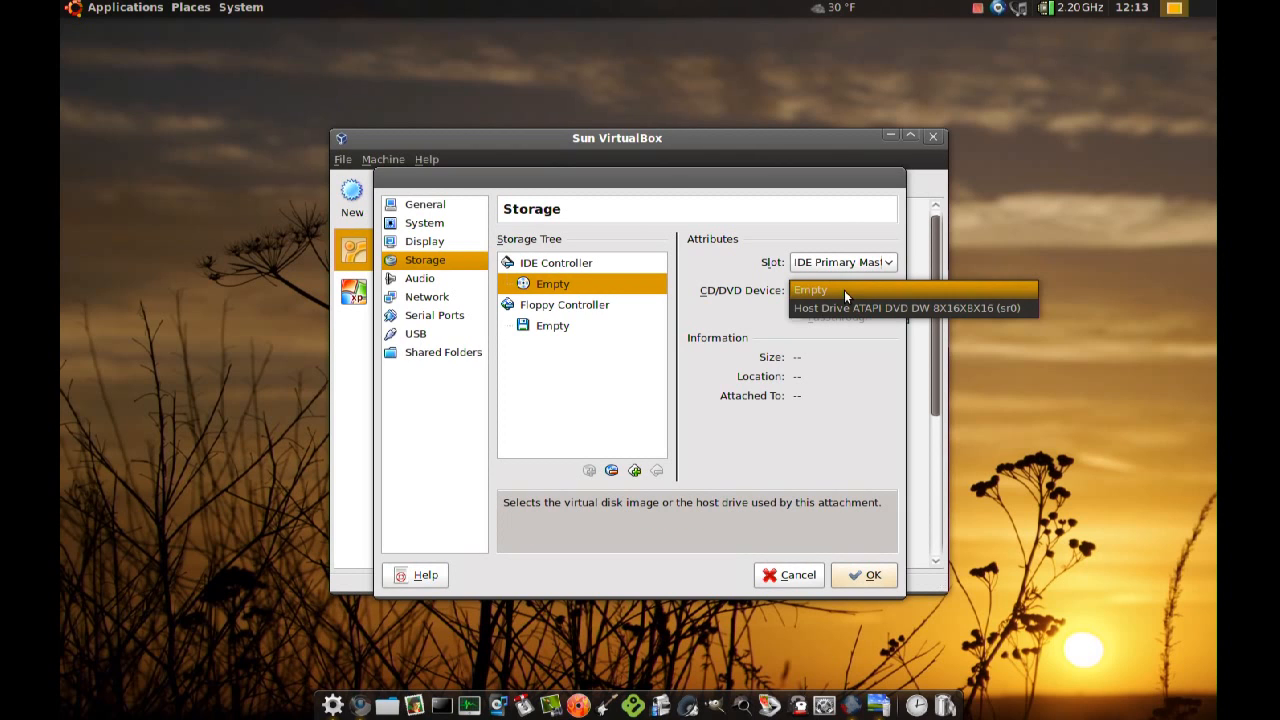
left_click(810, 290)
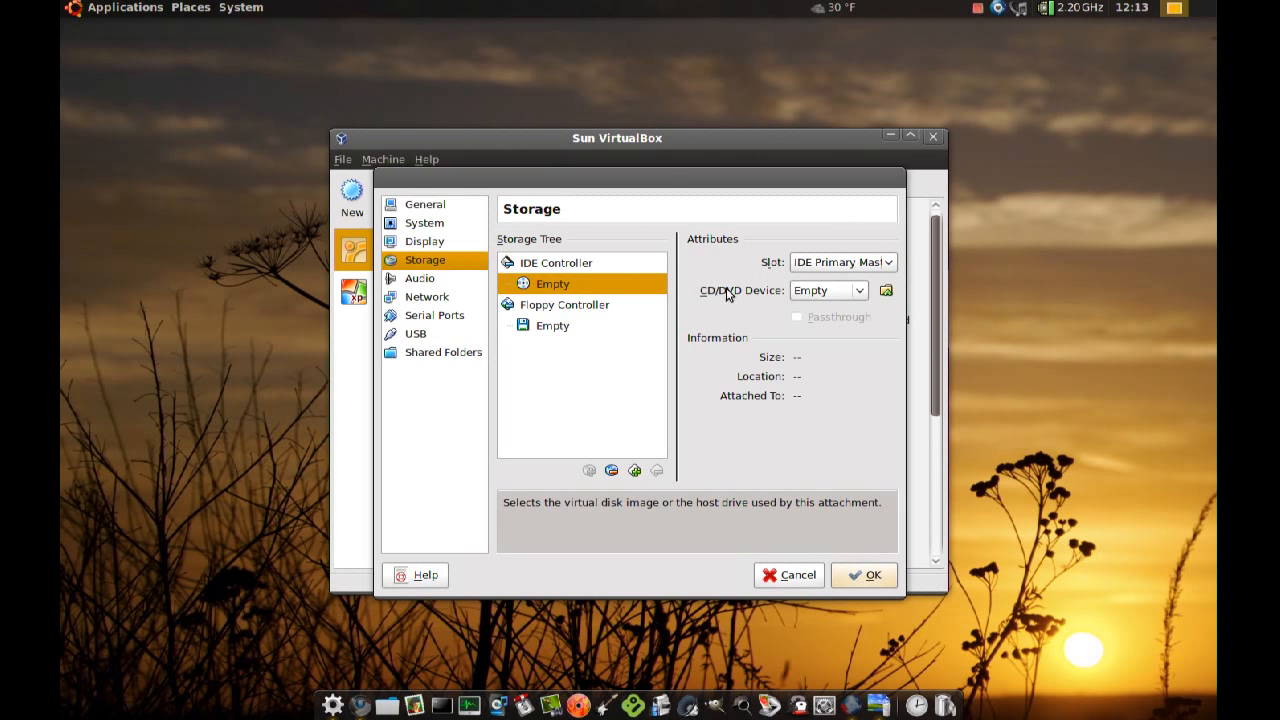
left_click(828, 290)
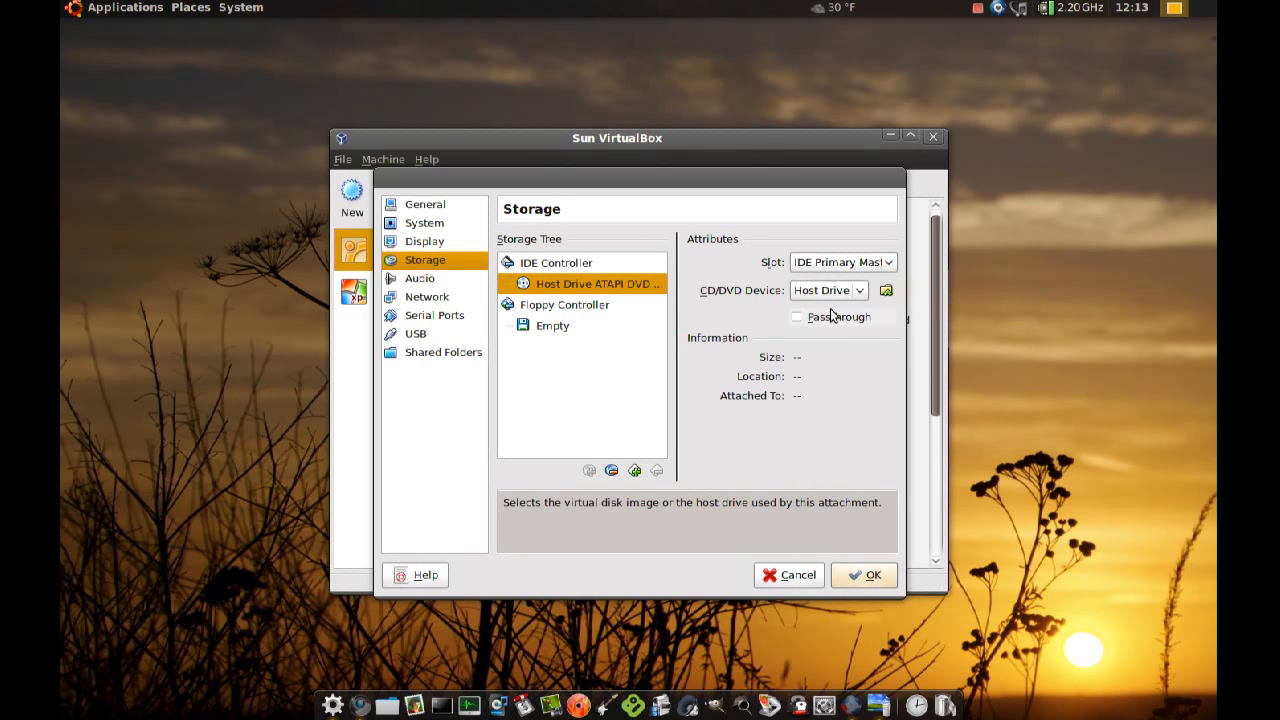
mouse_move(735, 307)
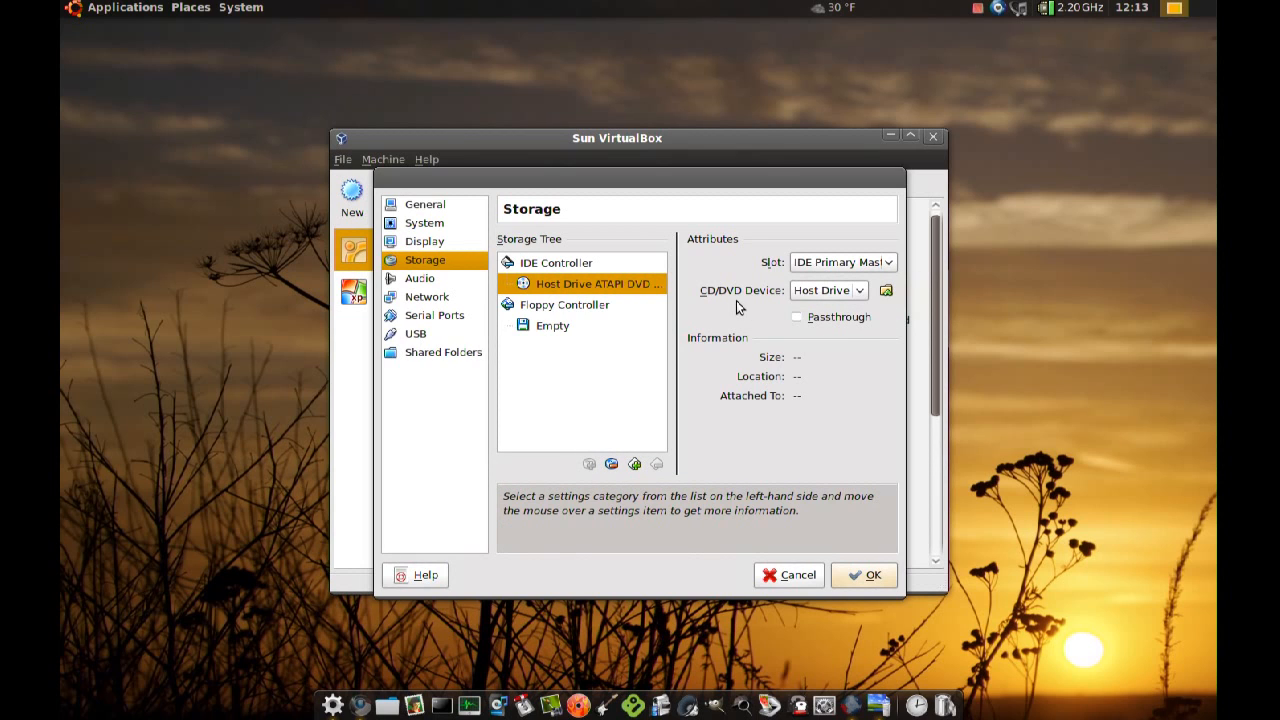
mouse_move(817, 325)
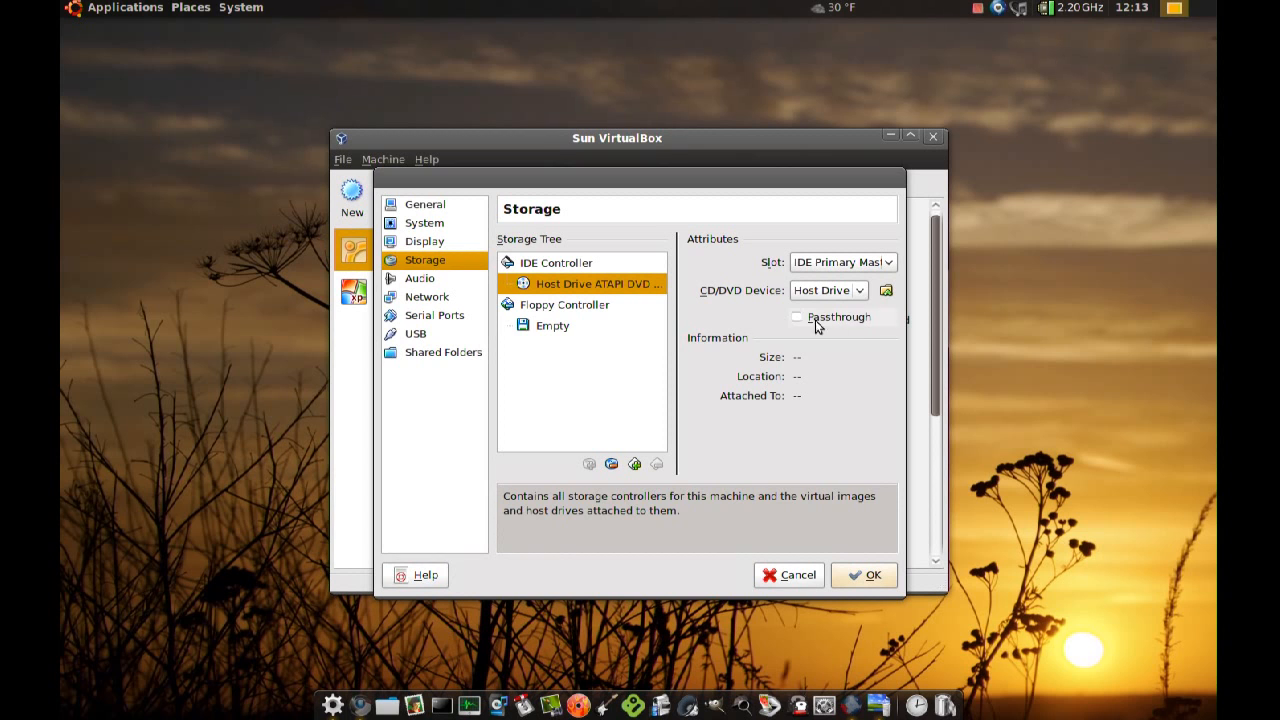
mouse_move(885, 290)
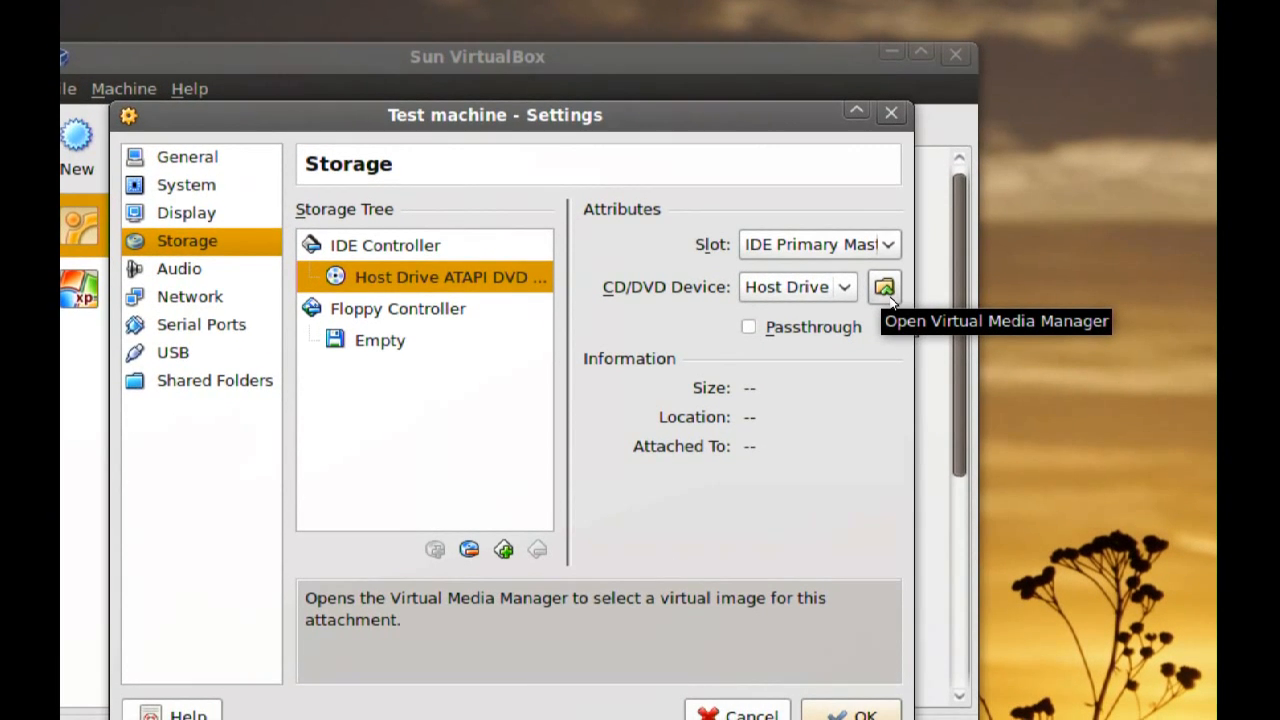
Add xubuntu-9.10-desktop-i386.iso from the home folder in Virtual Media Manager and select it for the CD/DVD slot.
left_click(884, 287)
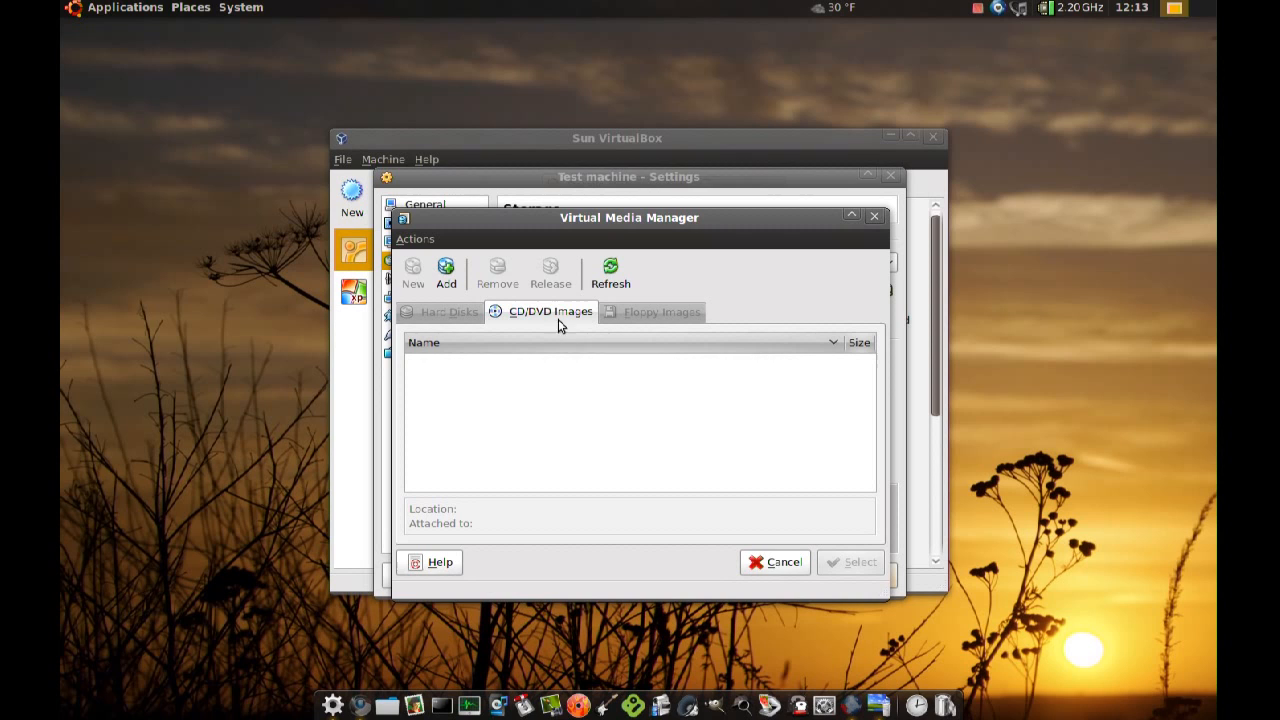
mouse_move(545, 323)
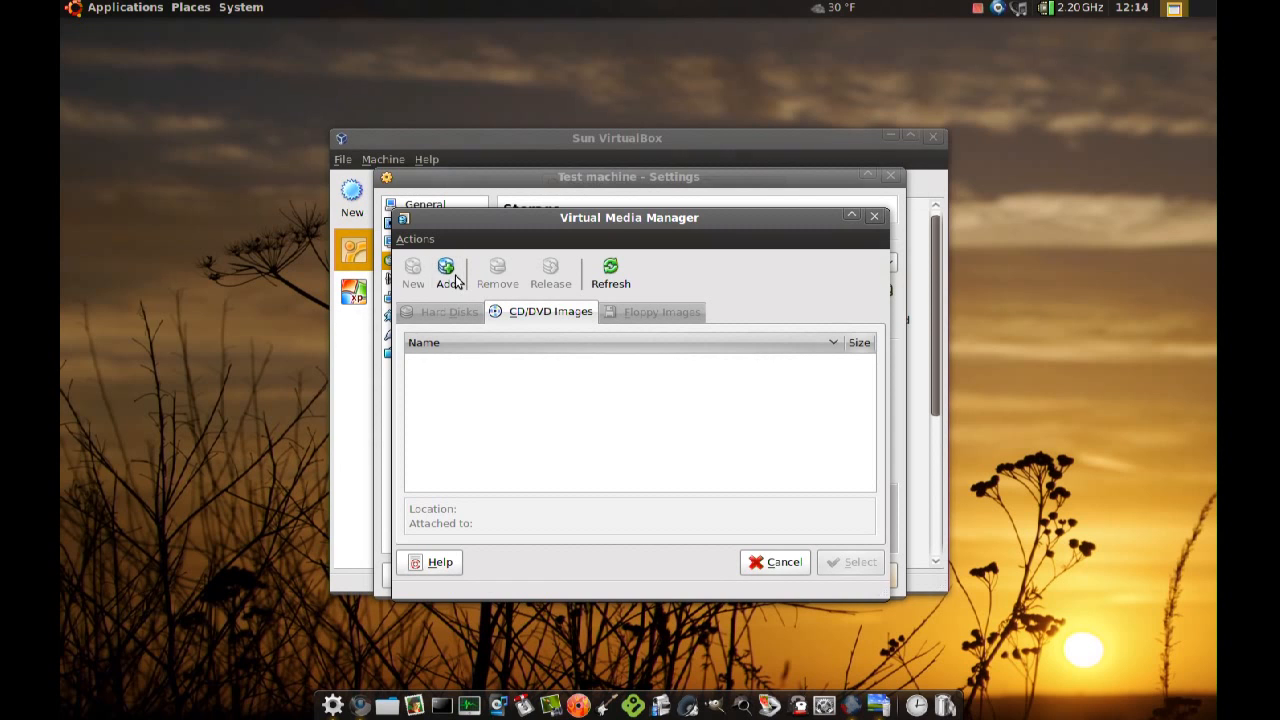
left_click(445, 270)
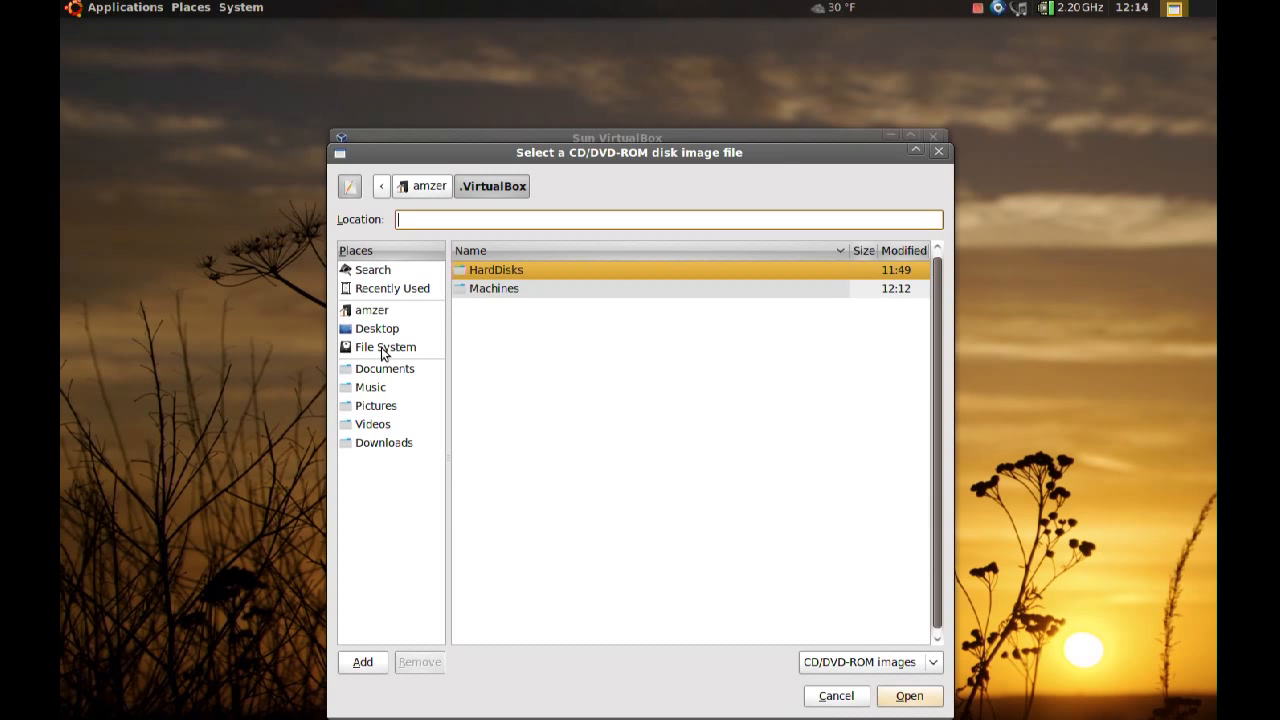
left_click(371, 310)
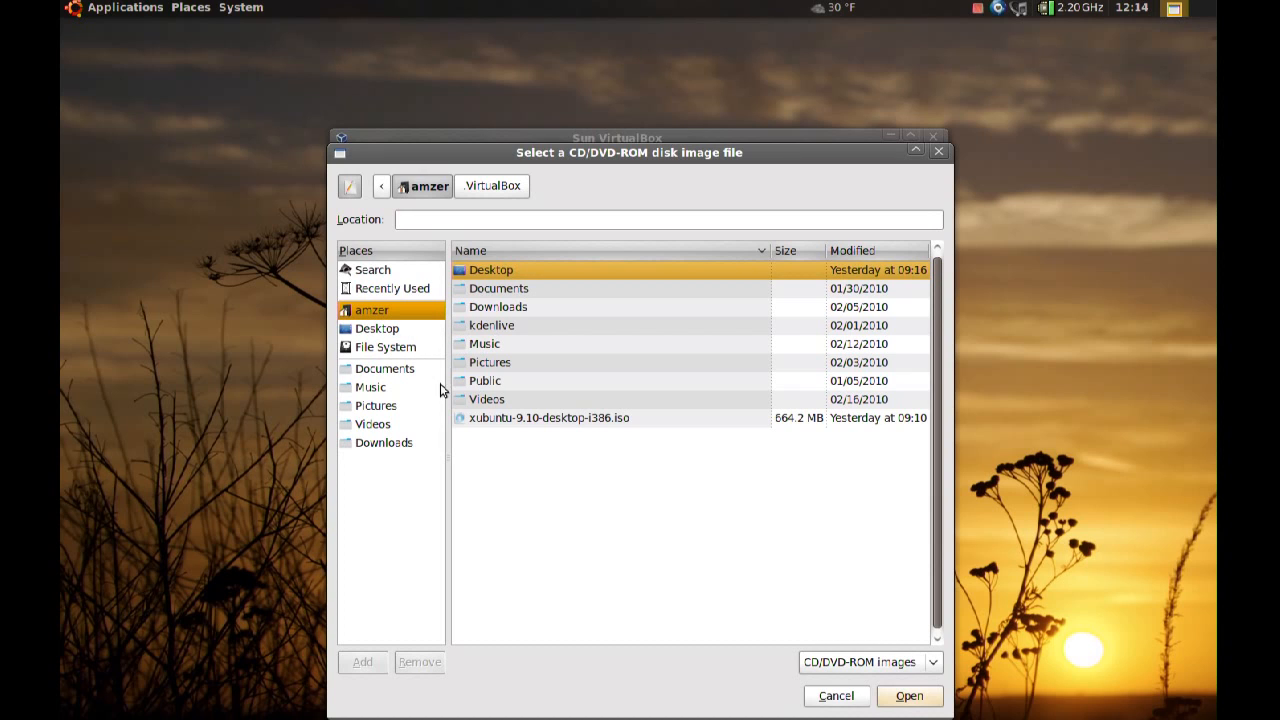
left_click(548, 417)
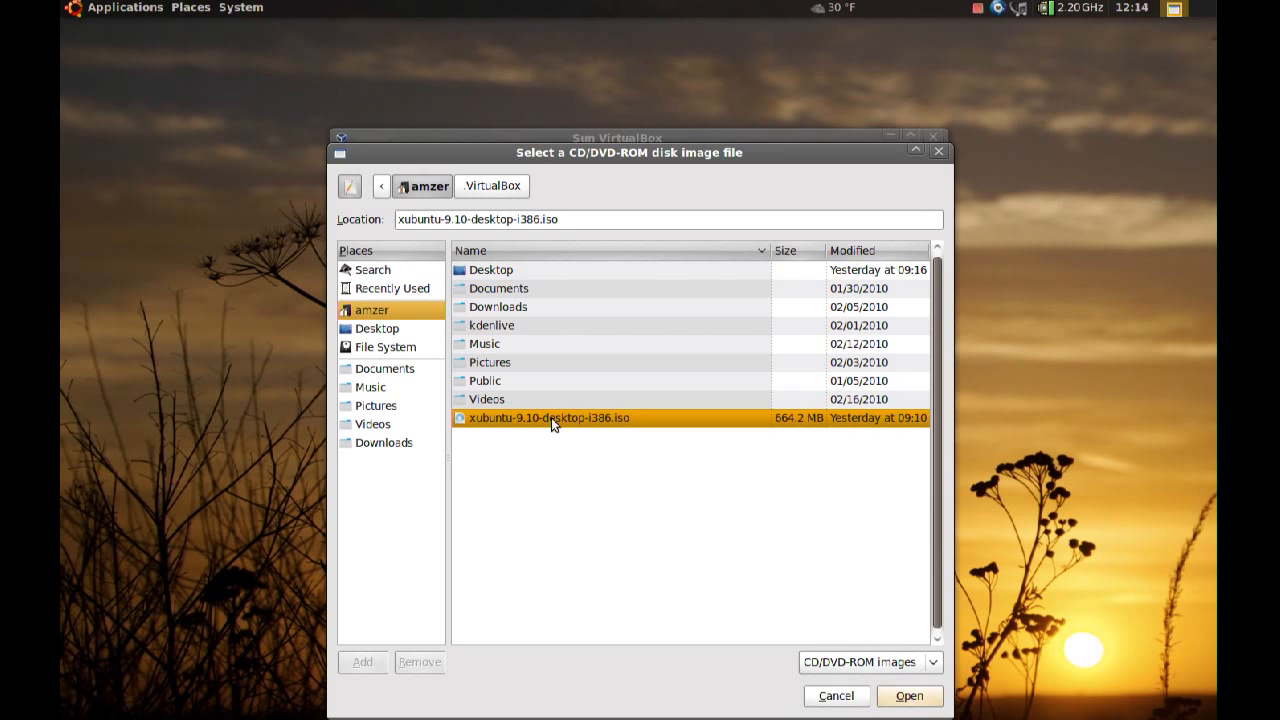
left_click(907, 695)
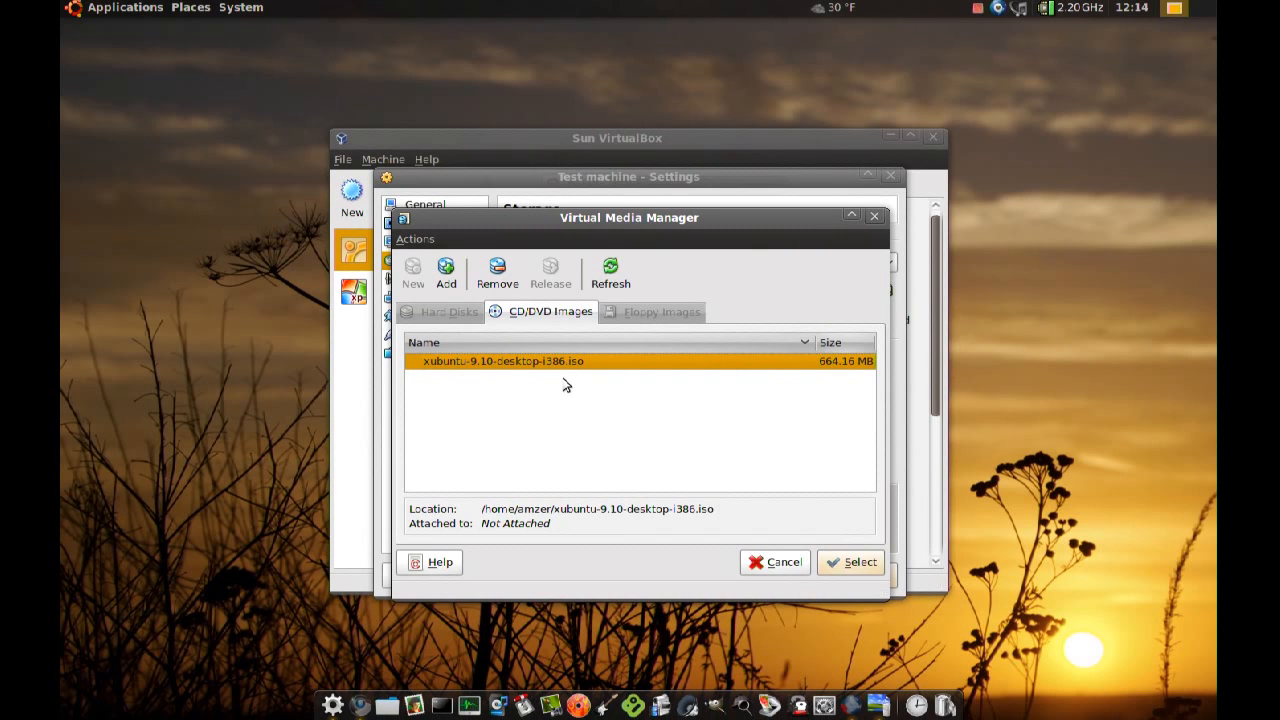
mouse_move(768, 375)
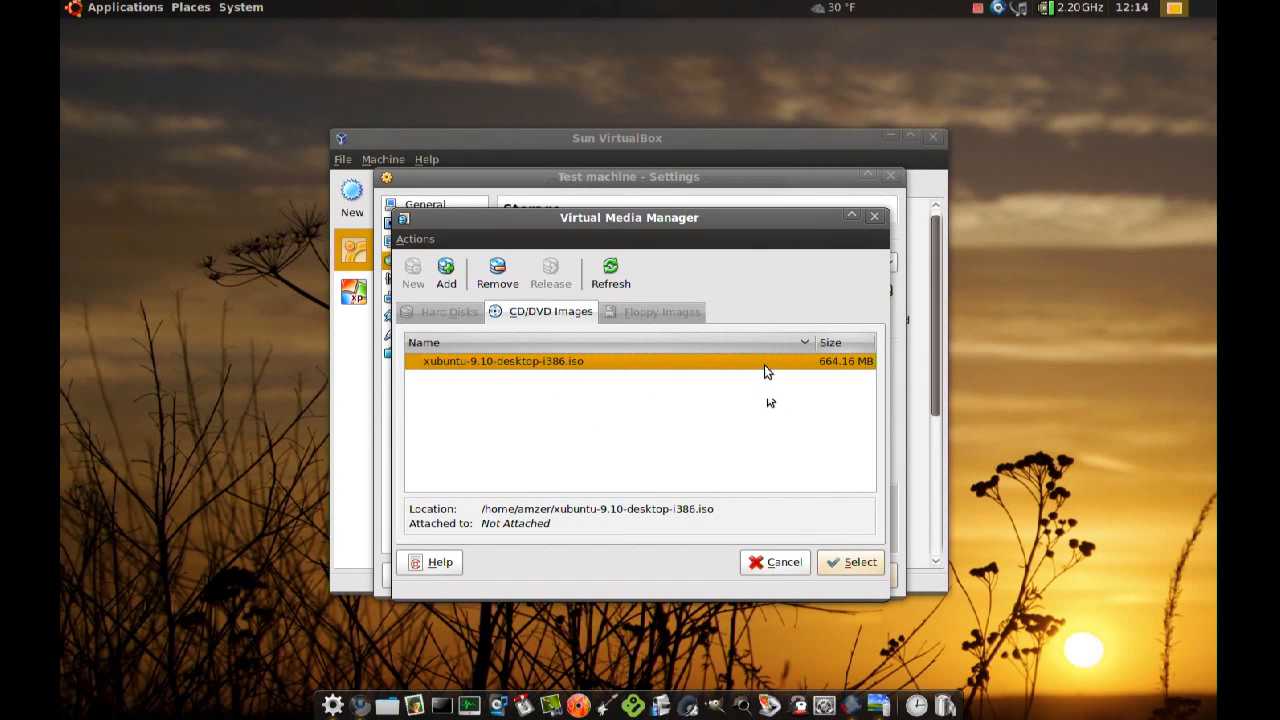
left_click(851, 561)
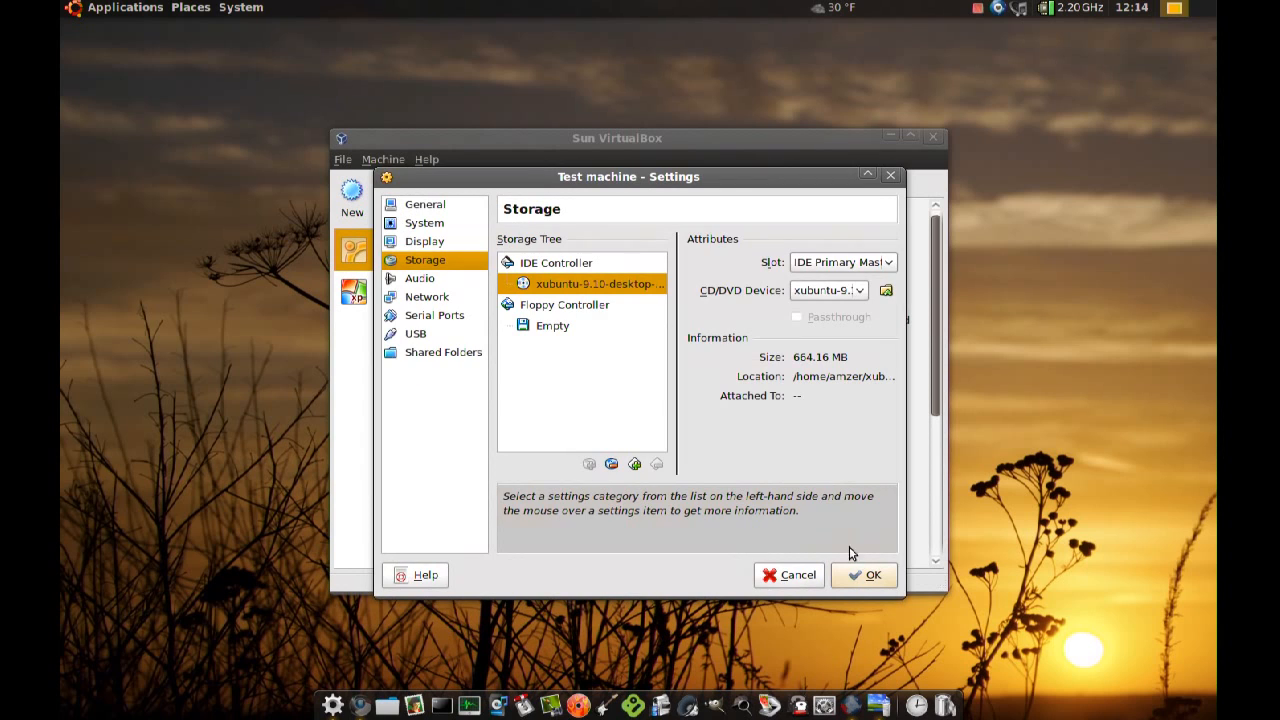
mouse_move(665, 308)
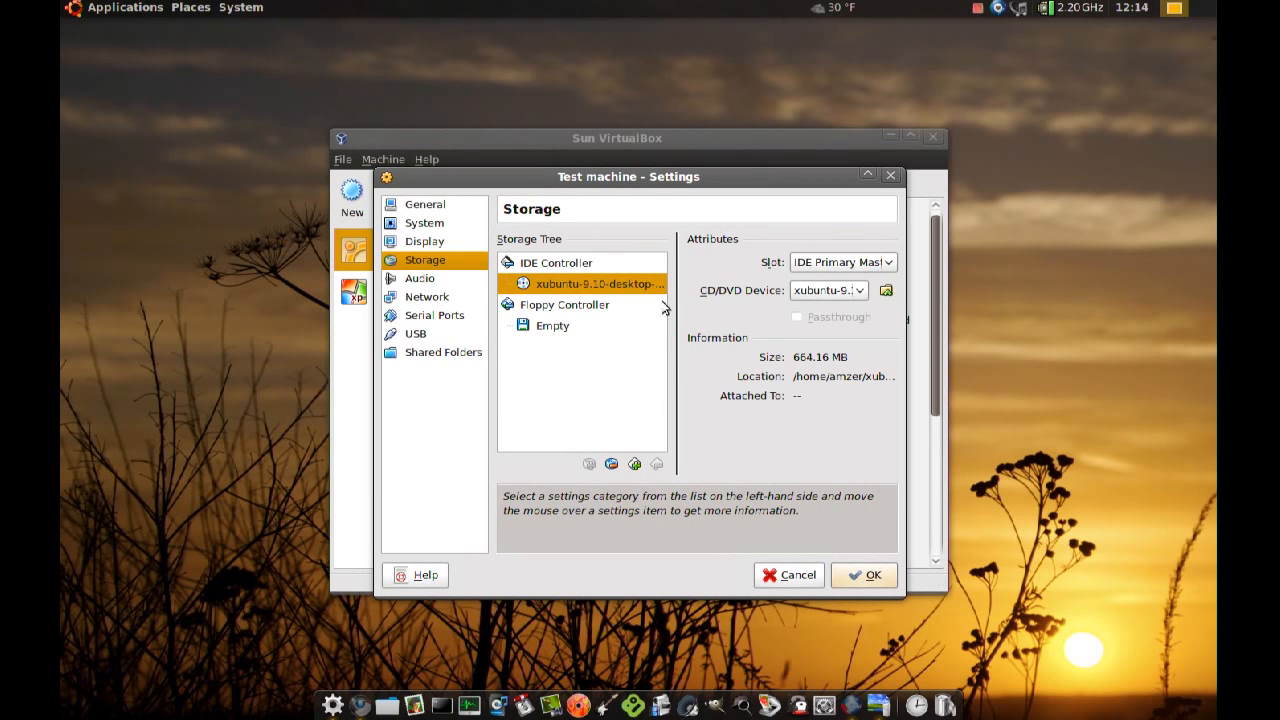
mouse_move(555, 289)
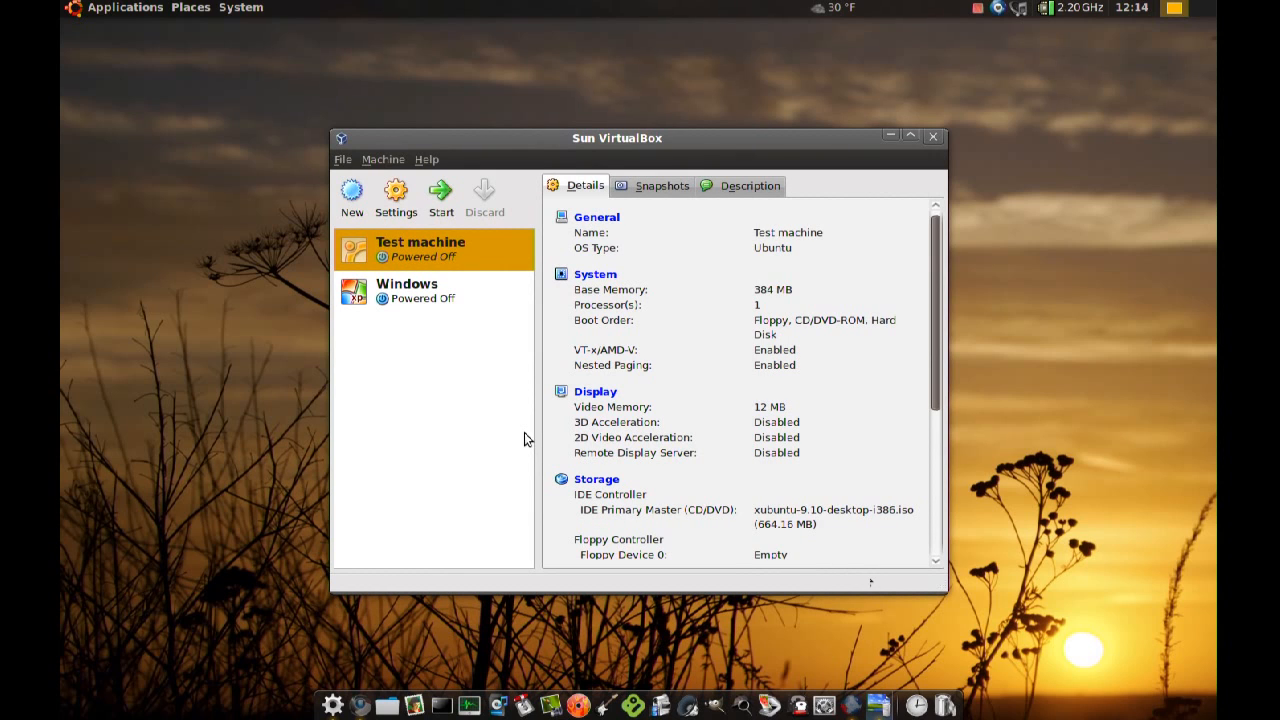
mouse_move(440, 195)
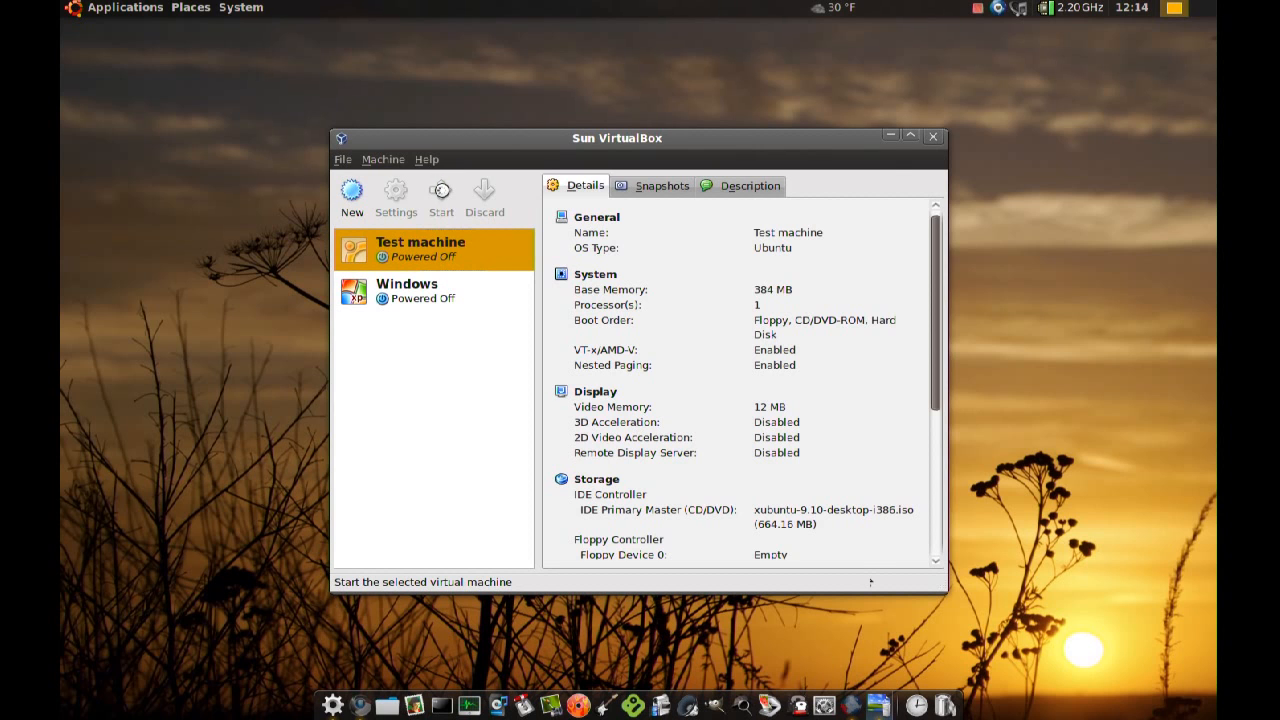
Start Test machine, dismiss the colour-depth notices and boot 'Try Xubuntu without any change'.
left_click(440, 197)
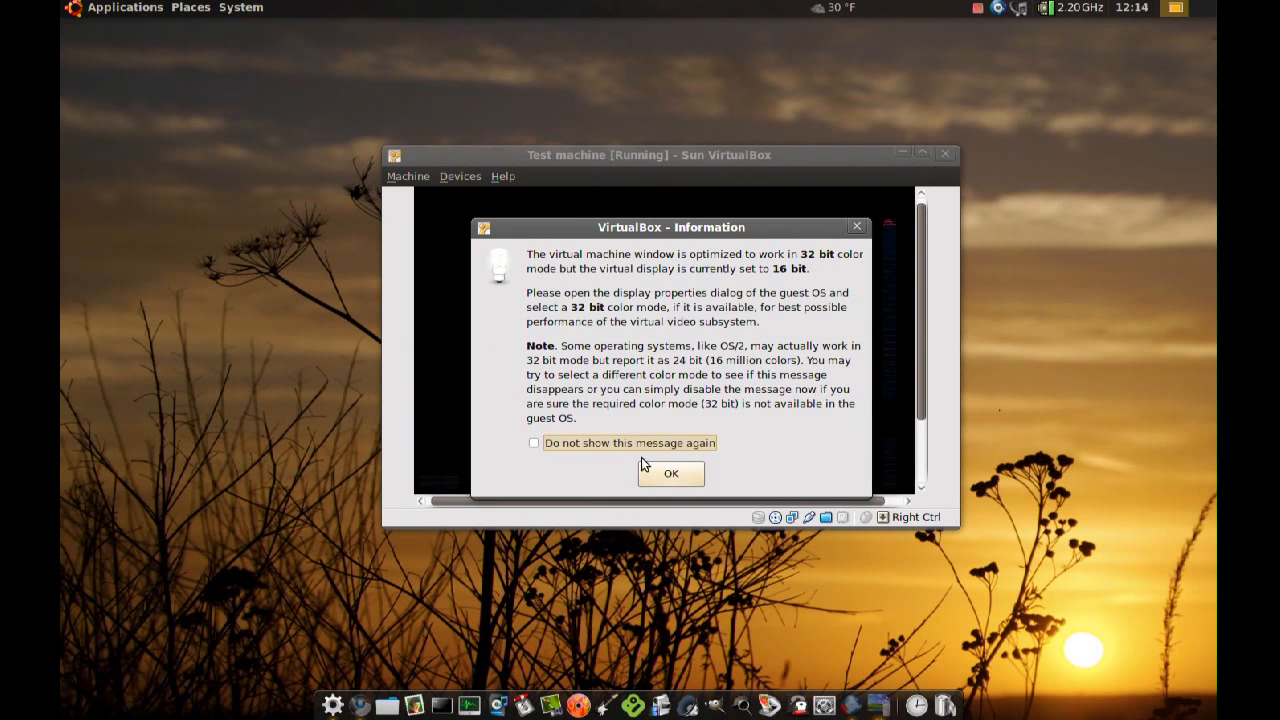
left_click(670, 473)
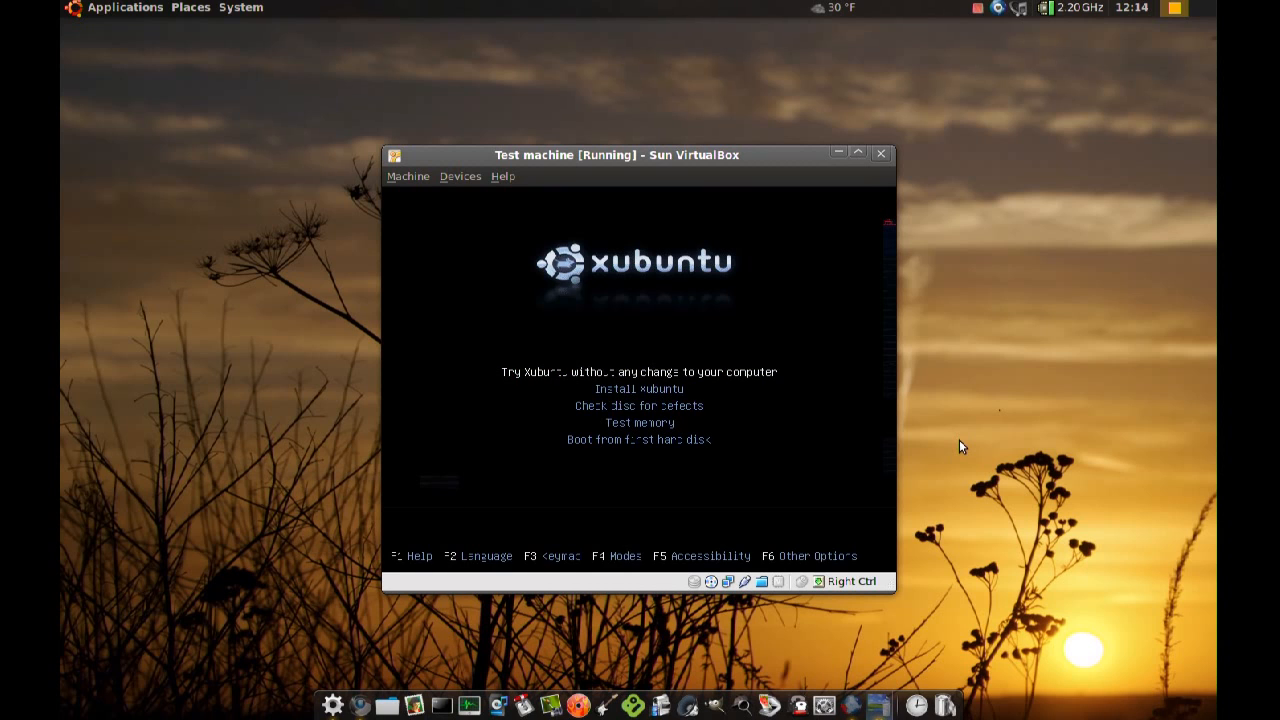
key("F2")
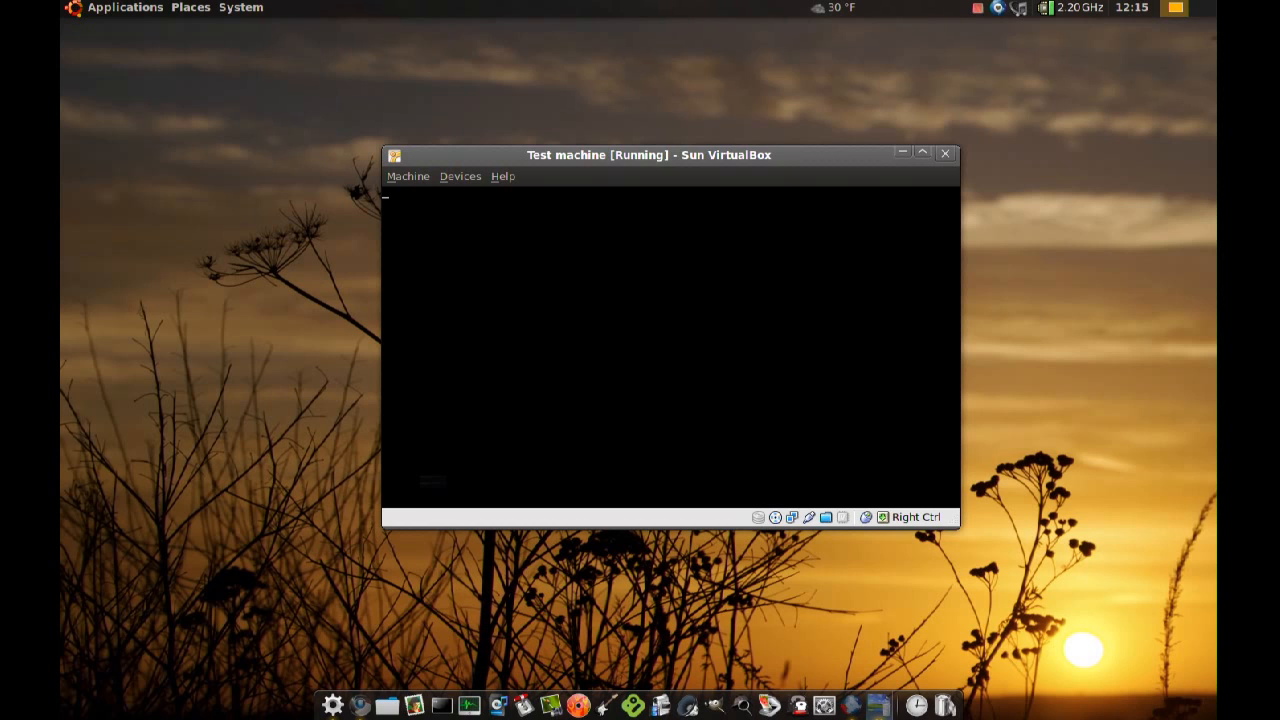
mouse_move(800, 456)
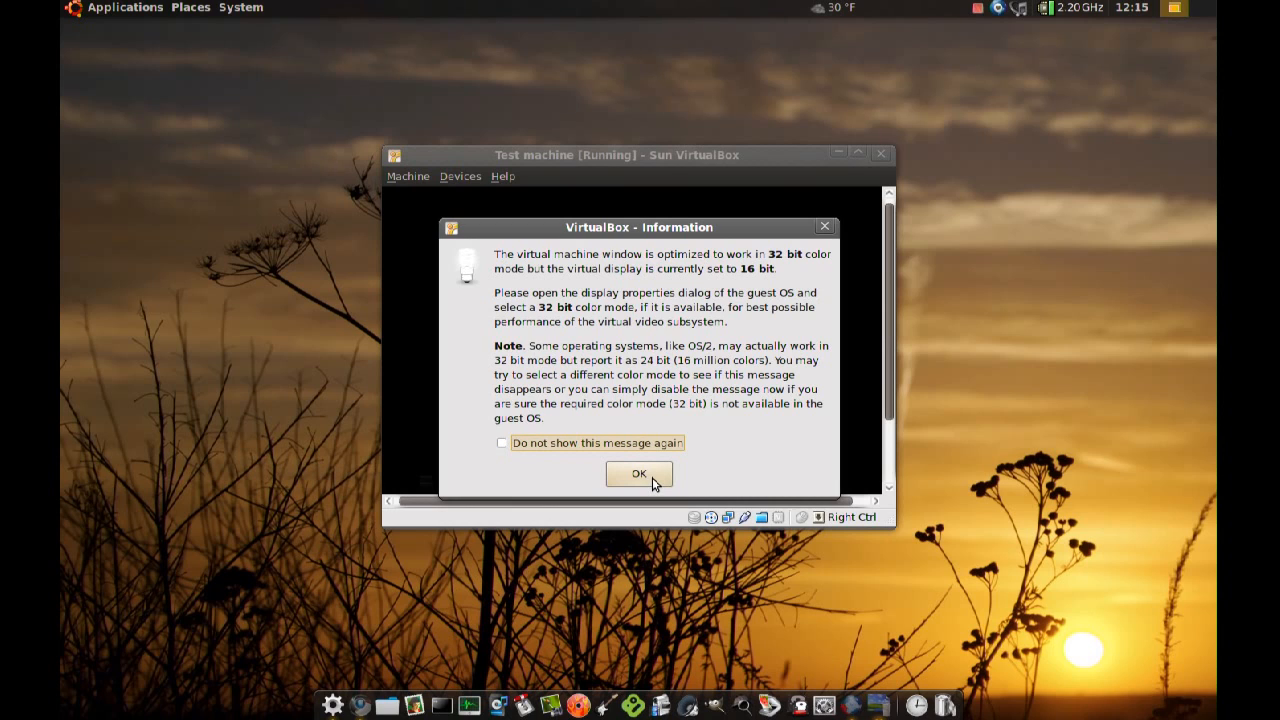
mouse_move(683, 338)
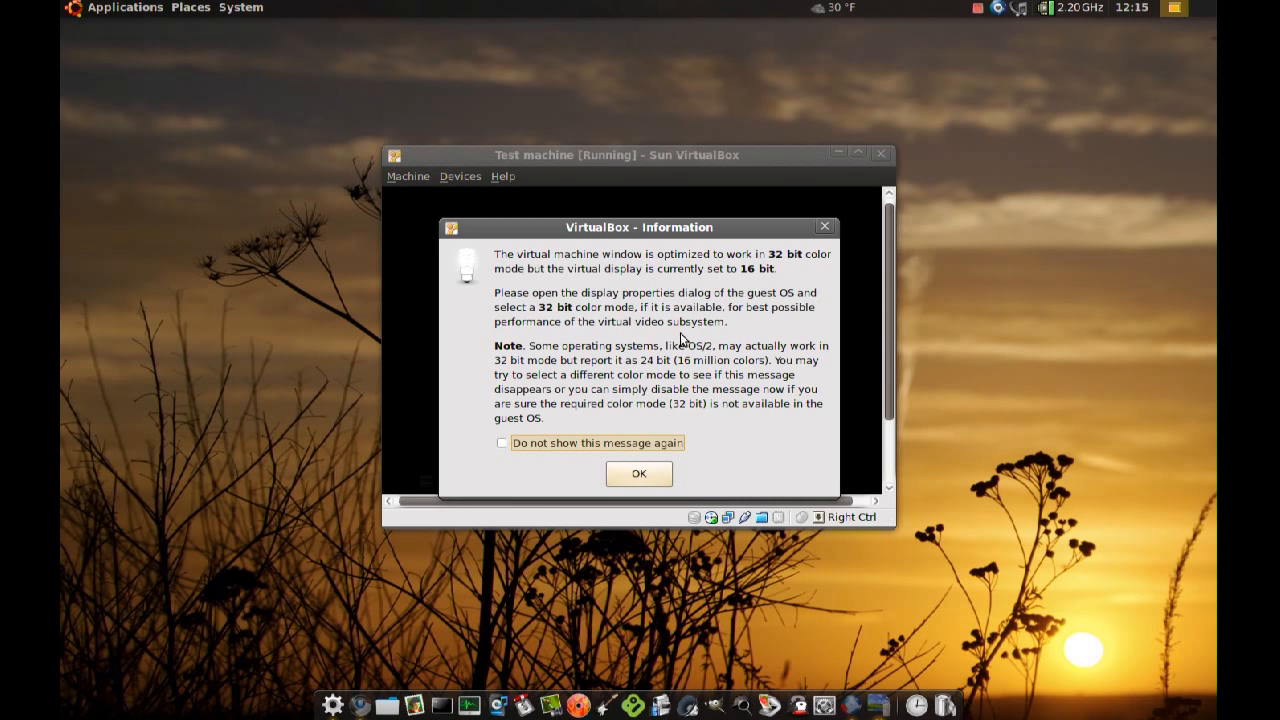
mouse_move(638, 453)
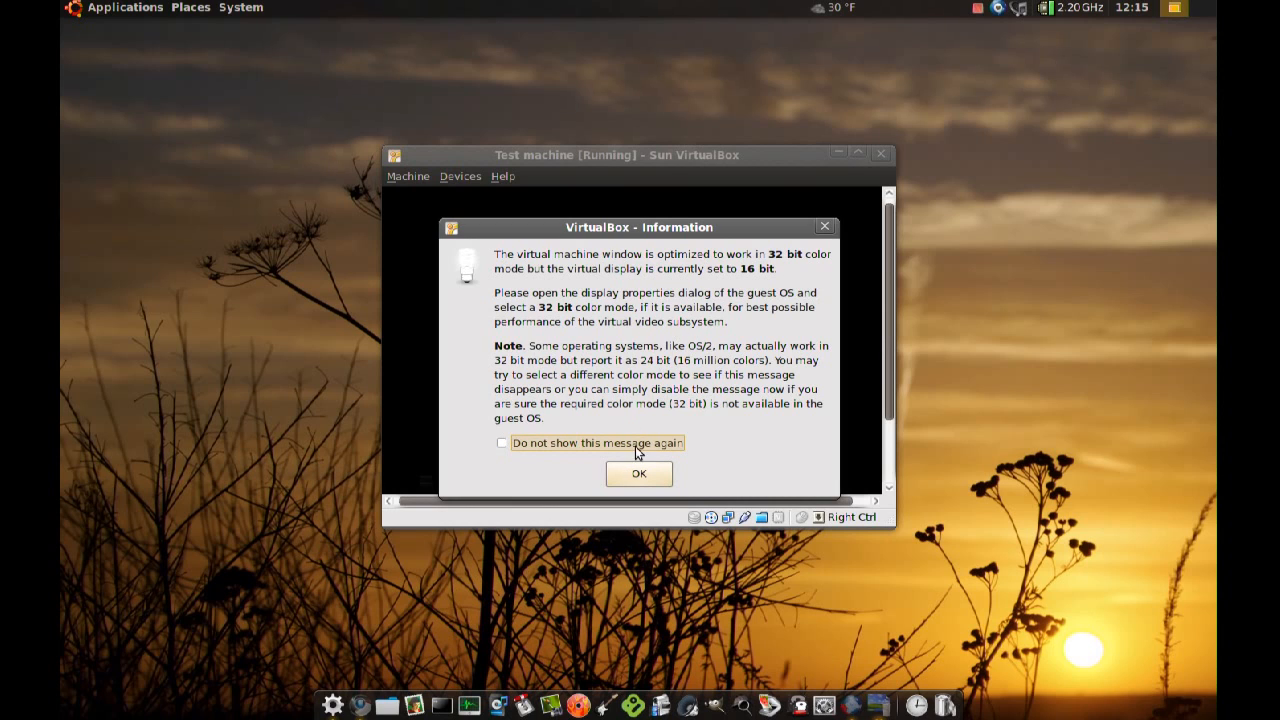
left_click(638, 473)
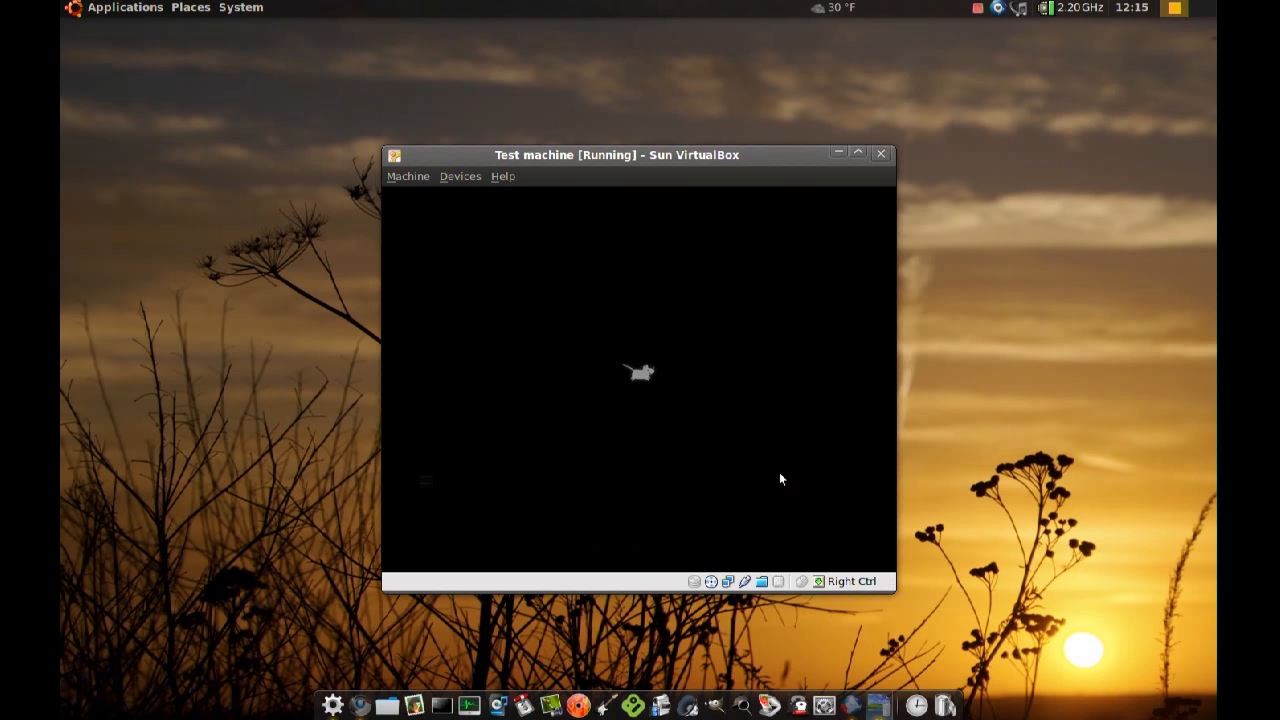
mouse_move(911, 463)
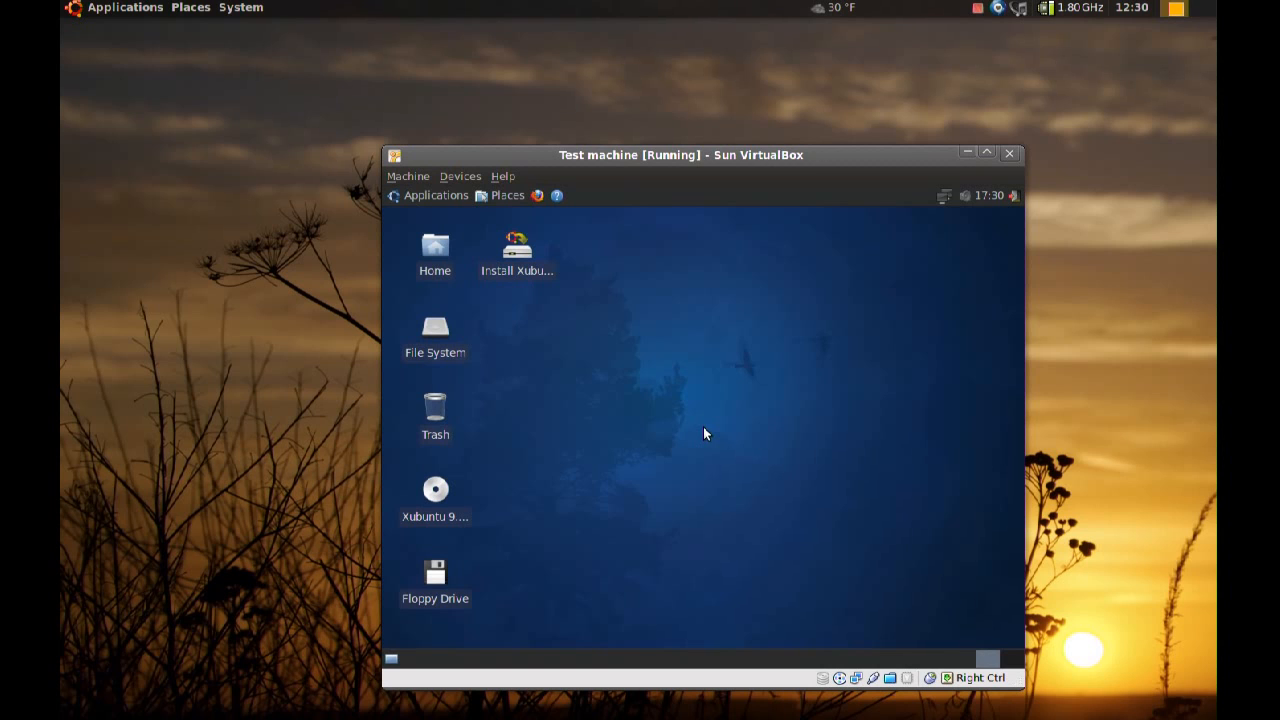
mouse_move(630, 366)
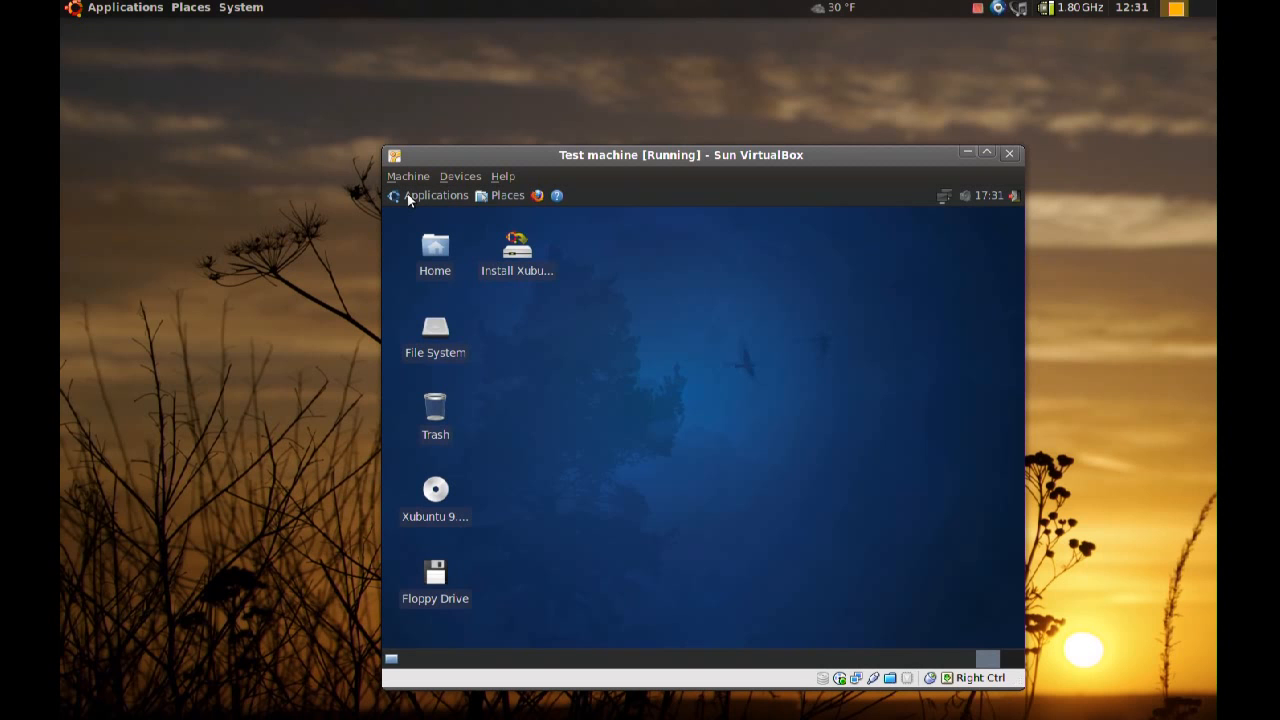
Browse the live Xubuntu Applications menu's Multimedia and Games submenus.
left_click(435, 195)
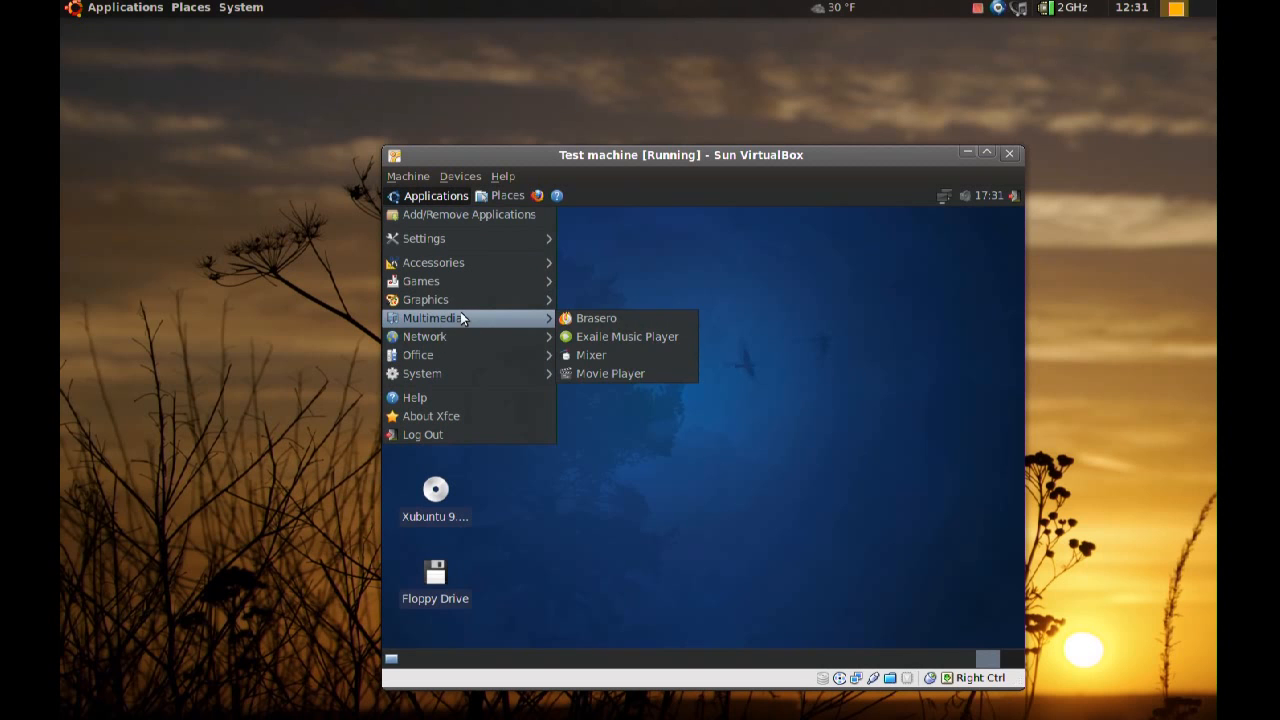
mouse_move(420, 281)
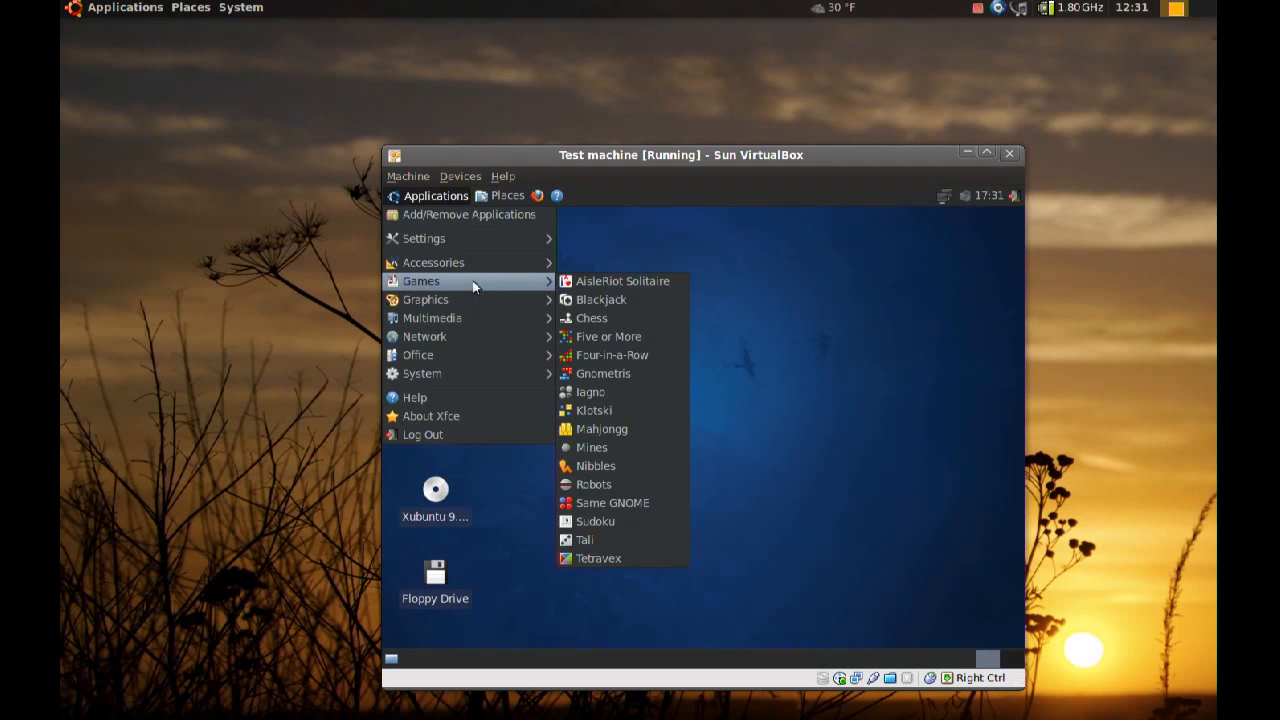